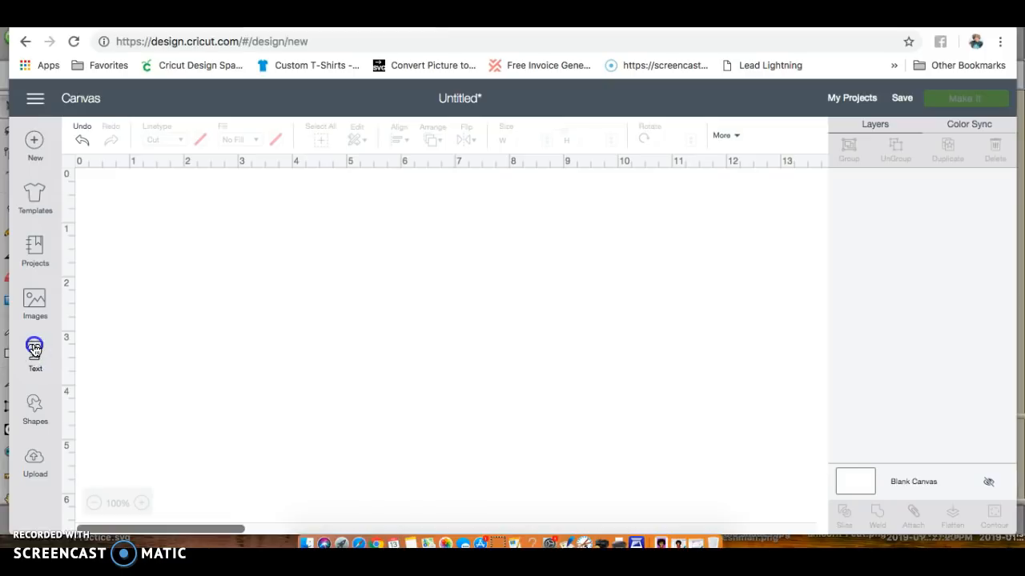
# Add 'Nicole' text, tighten its letter spacing with five stepper clicks, and weld it
pyautogui.click(34, 348)
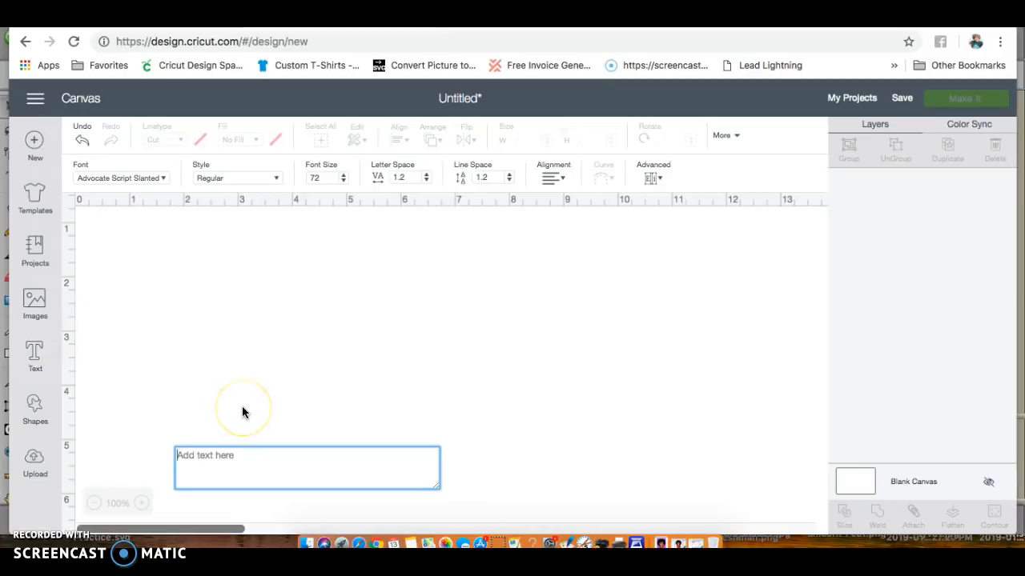
pyautogui.write('Nicole')
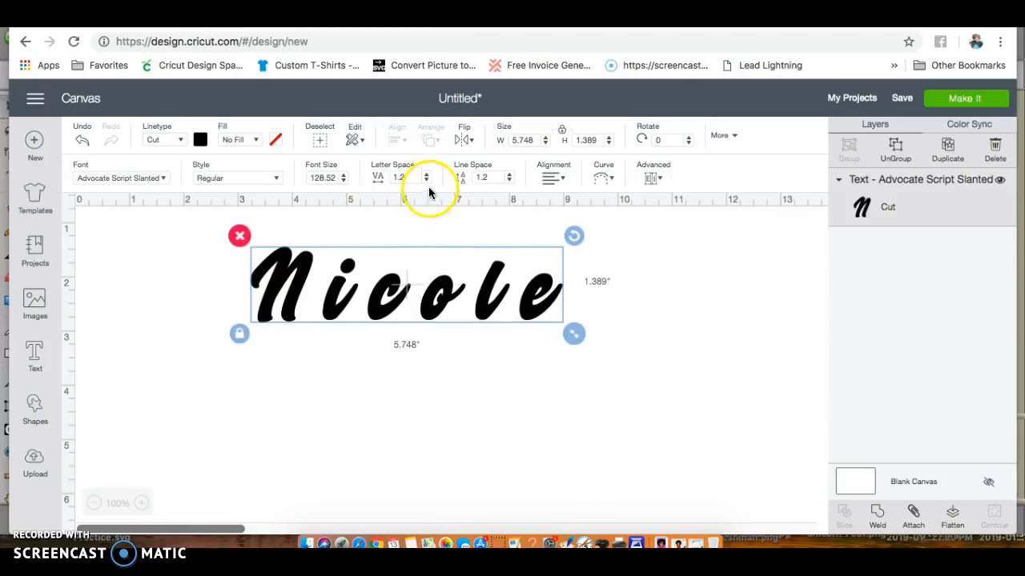
pyautogui.click(428, 181)
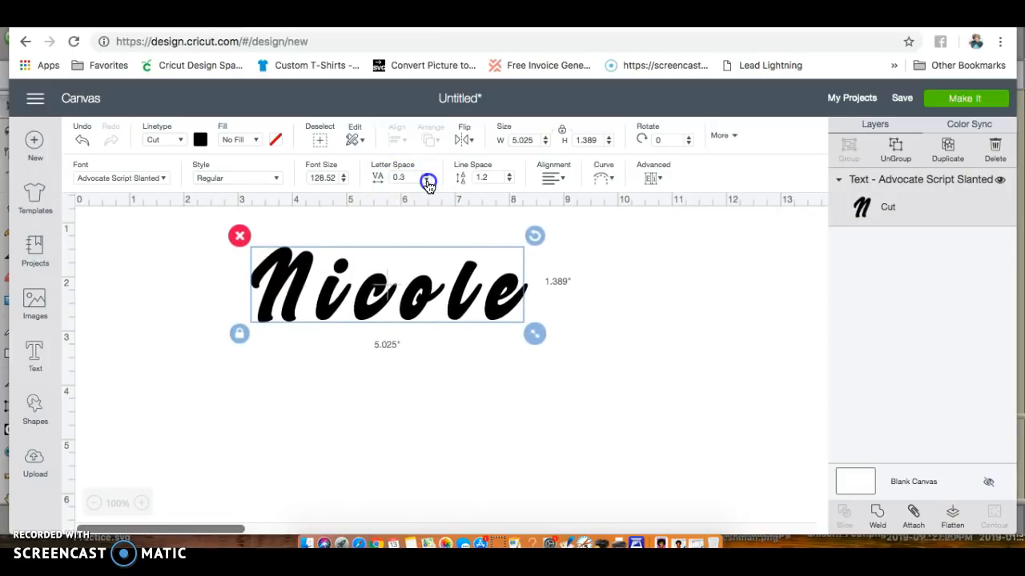
pyautogui.click(427, 183)
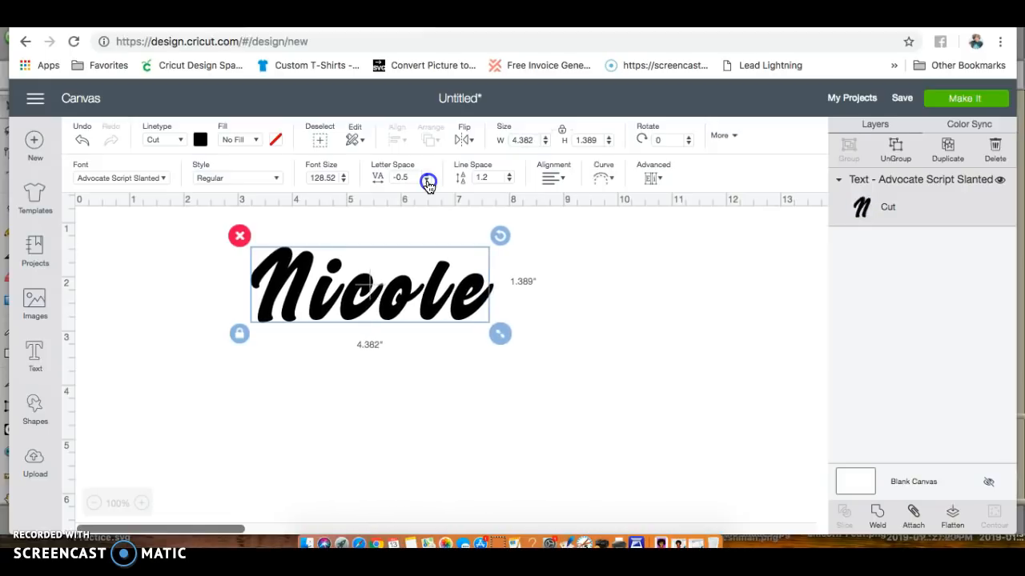
pyautogui.click(426, 181)
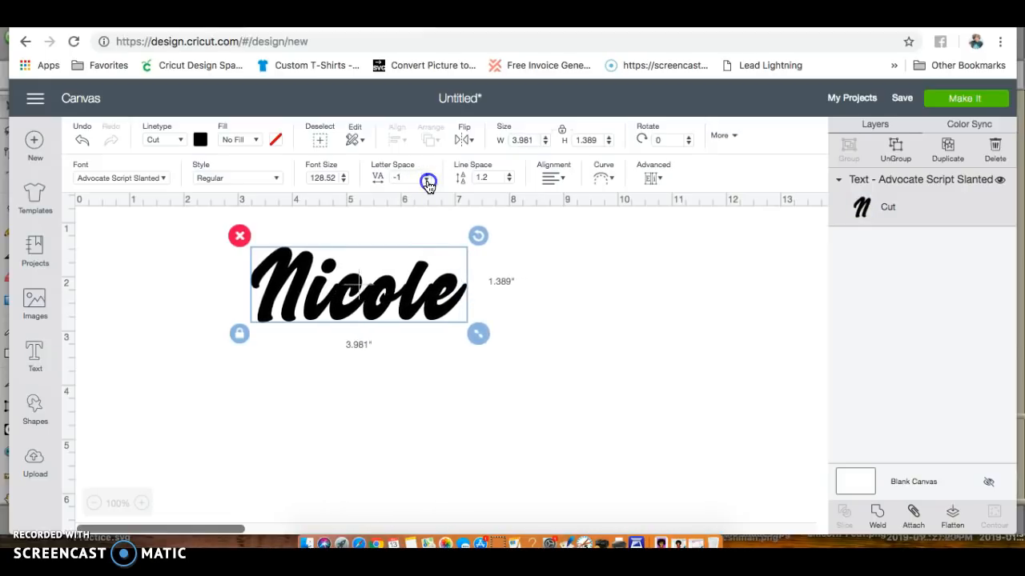
pyautogui.click(429, 182)
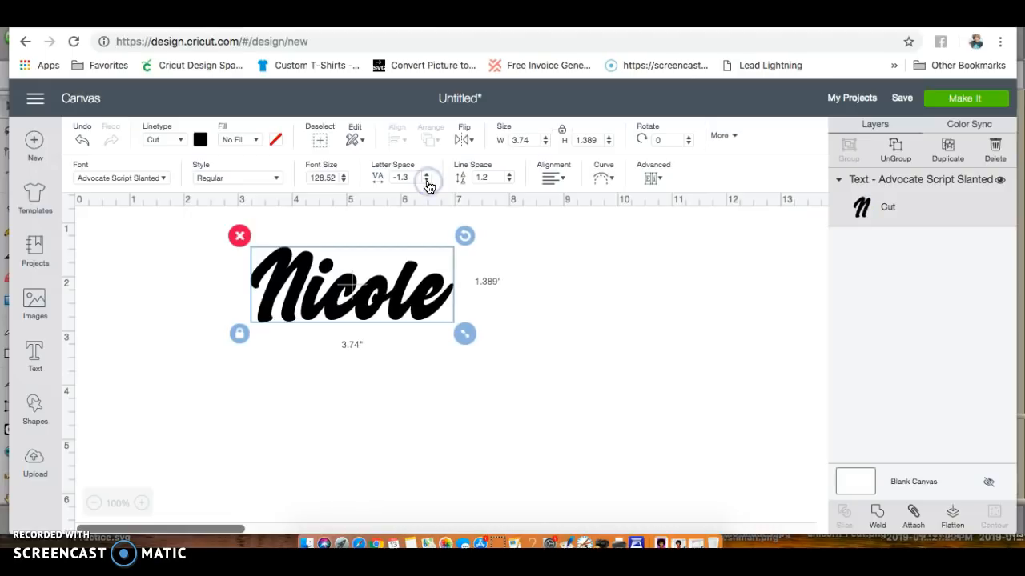
pyautogui.moveTo(465, 336)
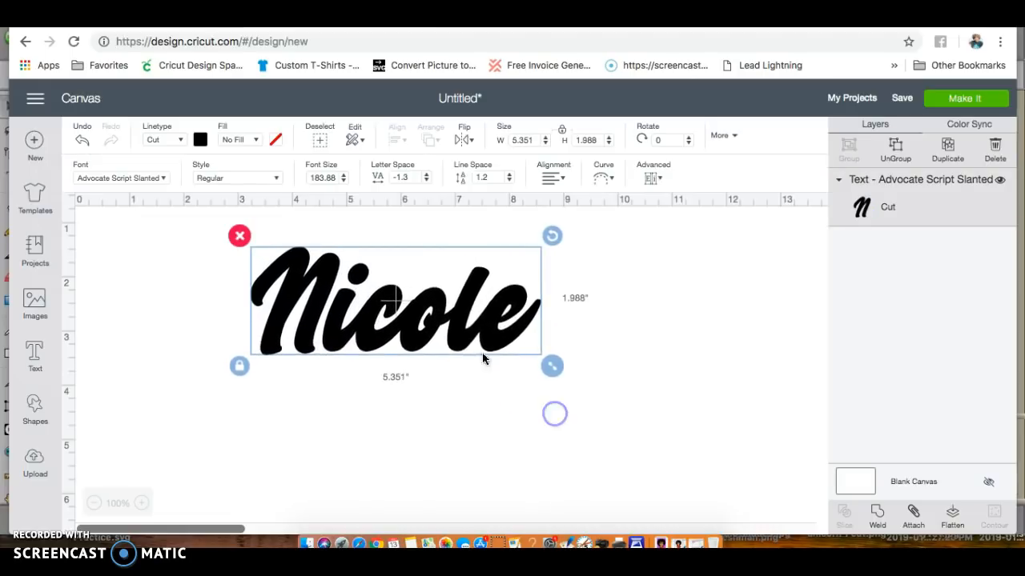
pyautogui.click(425, 181)
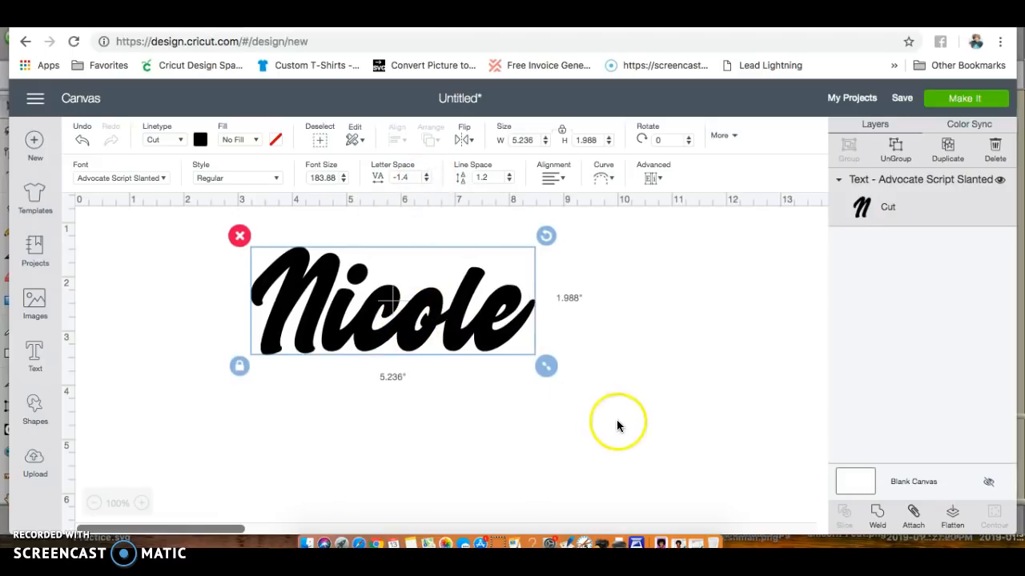
pyautogui.click(876, 512)
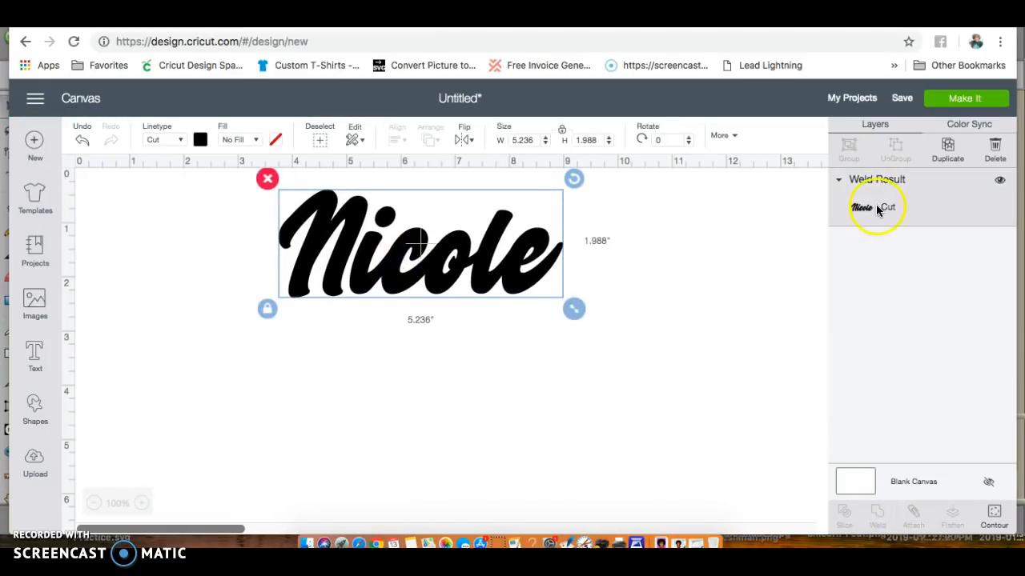
# Duplicate the welded Nicole and recolour the copy light blue
pyautogui.click(947, 147)
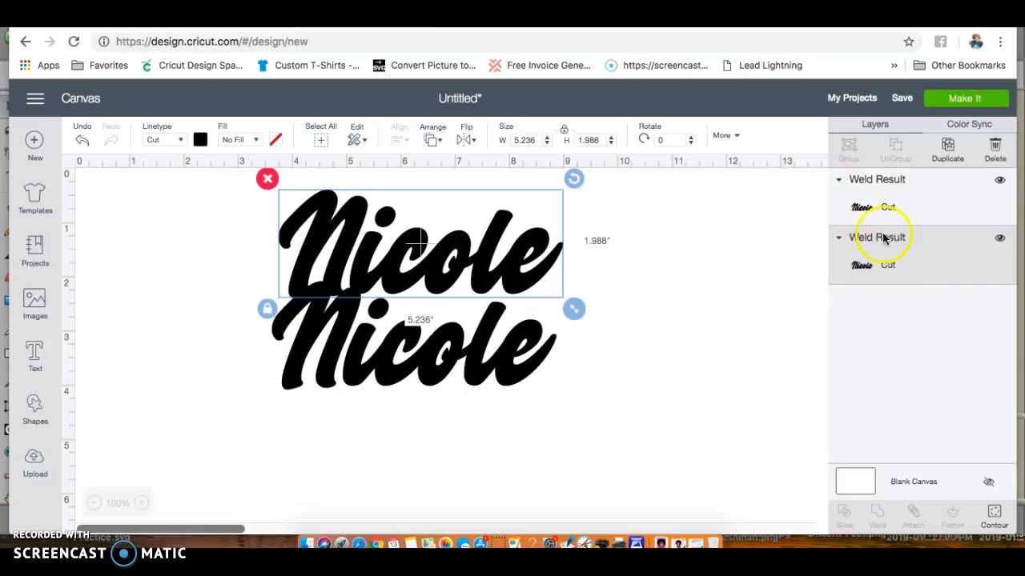
pyautogui.click(199, 139)
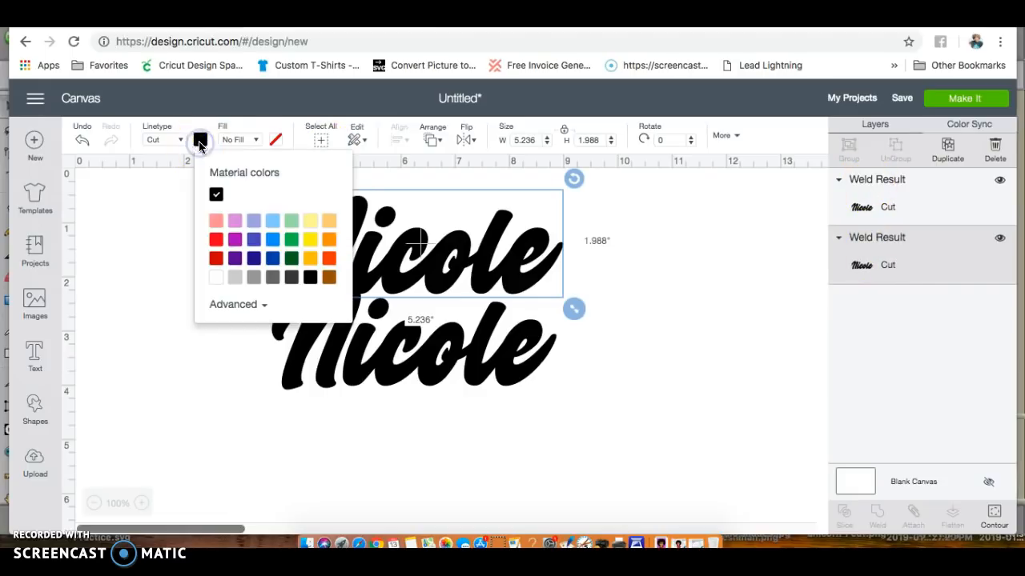
pyautogui.click(272, 221)
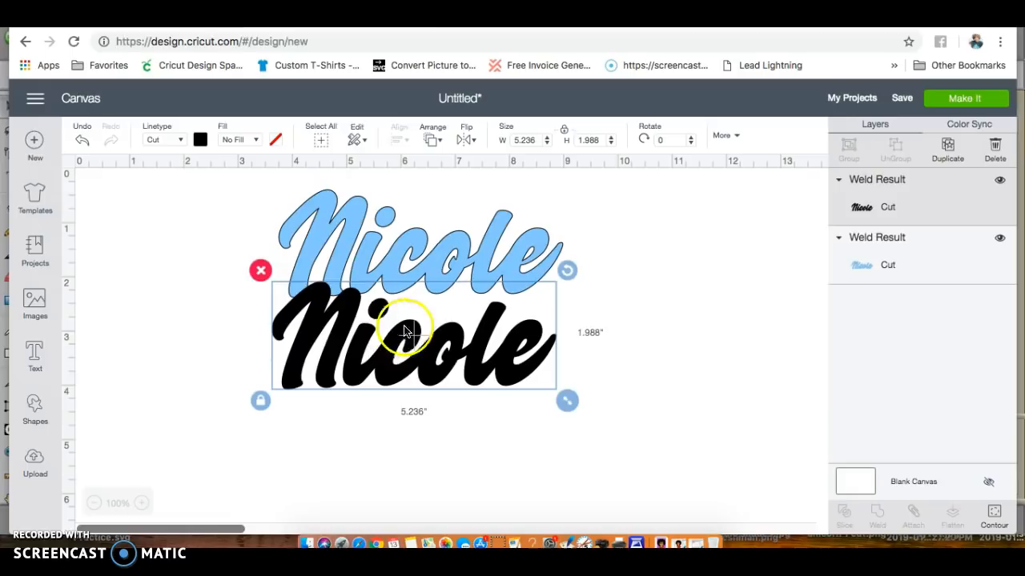
# Set the black Nicole's fill to Print and select it on the canvas
pyautogui.click(238, 139)
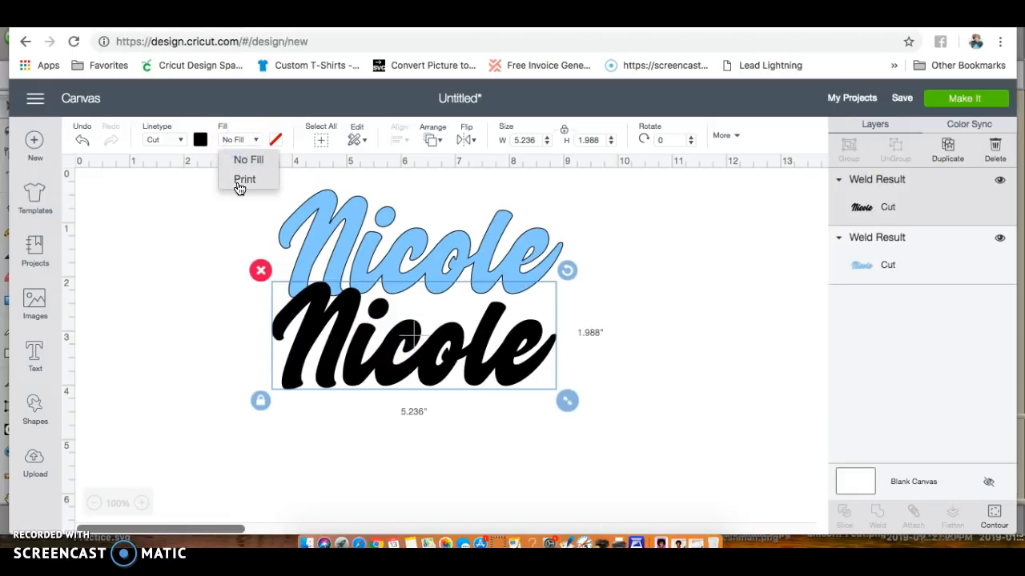
pyautogui.click(244, 179)
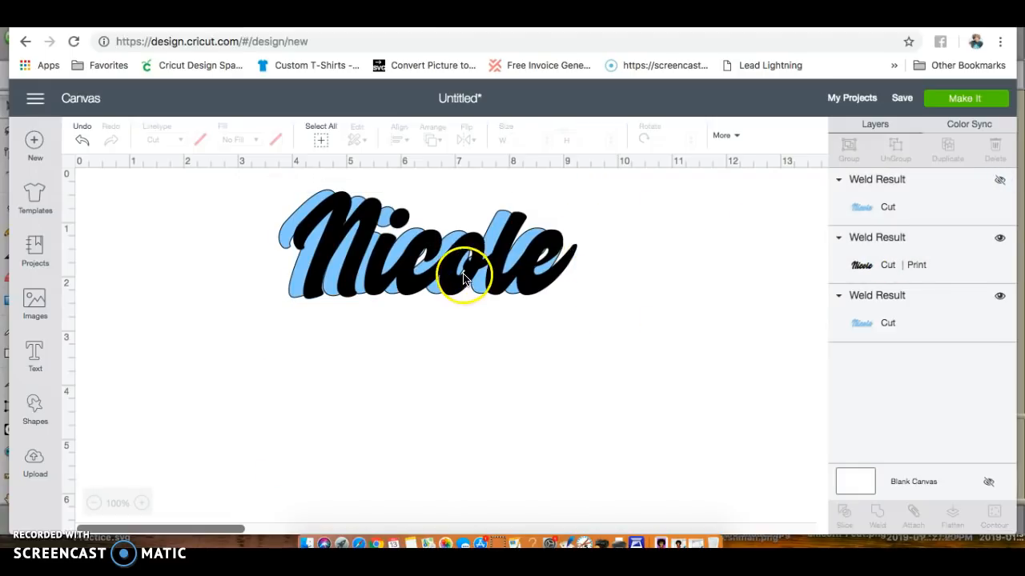
pyautogui.click(457, 277)
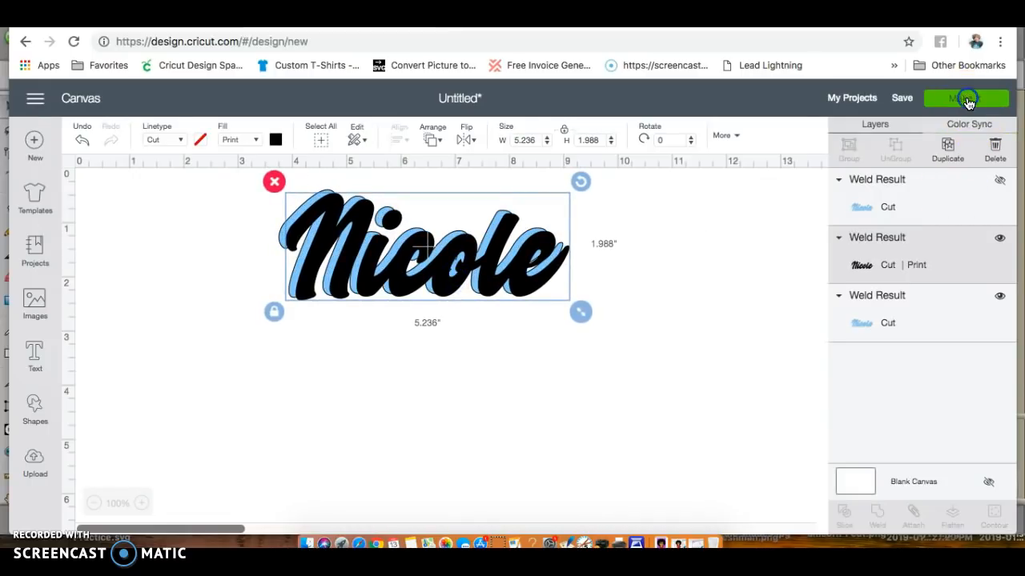
# Go through Make It to Print setup and open the preview image's context menu
pyautogui.click(965, 98)
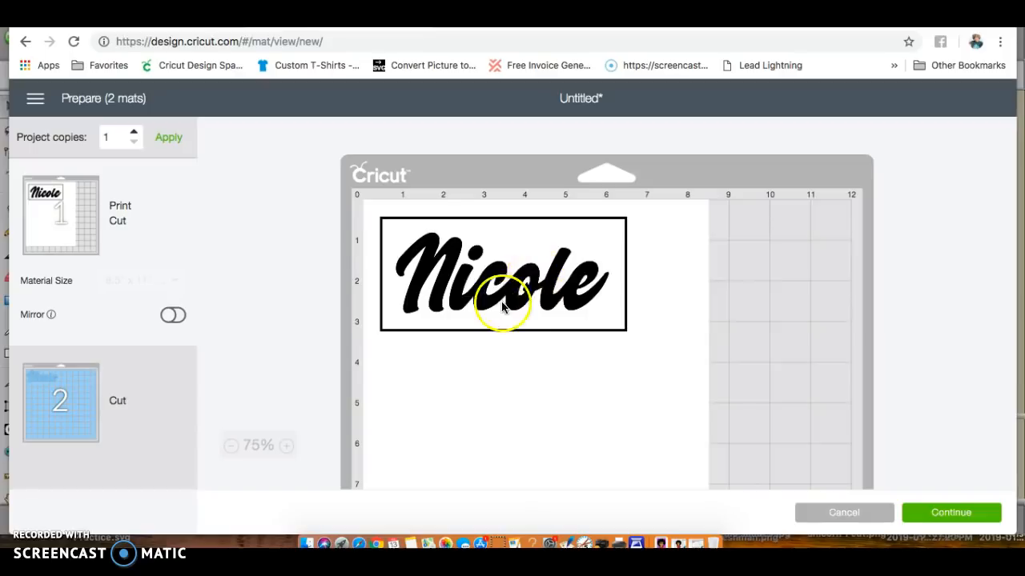
pyautogui.click(950, 513)
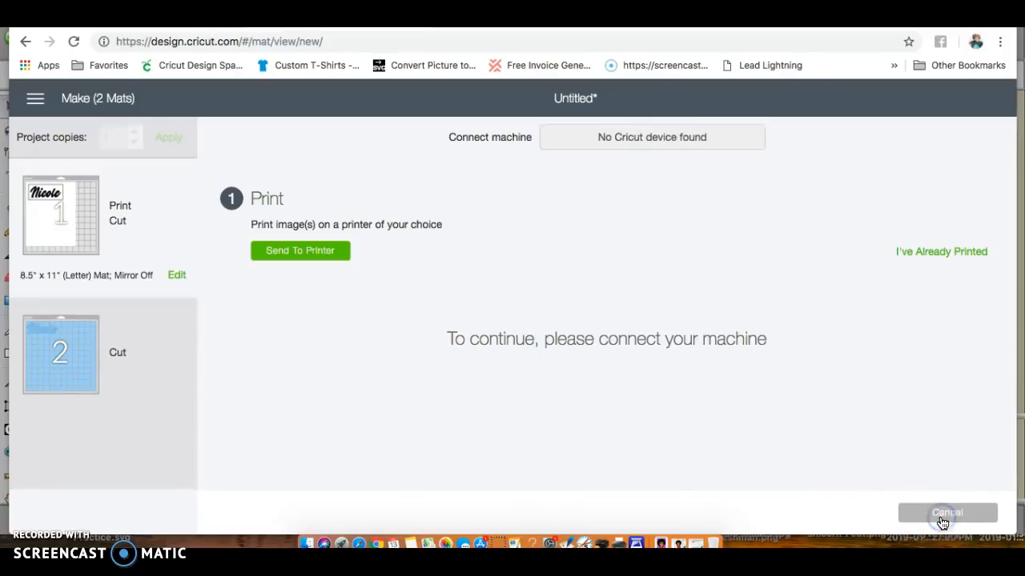
pyautogui.click(300, 250)
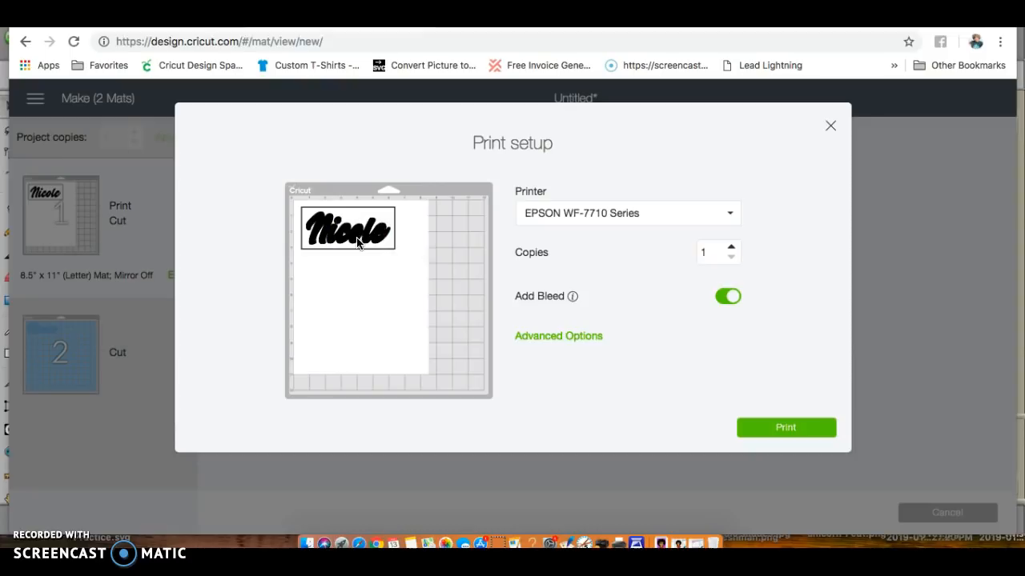
pyautogui.rightClick(357, 243)
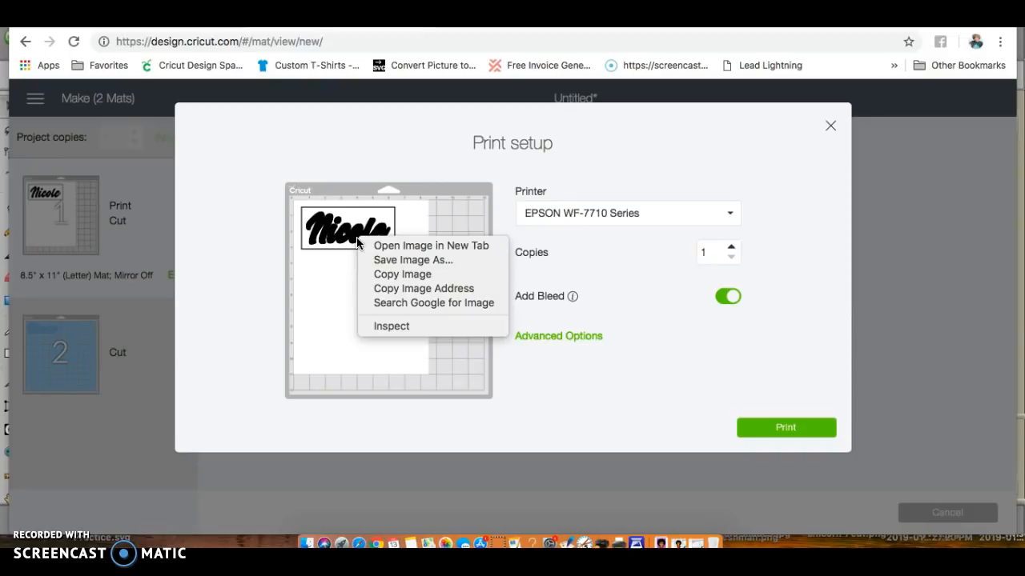
pyautogui.moveTo(385, 264)
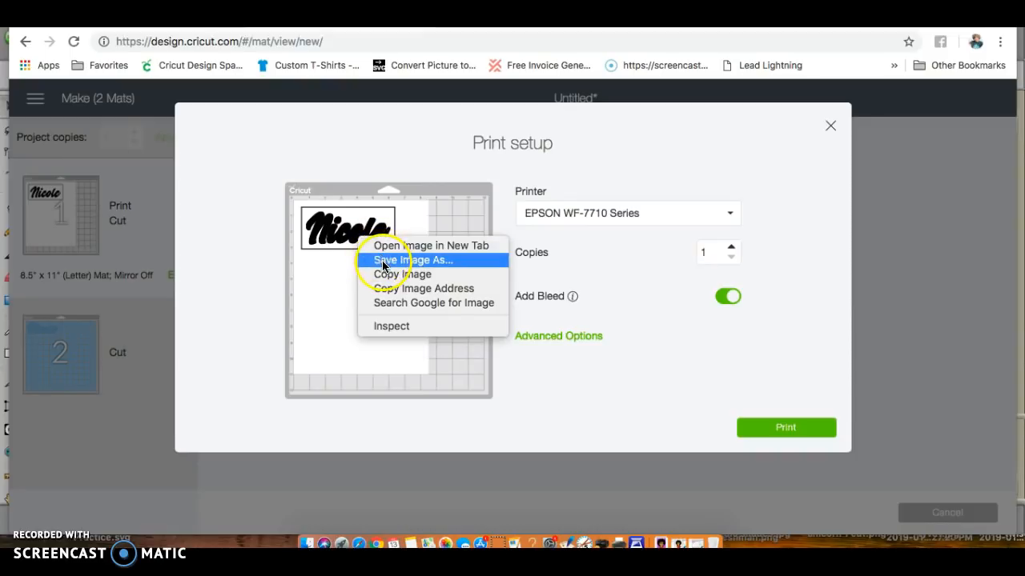
pyautogui.moveTo(390, 264)
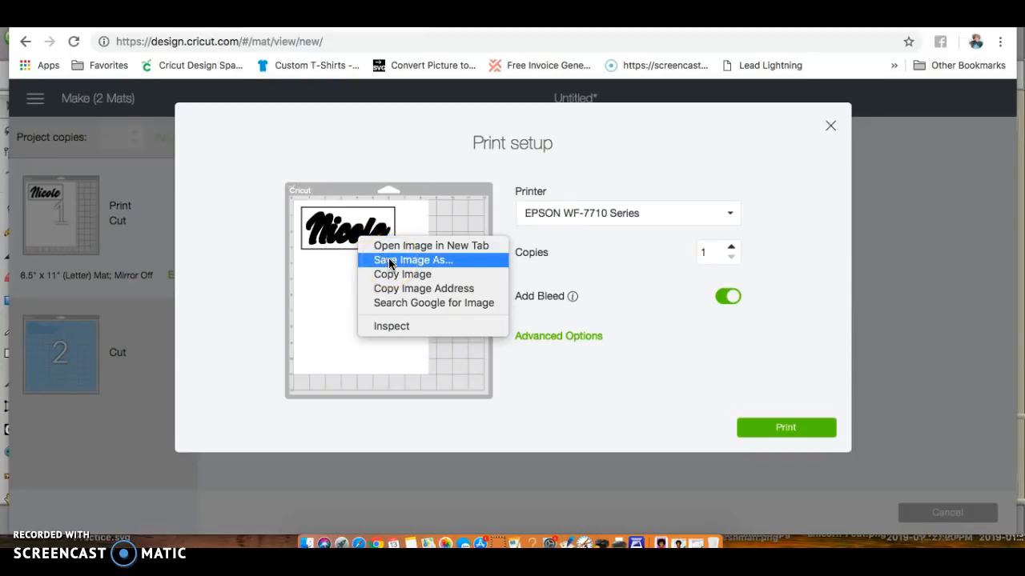
# Save the print preview as PNG 'youtube nicole shadow', close Print setup and cancel
pyautogui.click(392, 265)
pyautogui.write('yout')
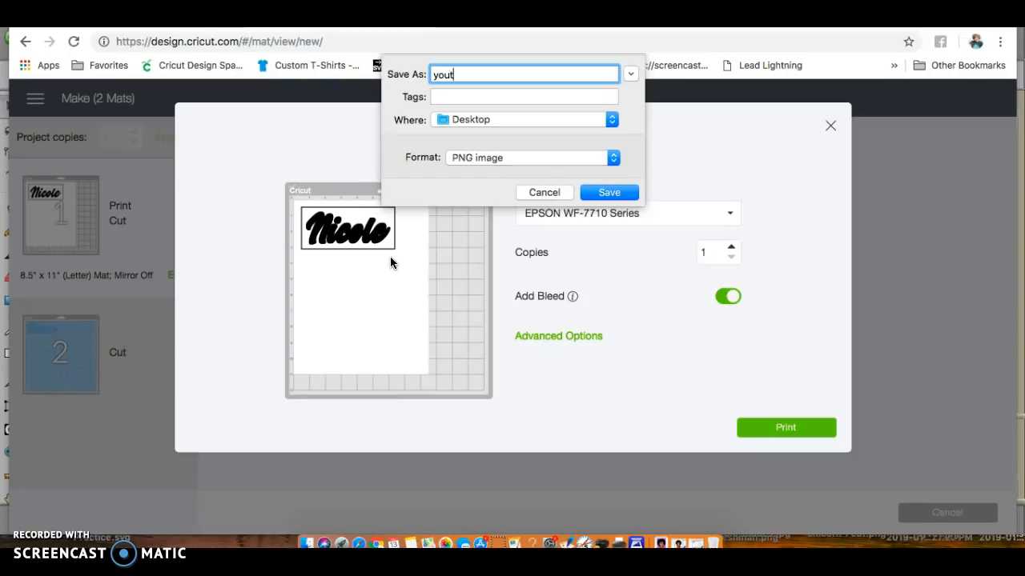
pyautogui.write('ube')
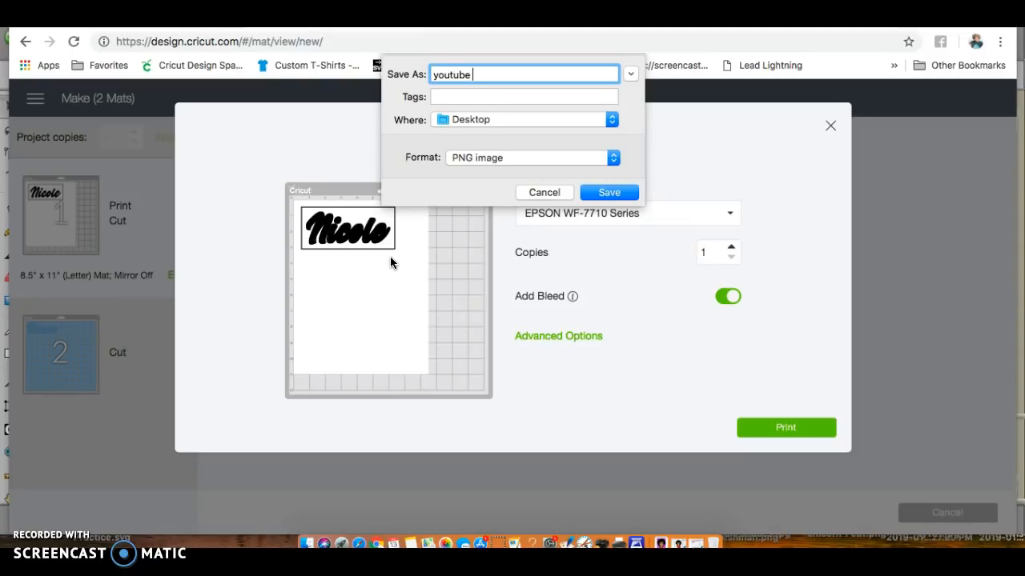
pyautogui.write('nicole')
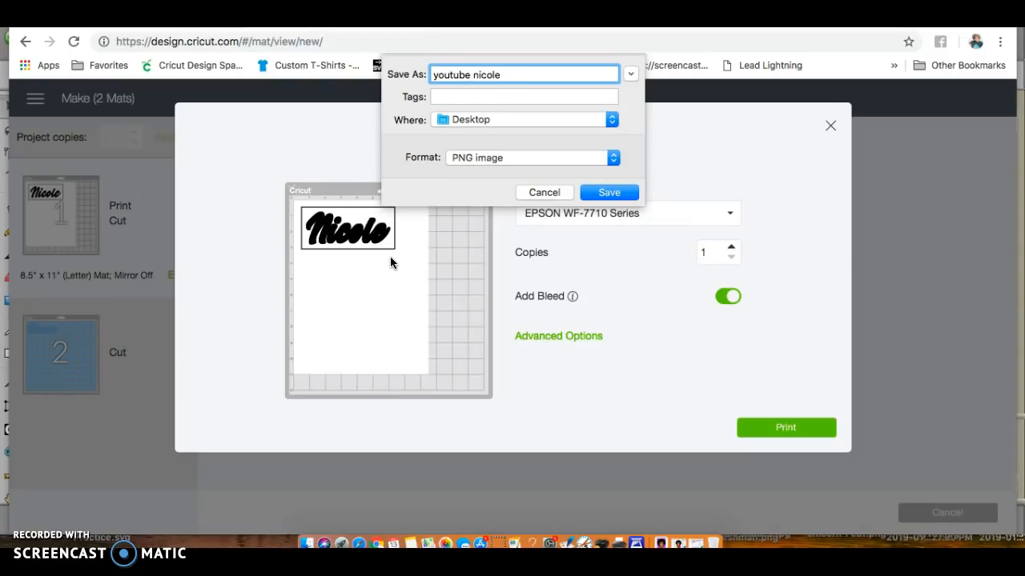
pyautogui.write('shadow')
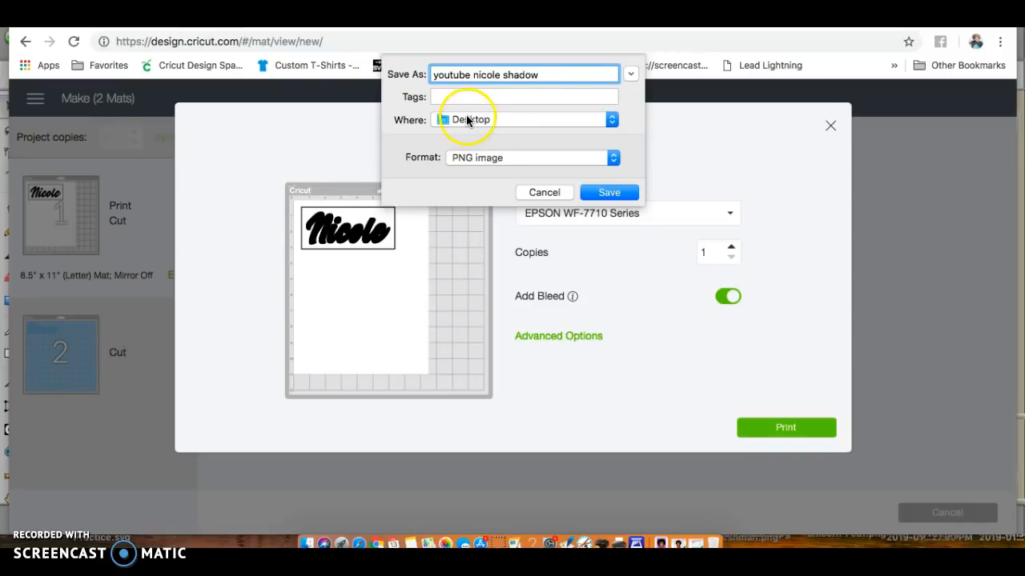
pyautogui.click(531, 157)
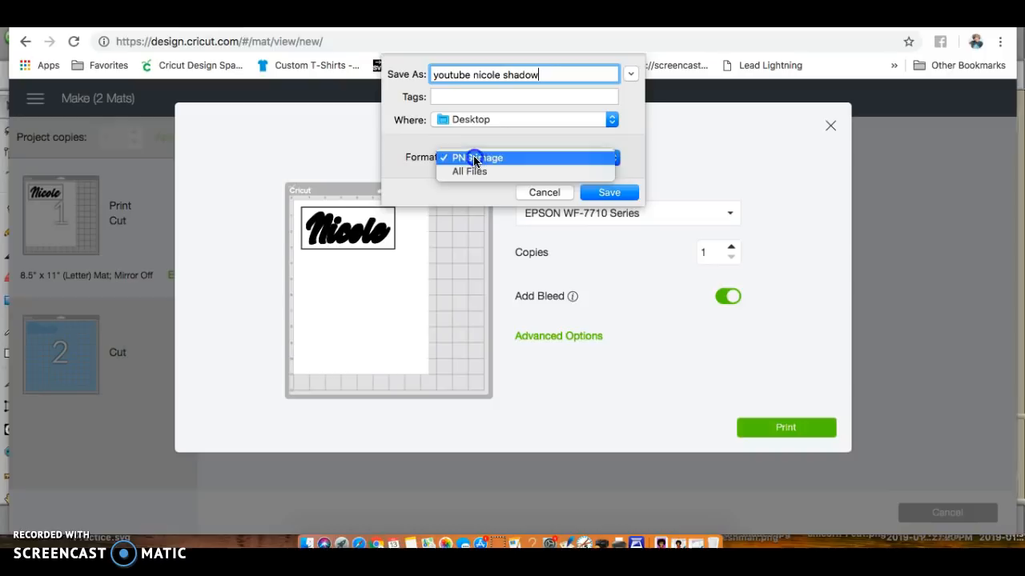
pyautogui.click(544, 192)
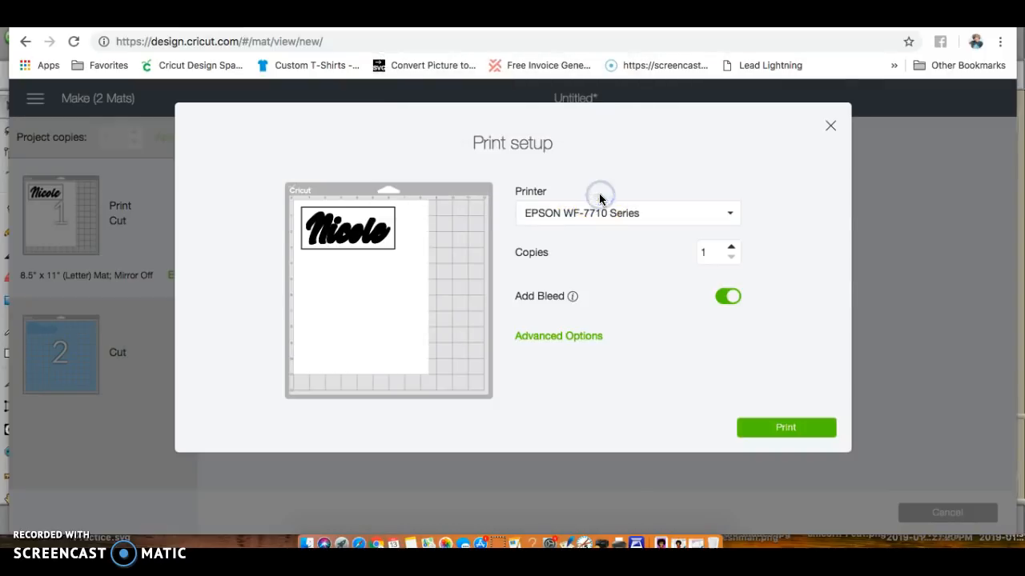
pyautogui.click(786, 427)
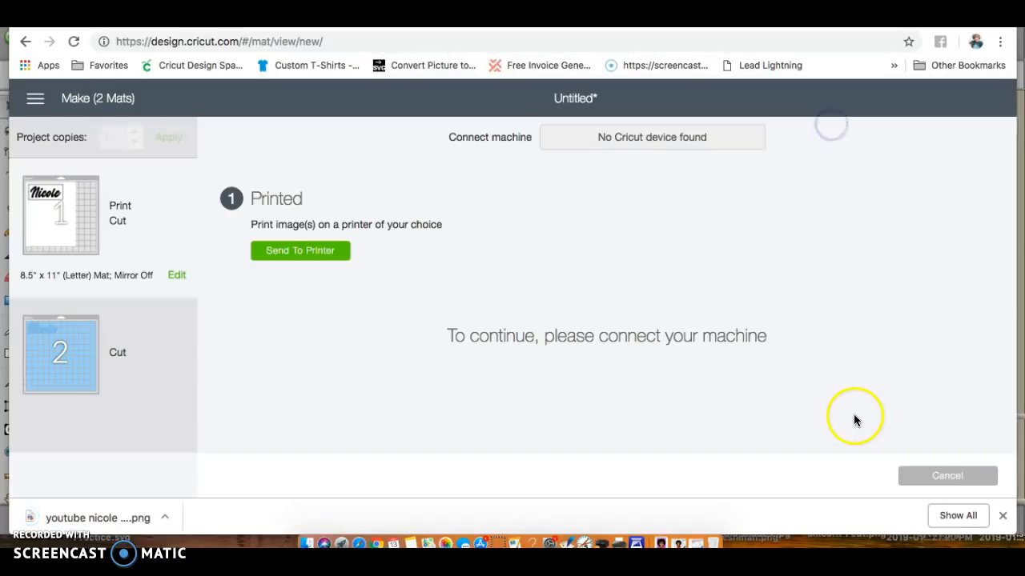
pyautogui.click(947, 475)
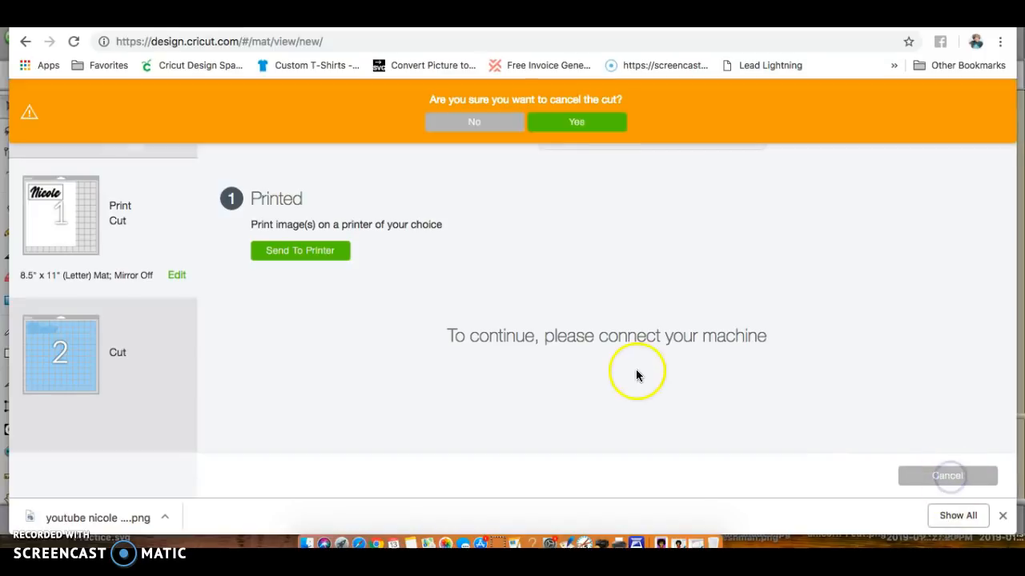
# Confirm the cancel and load 'youtube nicole shadow.png' from the Desktop for upload
pyautogui.click(577, 121)
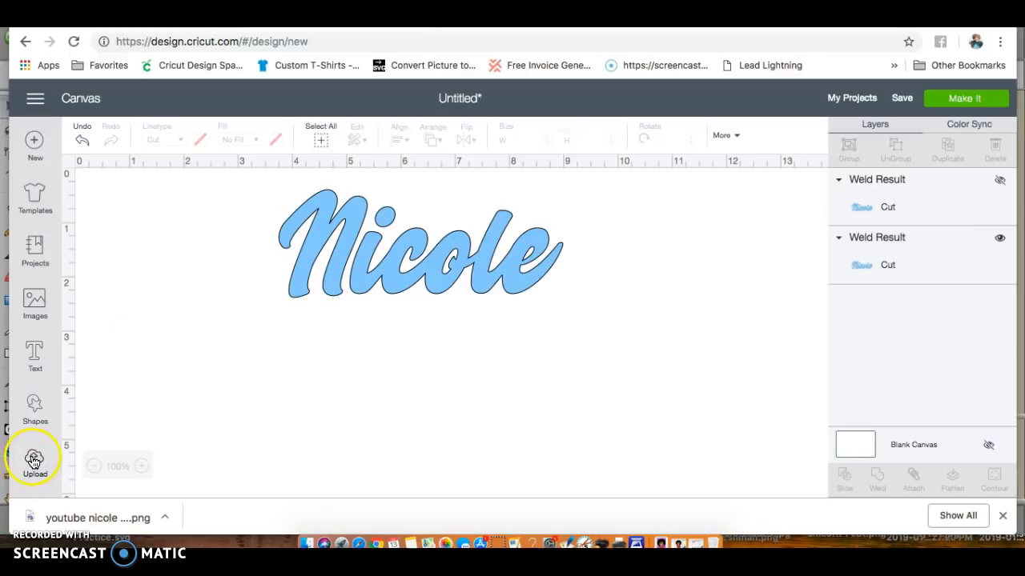
pyautogui.click(35, 460)
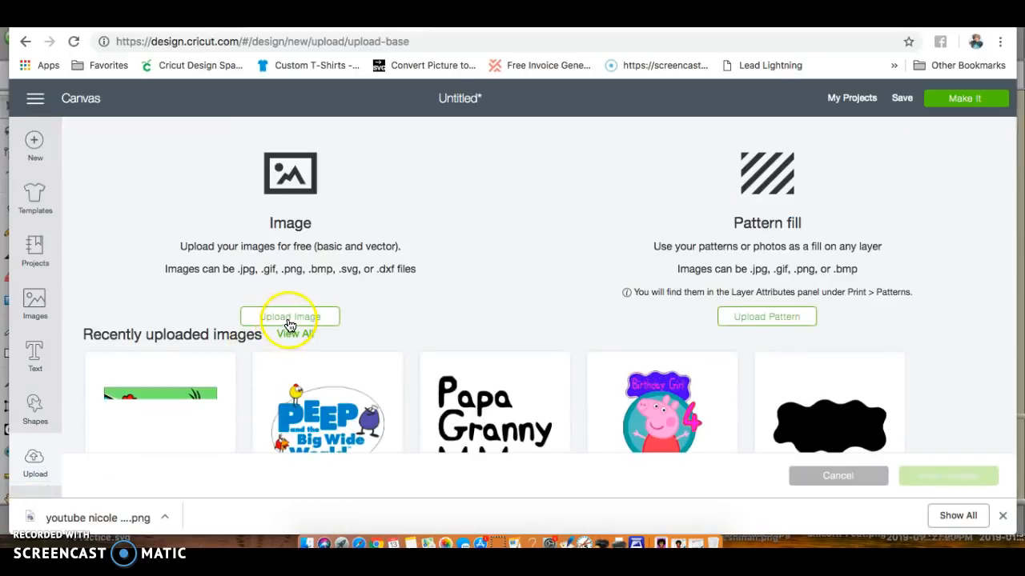
pyautogui.click(289, 316)
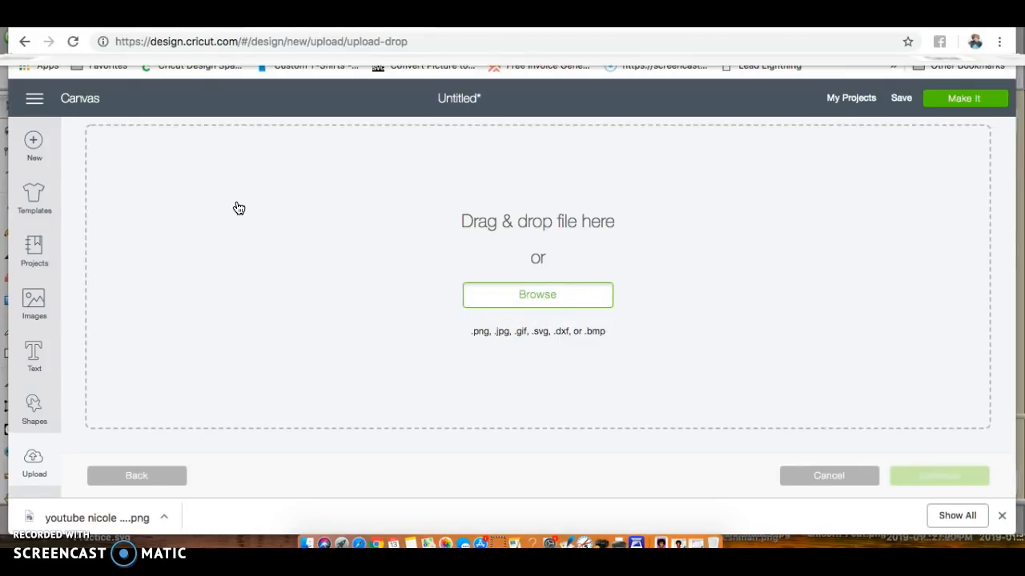
pyautogui.click(537, 294)
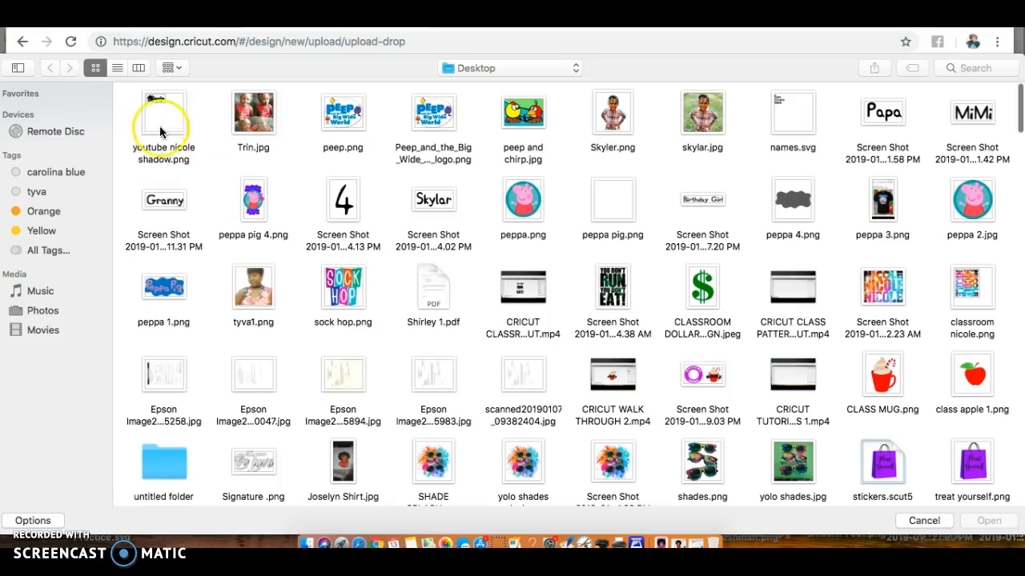
pyautogui.click(163, 112)
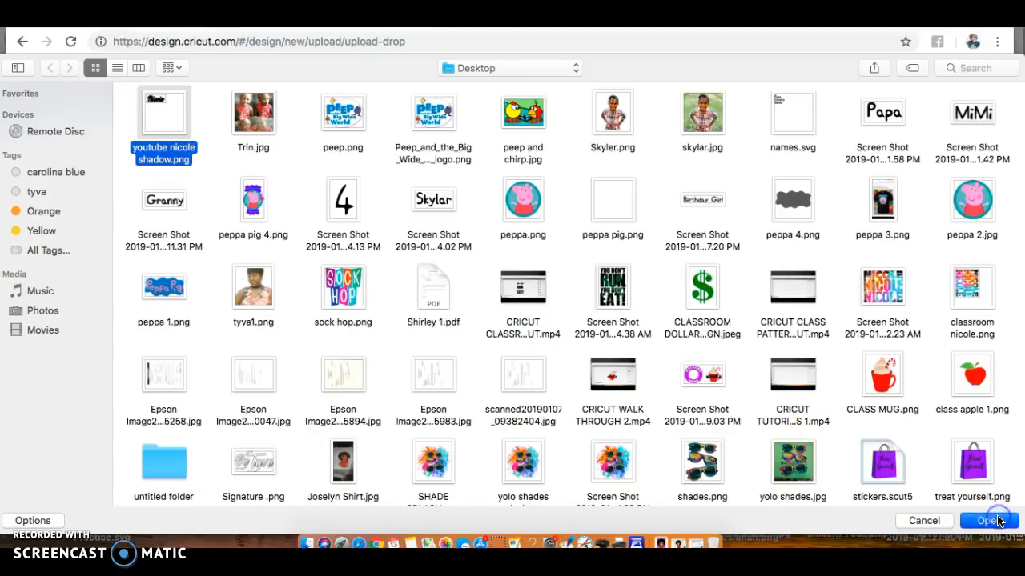
pyautogui.click(990, 520)
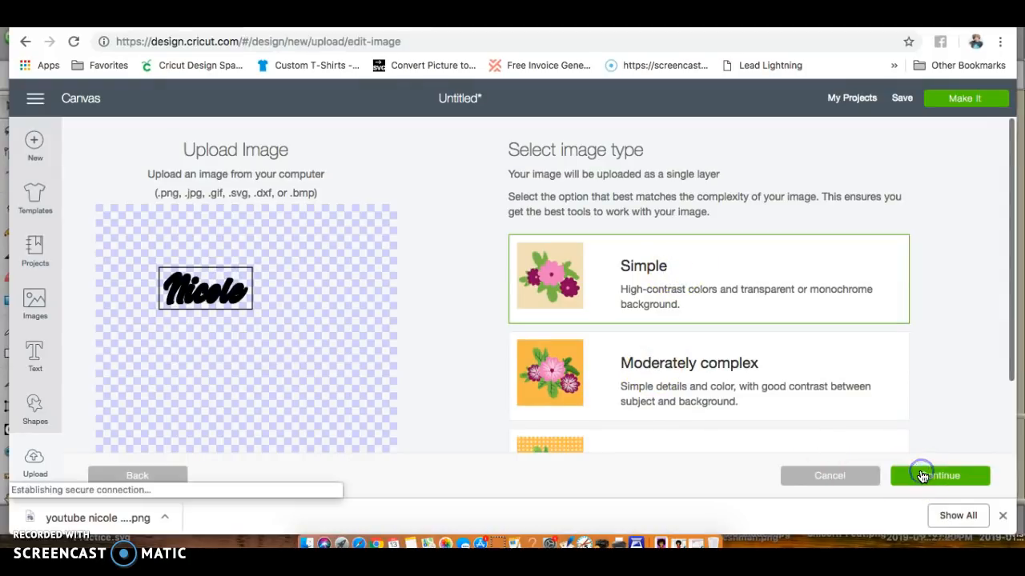
# Upload the shadow PNG as a simple cut image and insert it onto the canvas
pyautogui.click(921, 477)
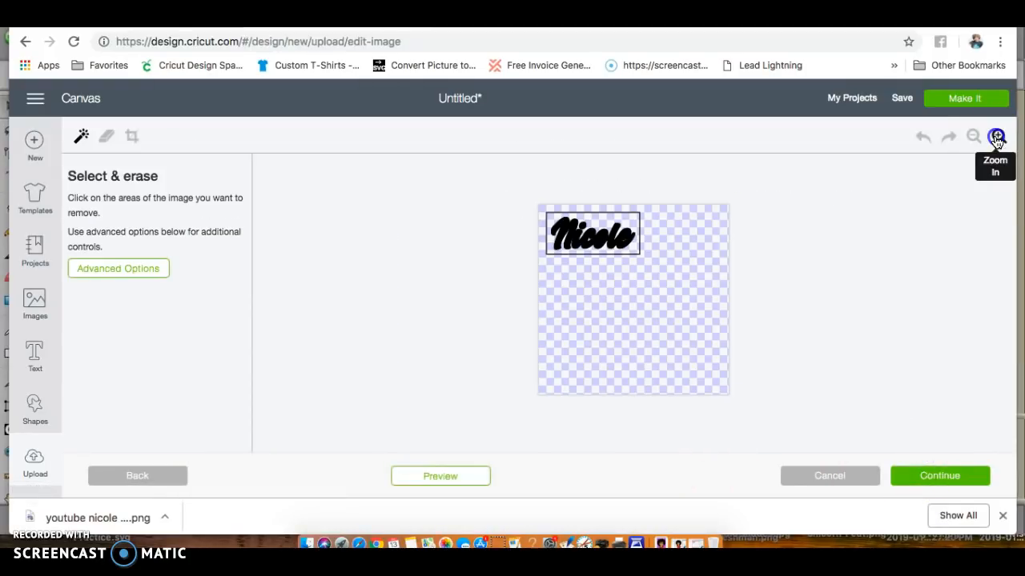
pyautogui.click(998, 136)
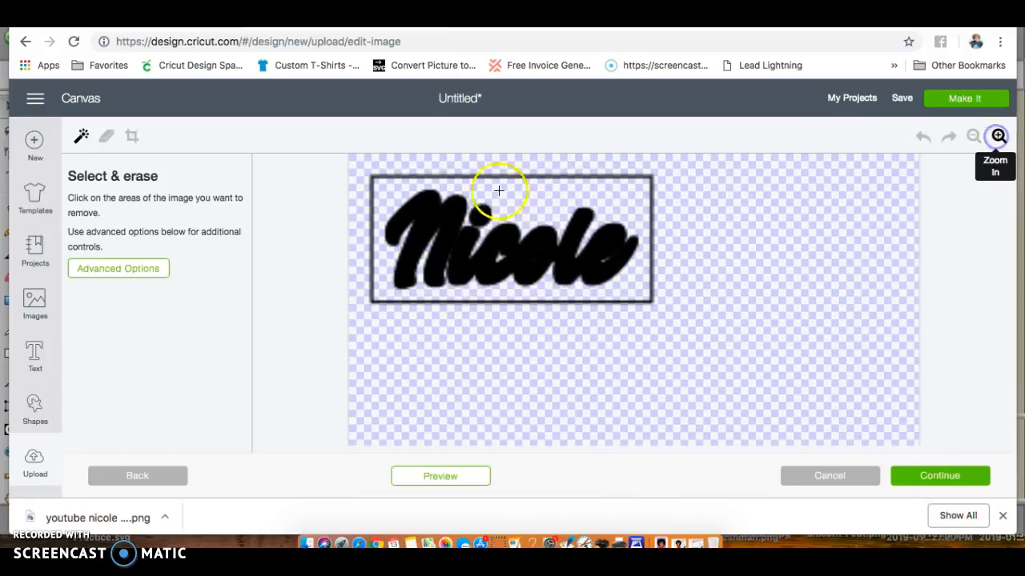
pyautogui.moveTo(80, 135)
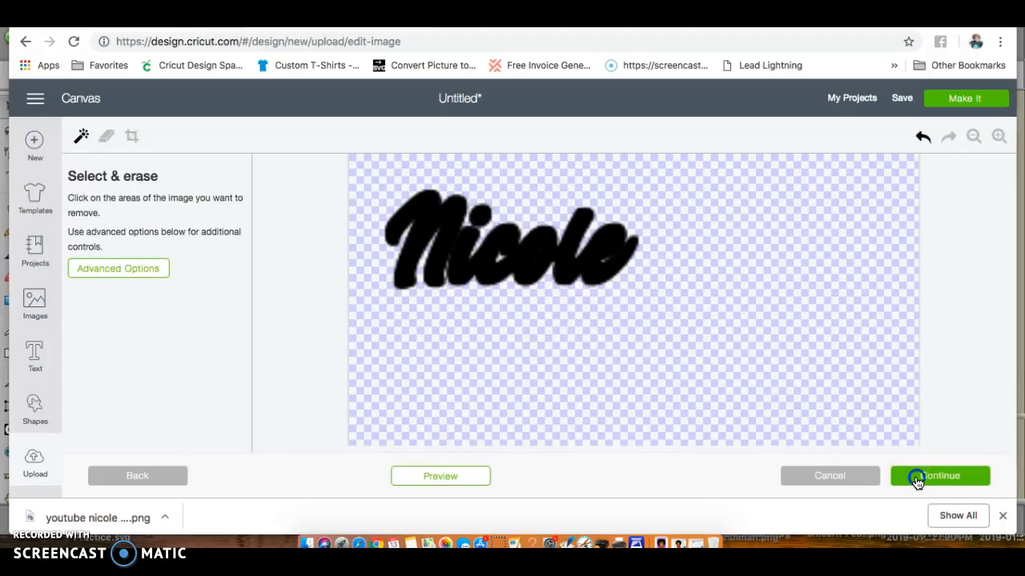
pyautogui.click(940, 476)
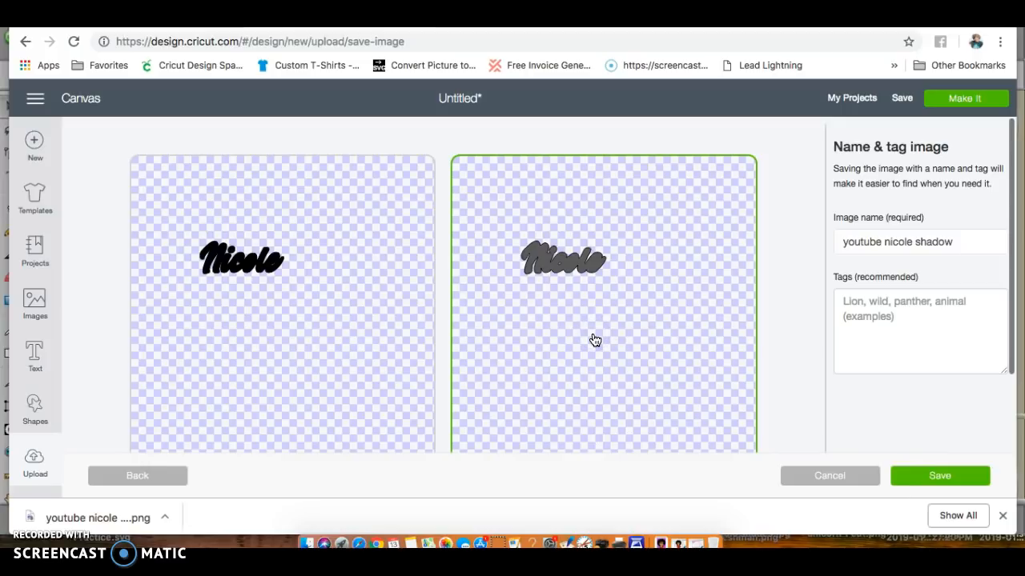
pyautogui.scroll(-3)
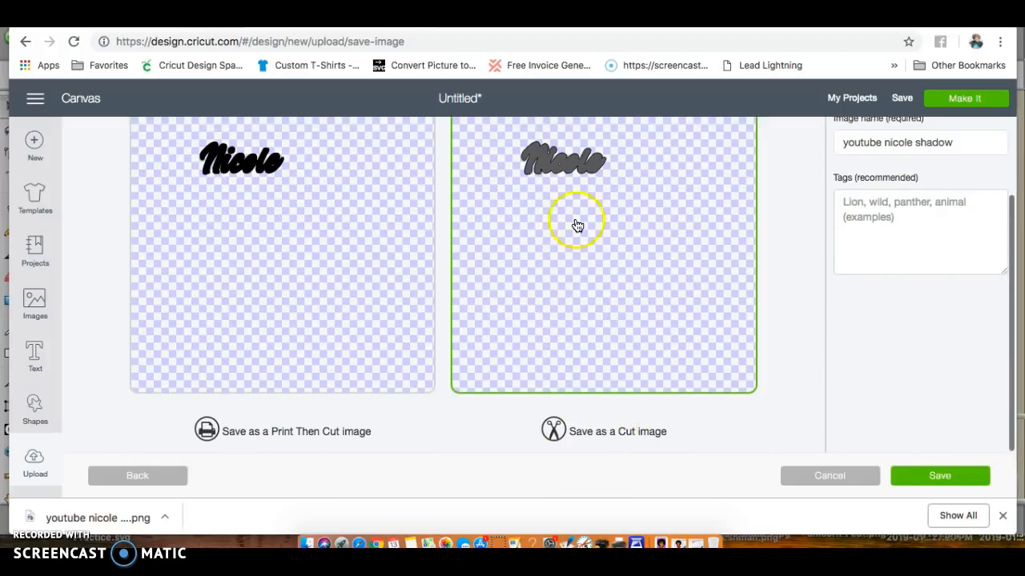
pyautogui.moveTo(311, 282)
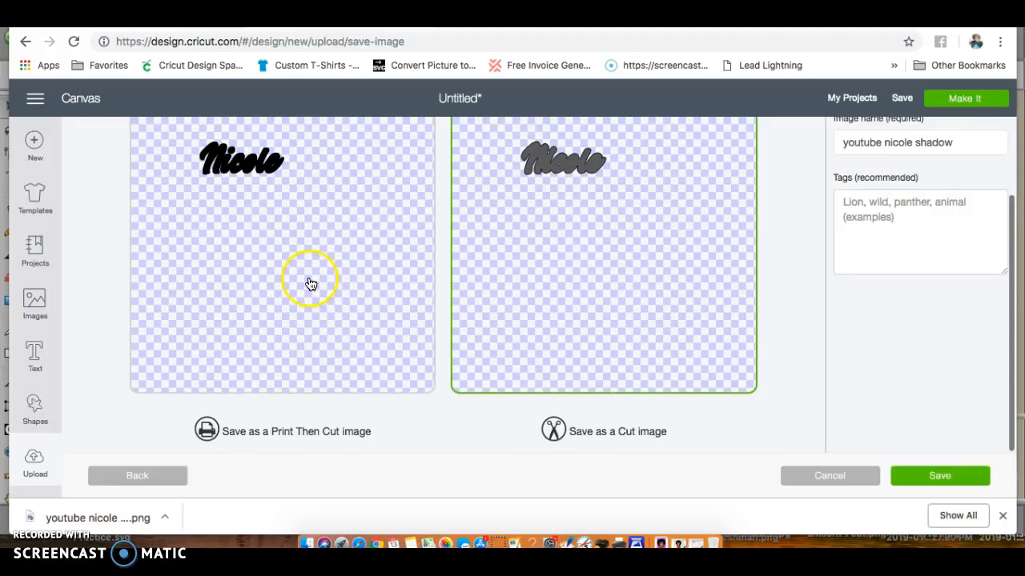
pyautogui.moveTo(310, 281)
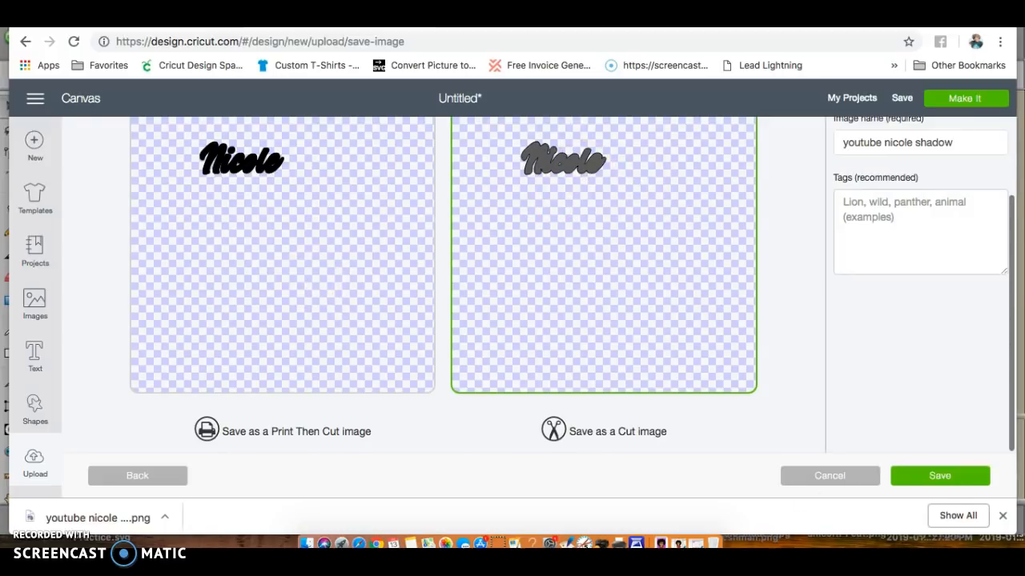
pyautogui.click(939, 475)
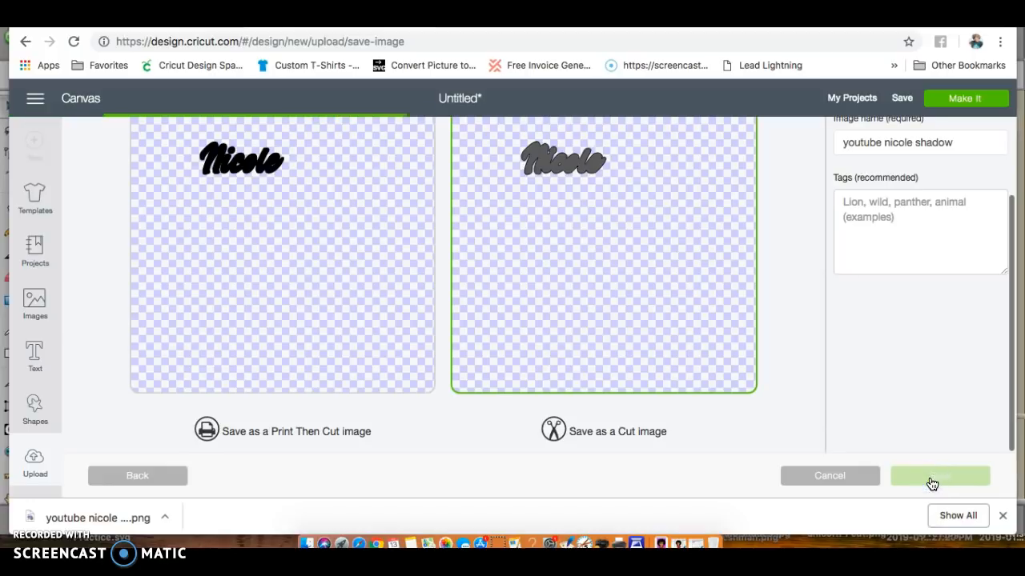
pyautogui.click(939, 476)
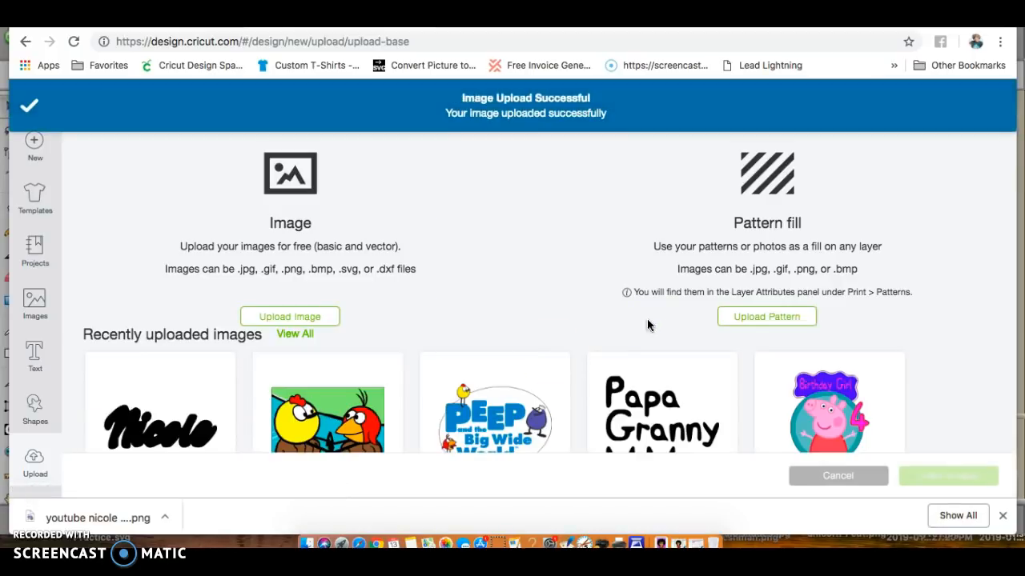
pyautogui.click(159, 424)
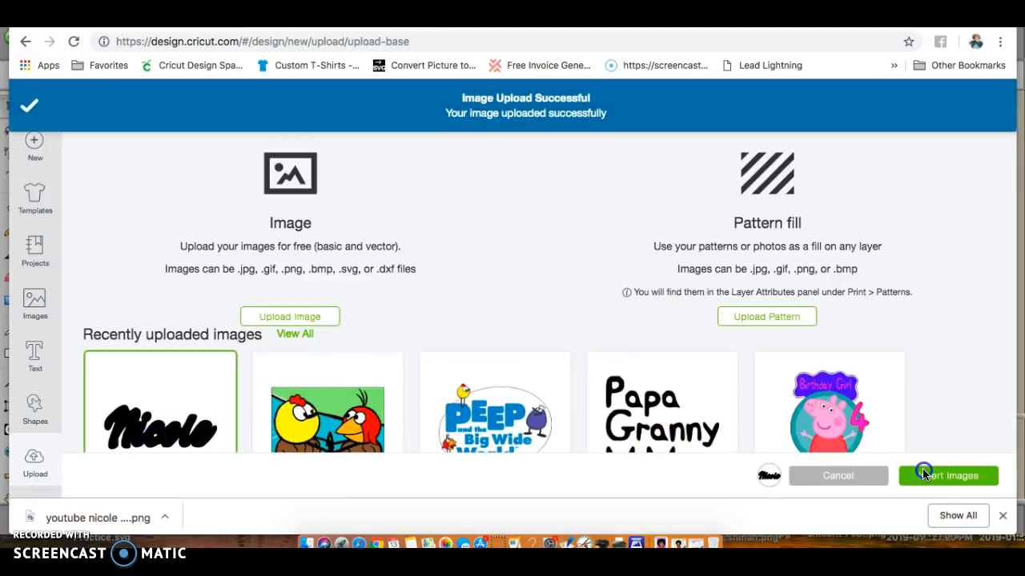
pyautogui.click(948, 475)
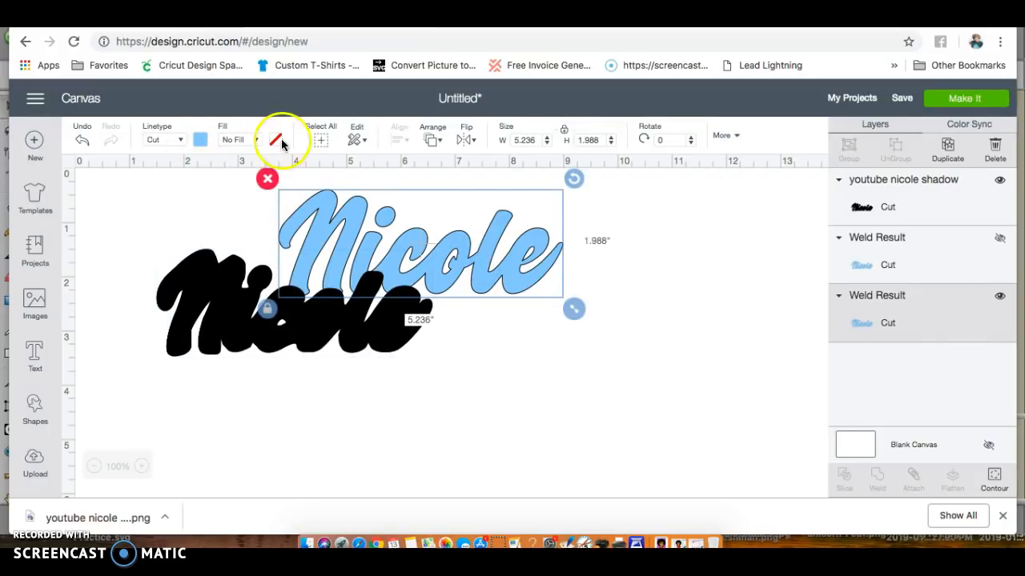
pyautogui.moveTo(432, 144)
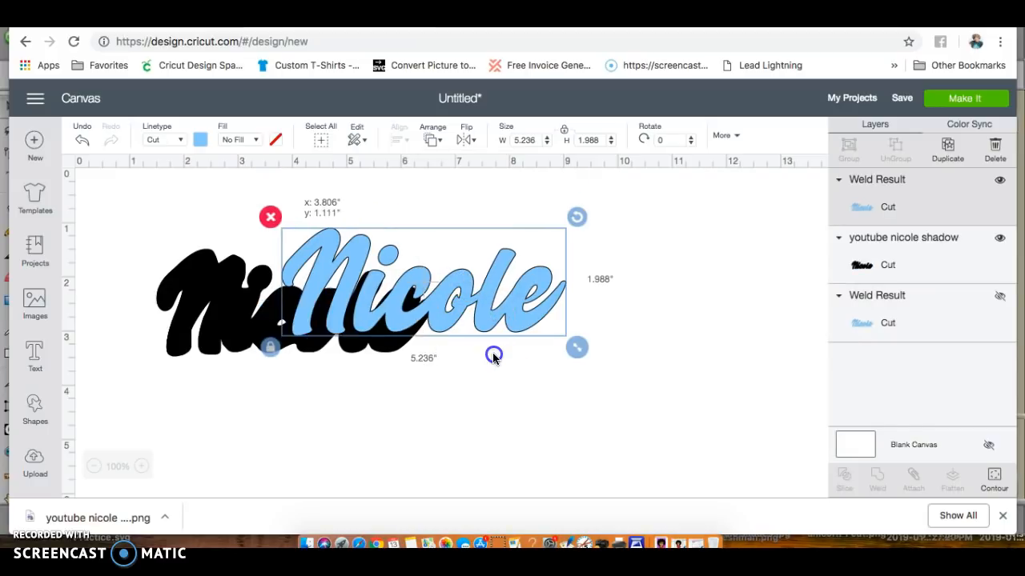
# Move the black shadow up and size the blue Nicole over it
pyautogui.moveTo(401, 288); pyautogui.dragTo(400, 248)
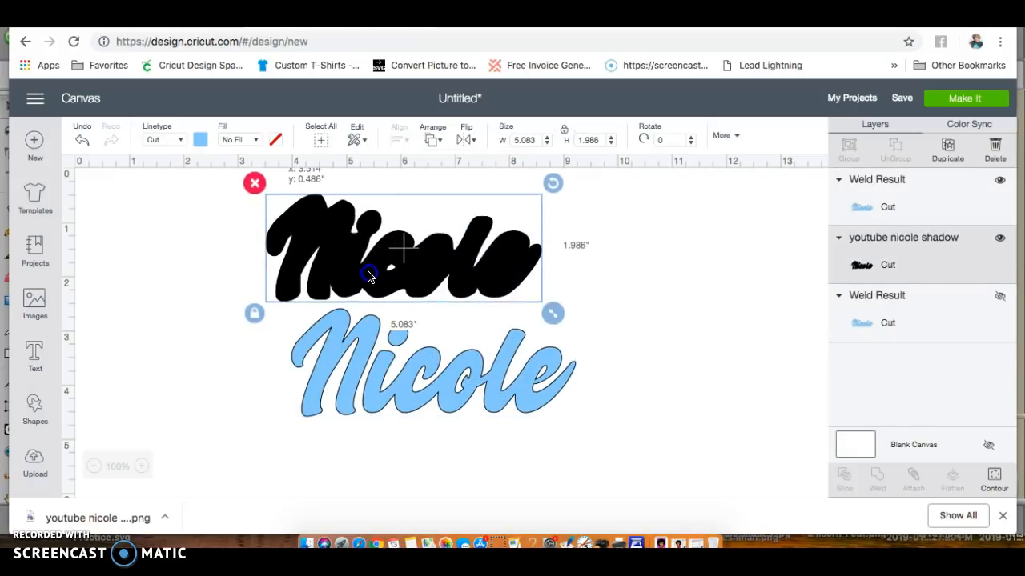
pyautogui.moveTo(552, 313); pyautogui.dragTo(599, 355)
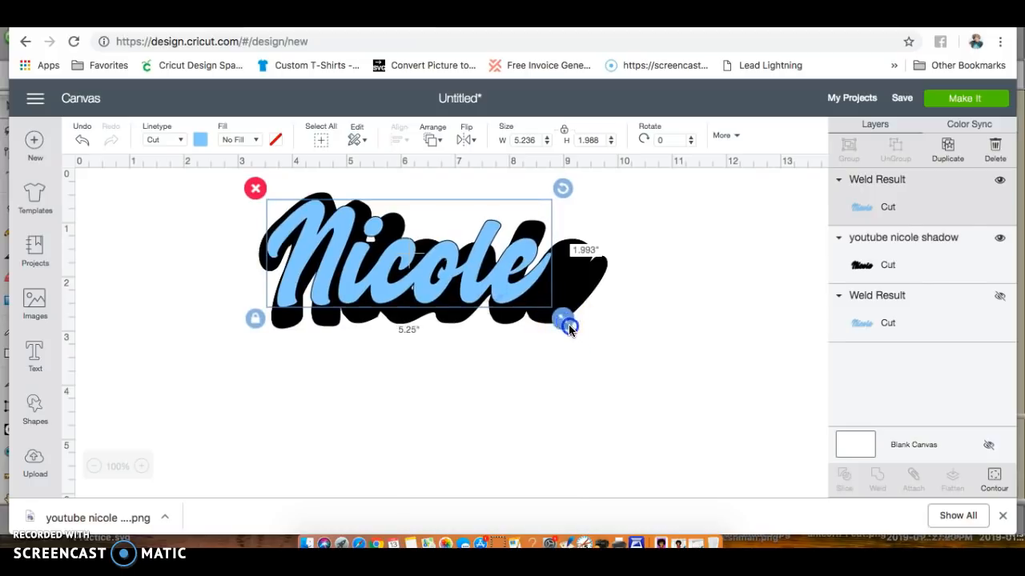
pyautogui.moveTo(567, 319); pyautogui.dragTo(614, 354)
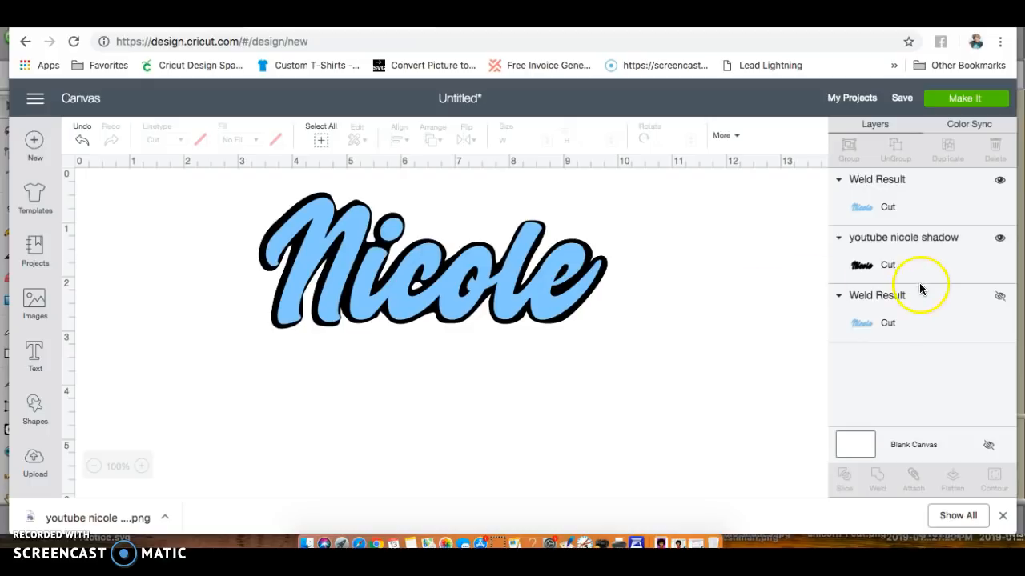
# Hide the shadow and top blue layers, reveal the bottom Nicole, and duplicate it as a black copy
pyautogui.click(999, 238)
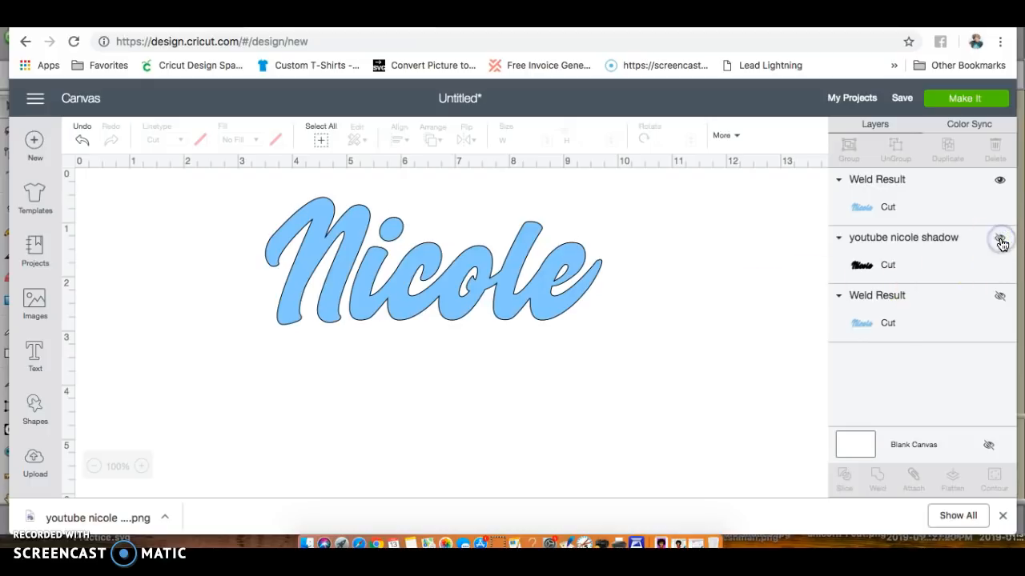
pyautogui.click(998, 302)
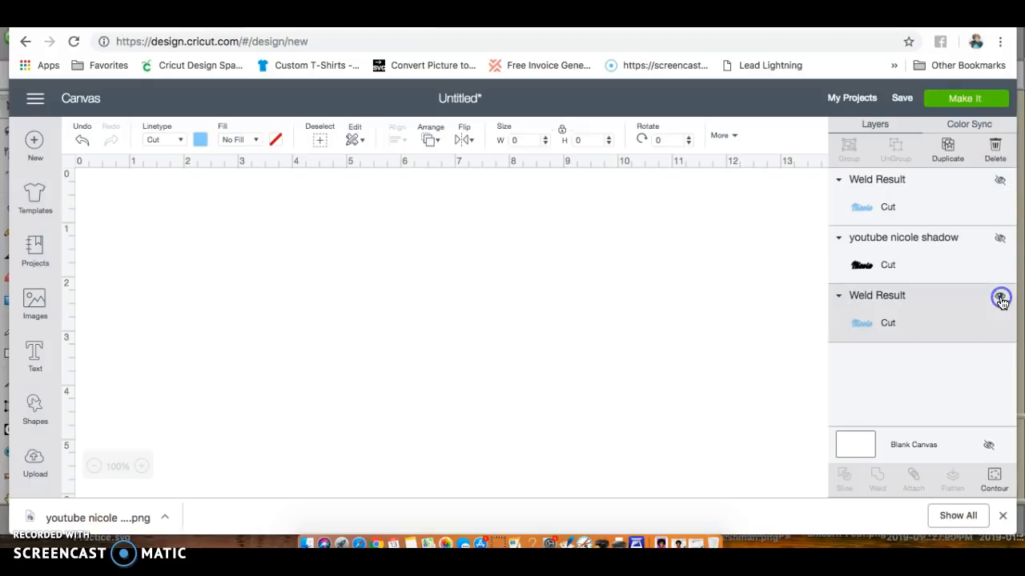
pyautogui.click(999, 296)
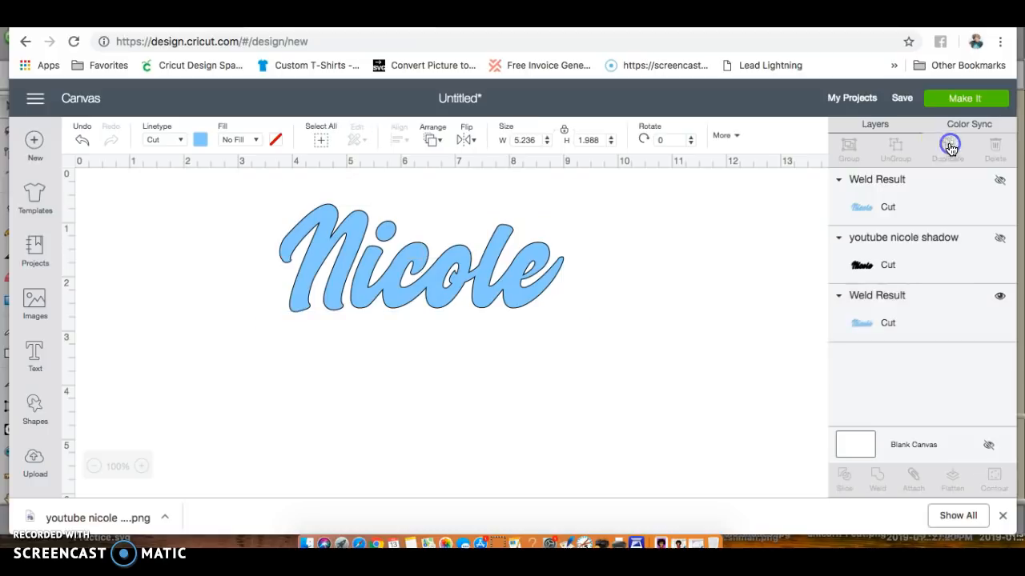
pyautogui.click(947, 148)
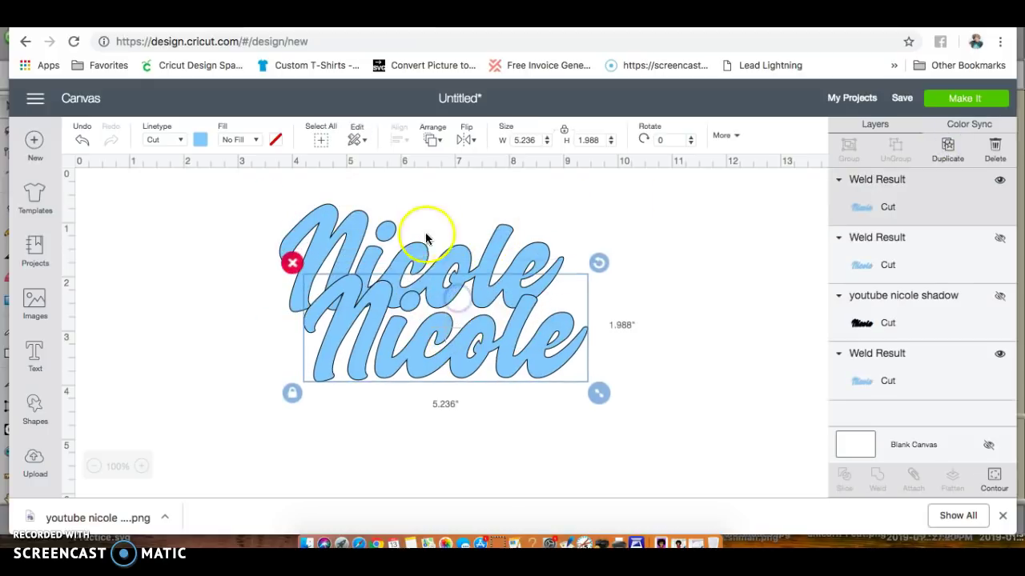
pyautogui.click(199, 139)
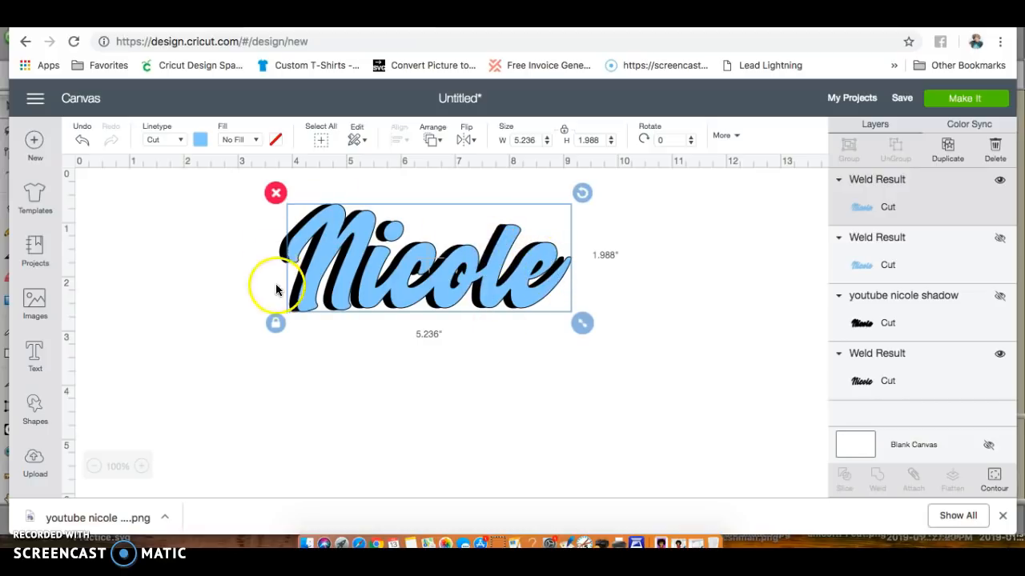
pyautogui.moveTo(371, 254)
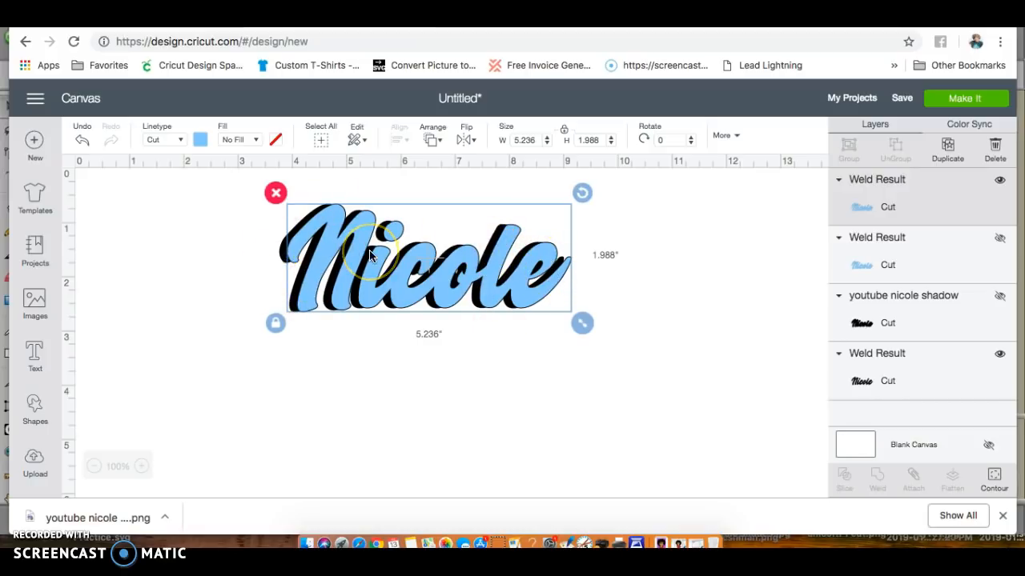
pyautogui.click(251, 269)
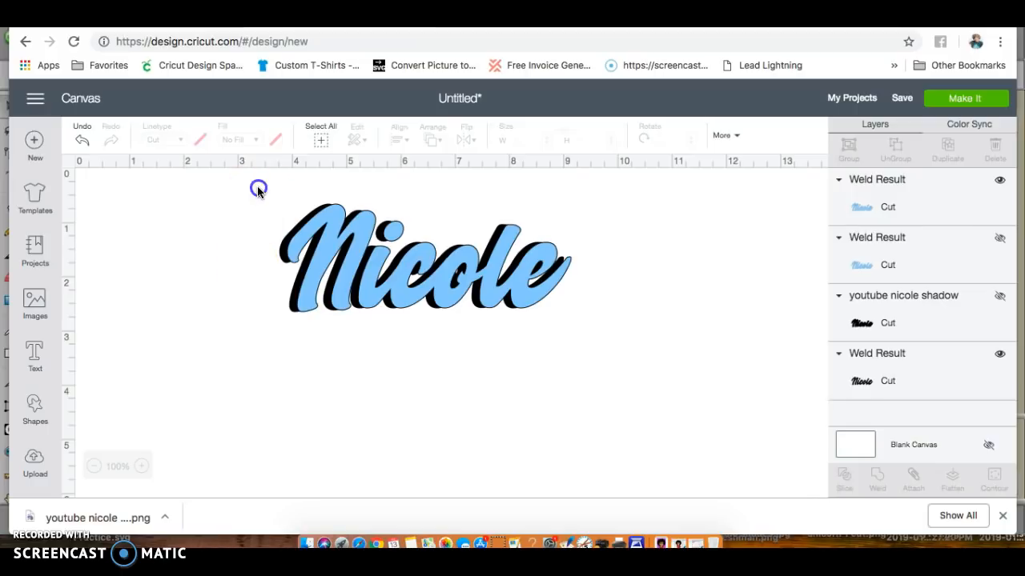
# Slice the blue Nicole with its black copy, then hide the black script layer
pyautogui.click(424, 265)
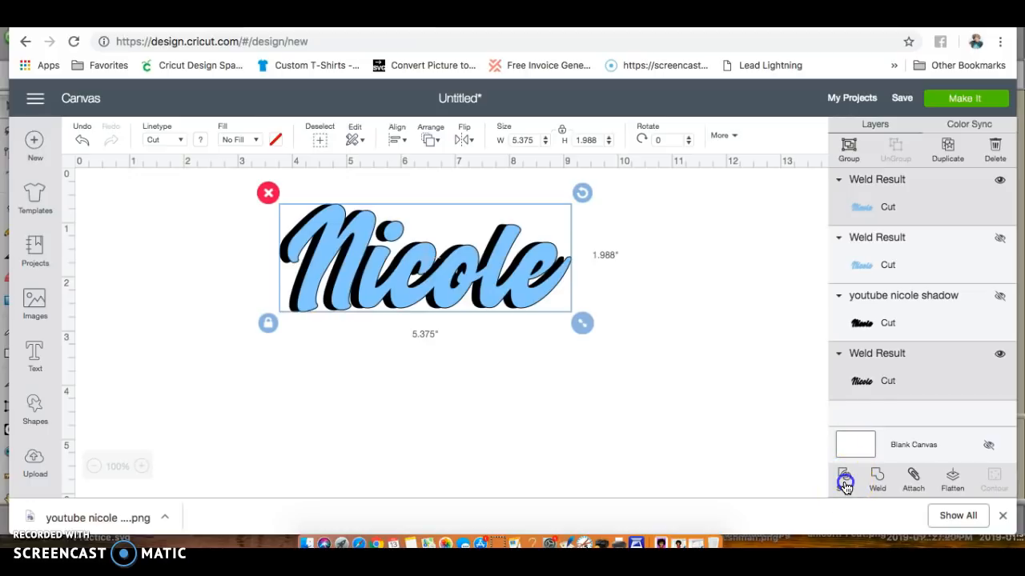
pyautogui.click(844, 477)
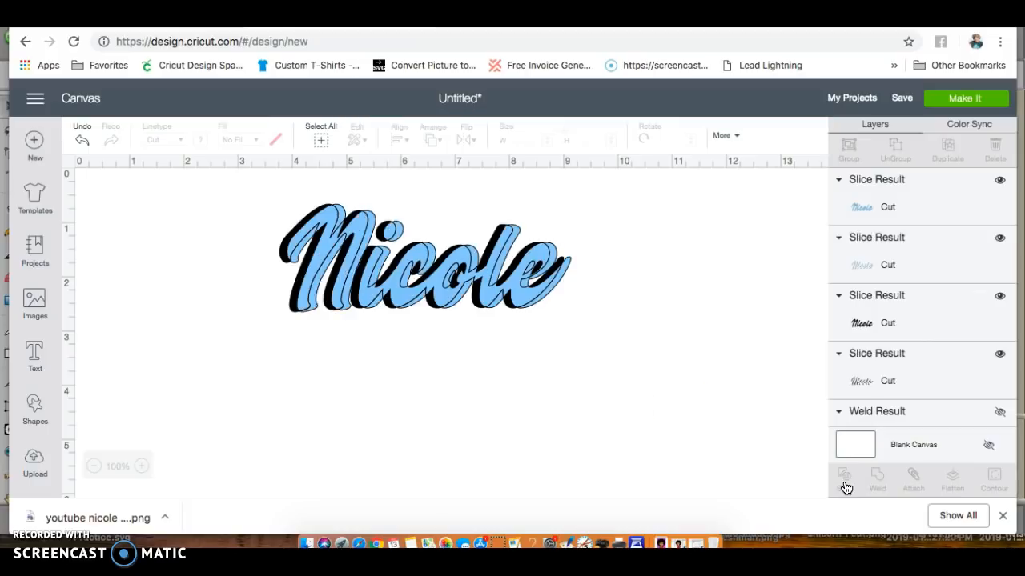
pyautogui.moveTo(716, 258)
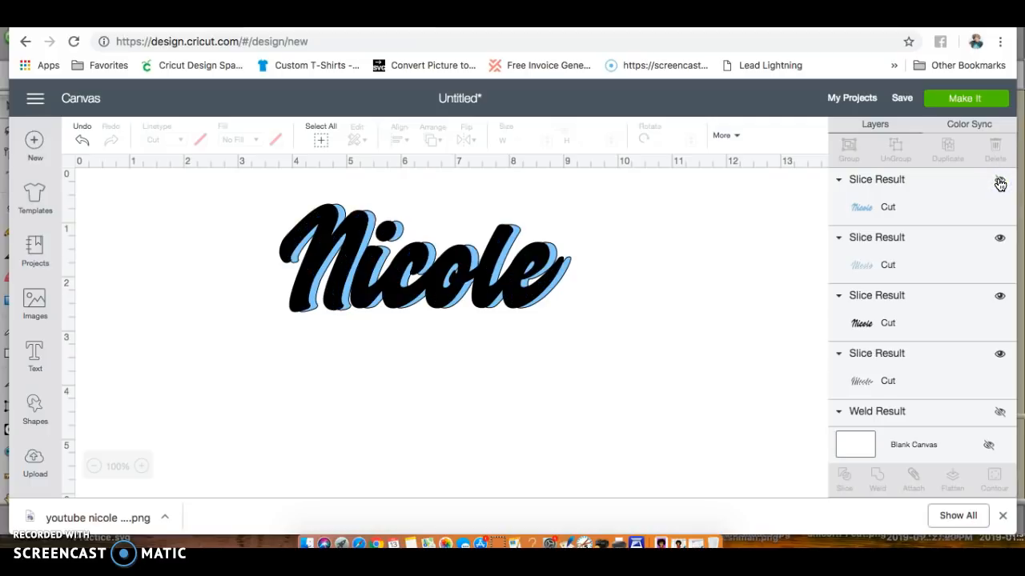
pyautogui.click(998, 183)
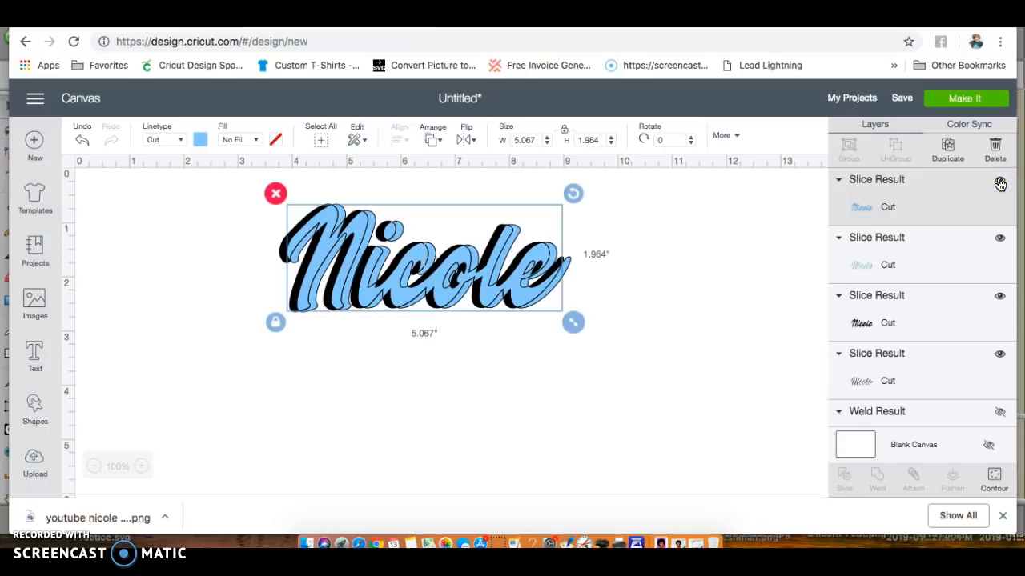
pyautogui.click(998, 185)
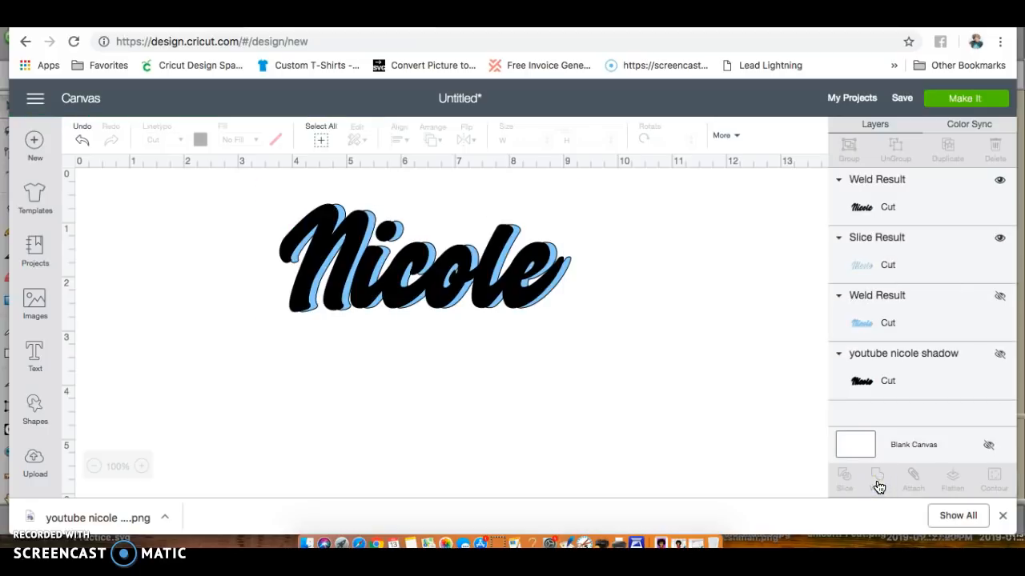
pyautogui.moveTo(931, 280)
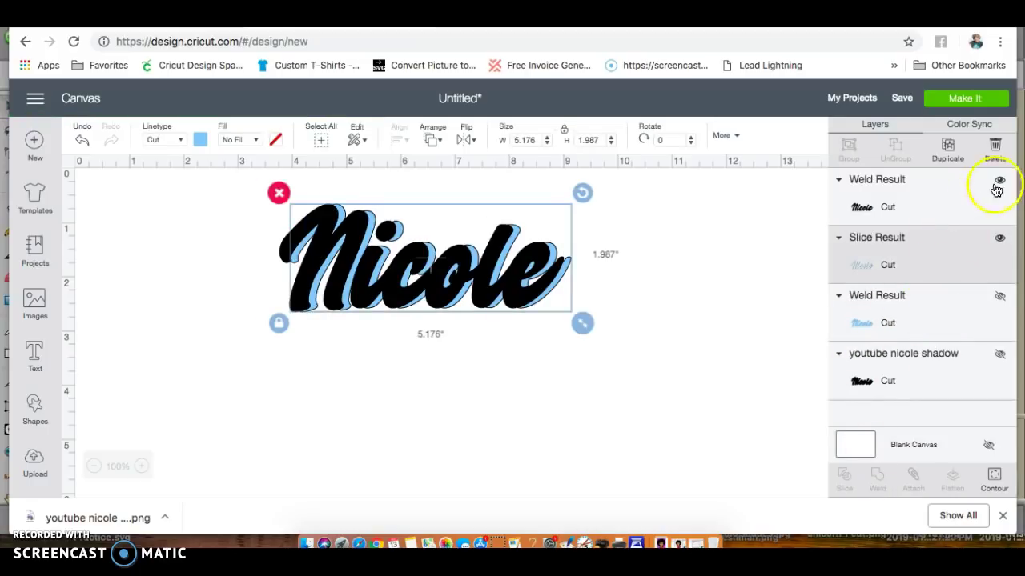
pyautogui.click(996, 179)
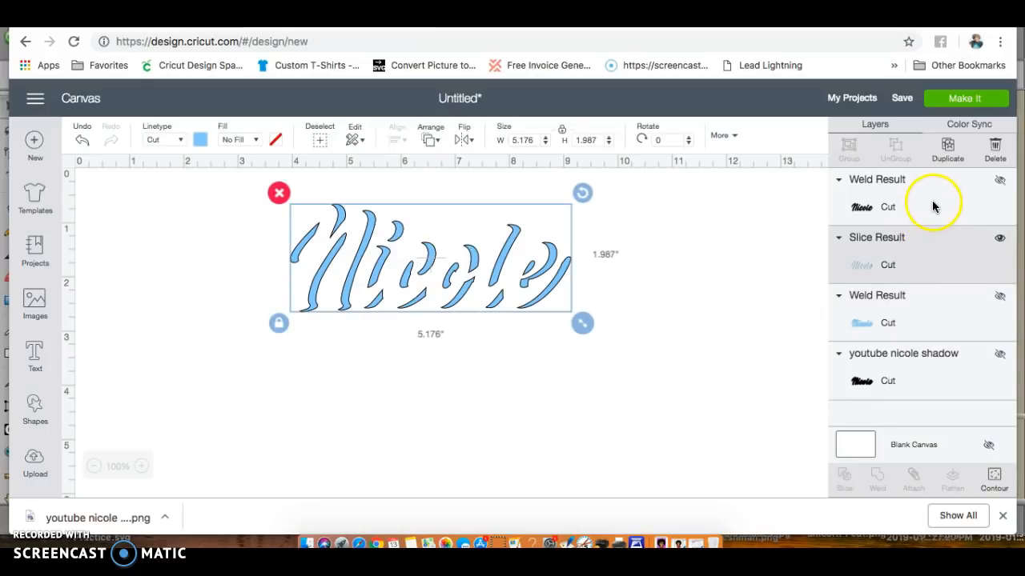
# Colour the slice pieces red, show the black Nicole, and preview the mats
pyautogui.click(200, 140)
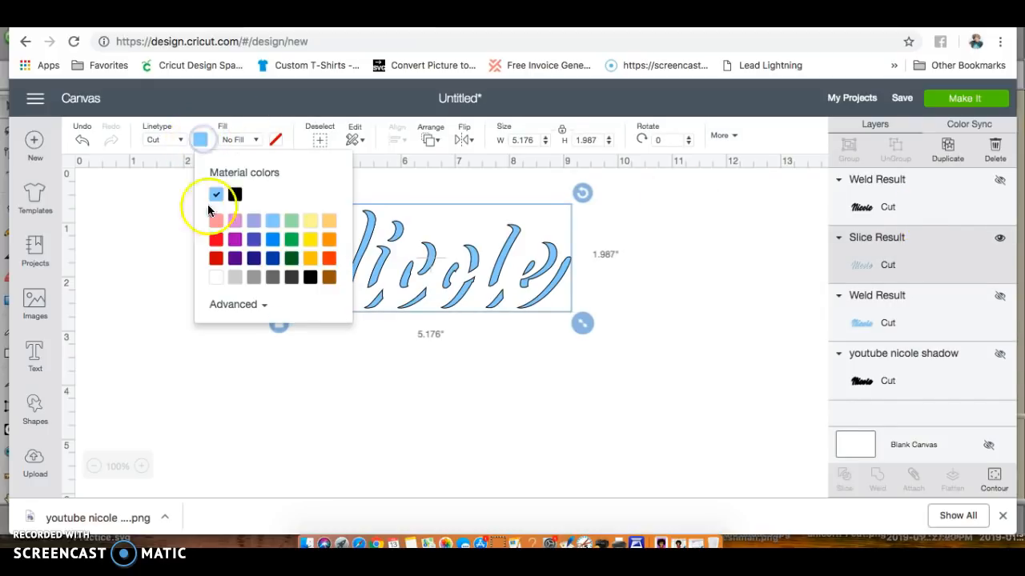
pyautogui.click(252, 194)
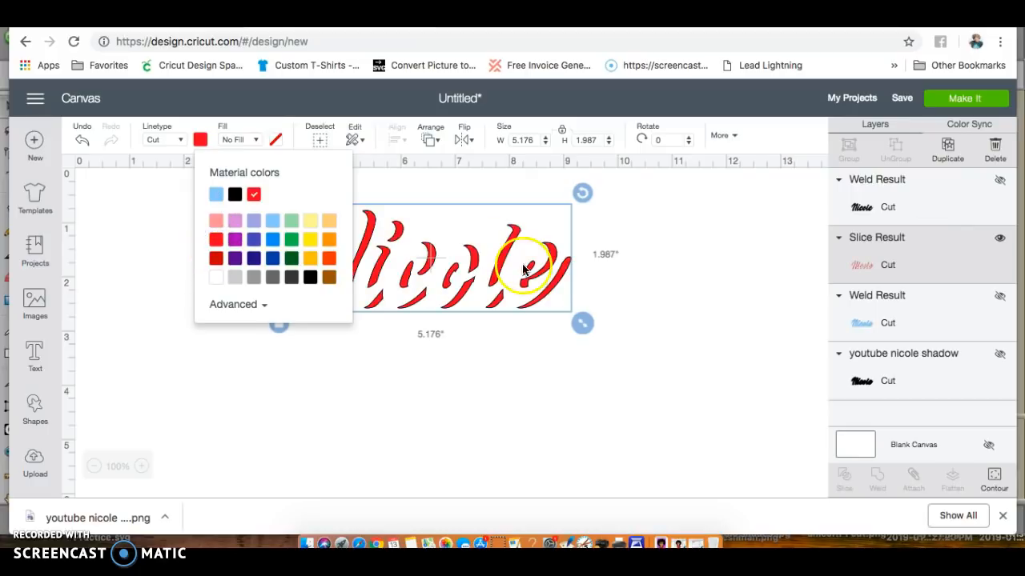
pyautogui.click(903, 262)
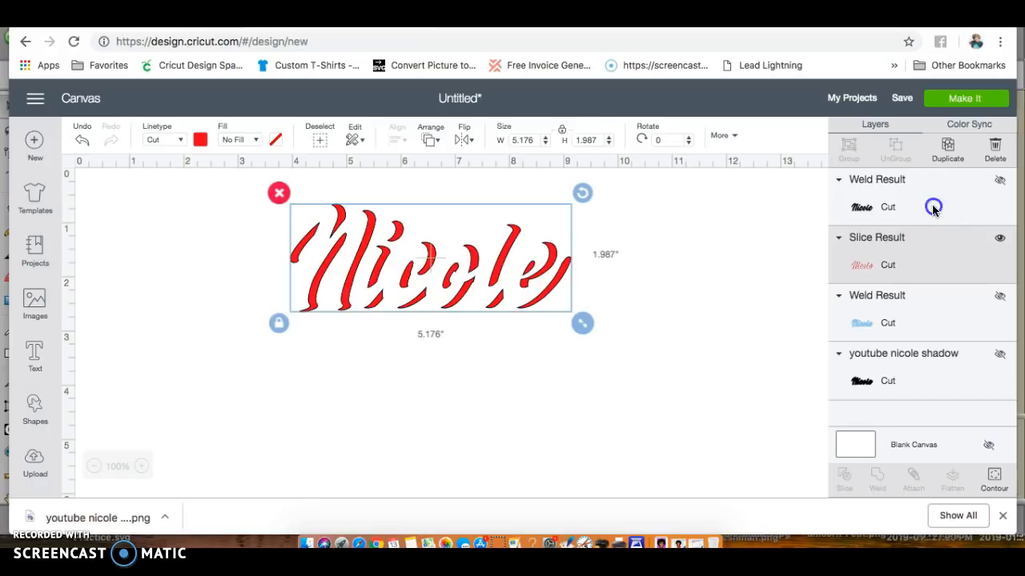
pyautogui.click(996, 179)
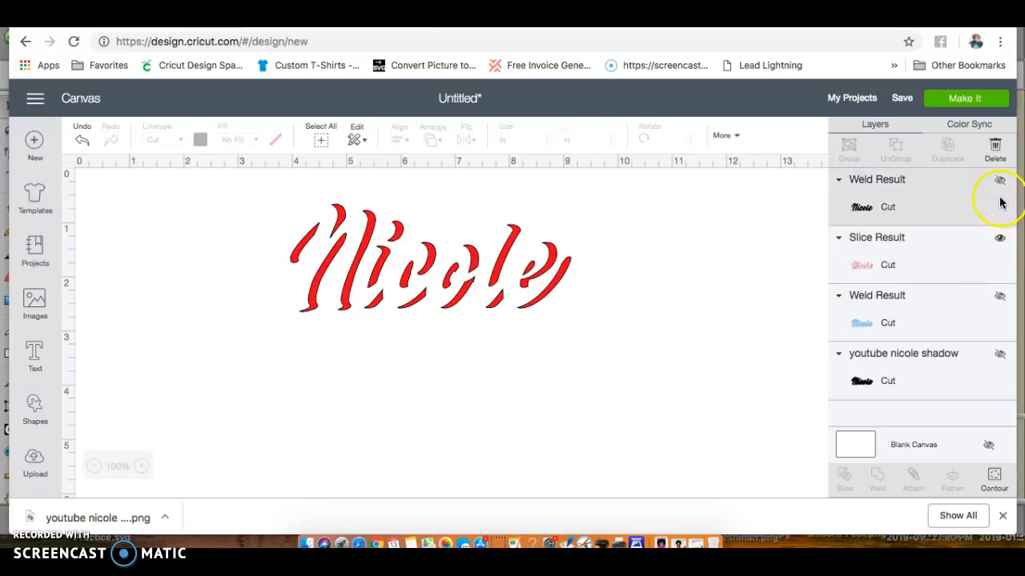
pyautogui.click(997, 181)
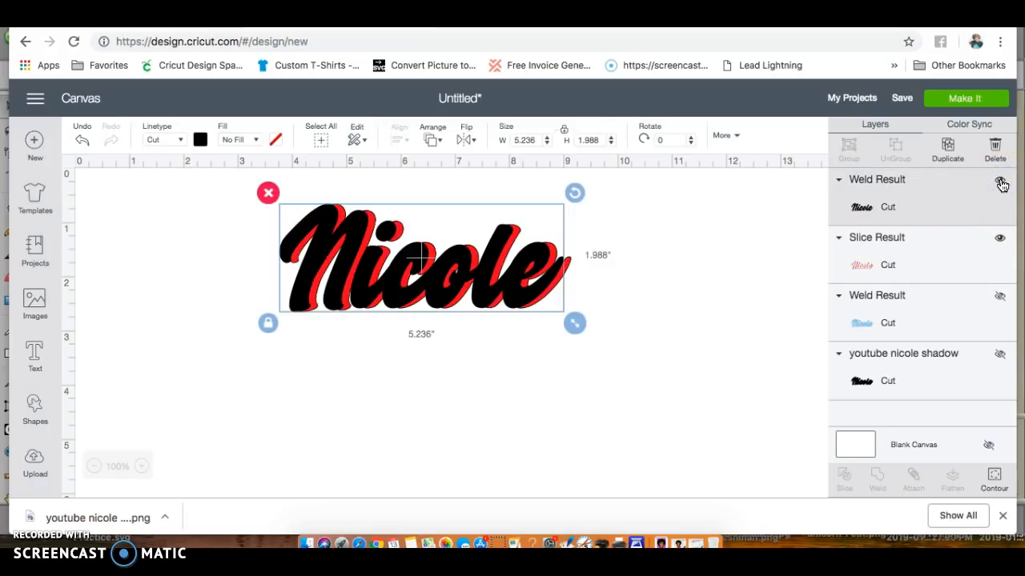
pyautogui.click(999, 185)
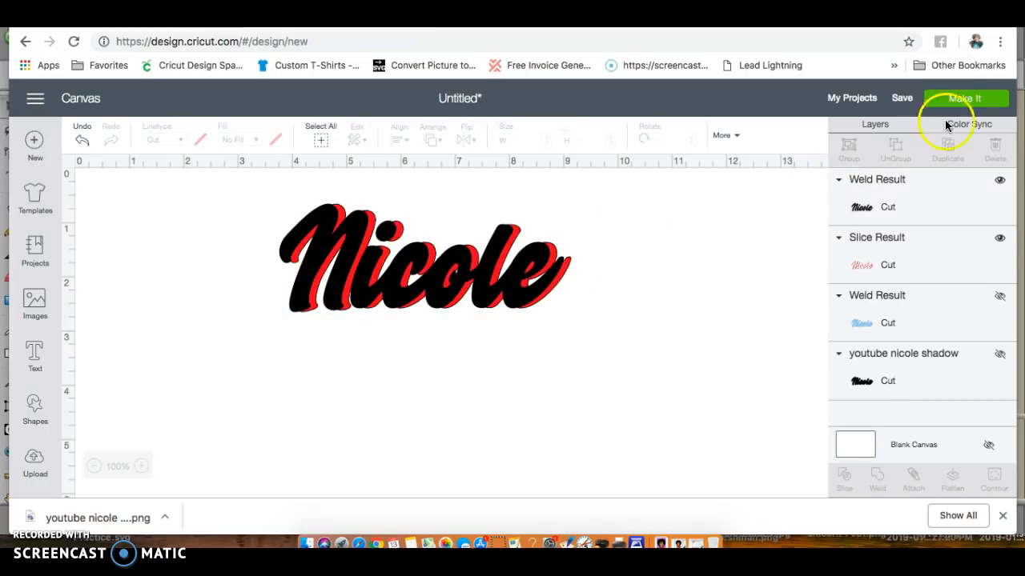
pyautogui.click(969, 97)
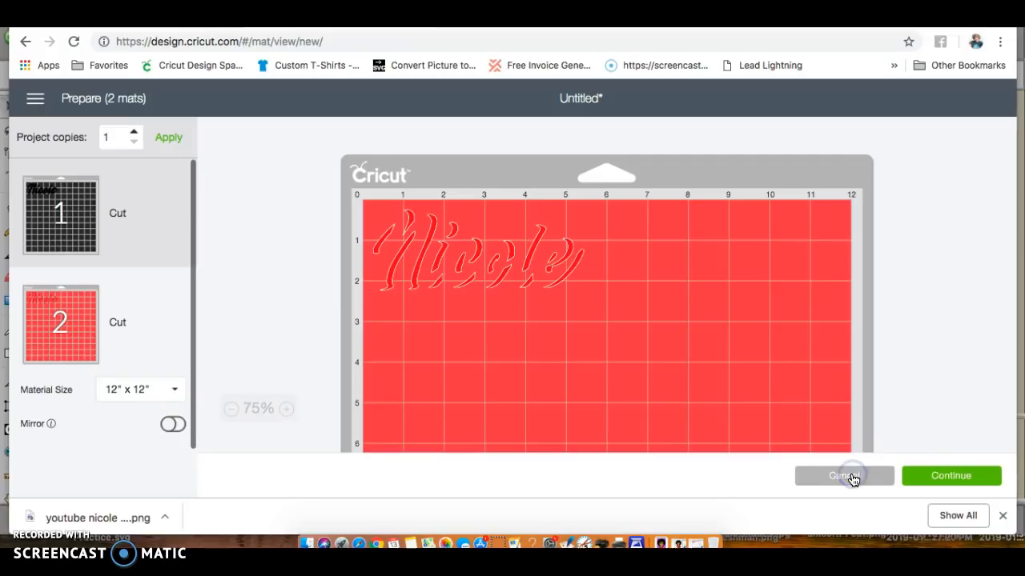
pyautogui.click(844, 475)
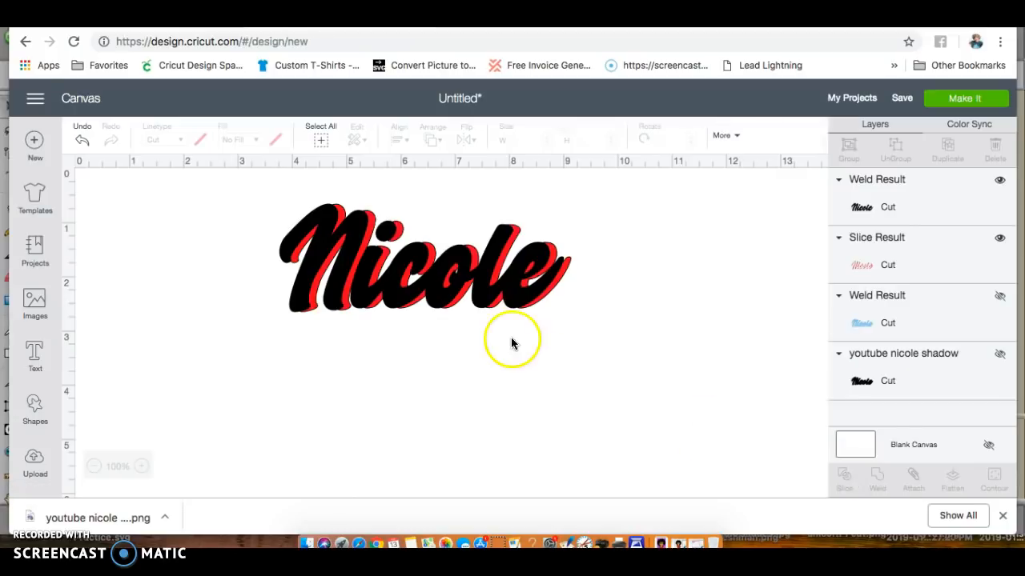
pyautogui.moveTo(402, 278)
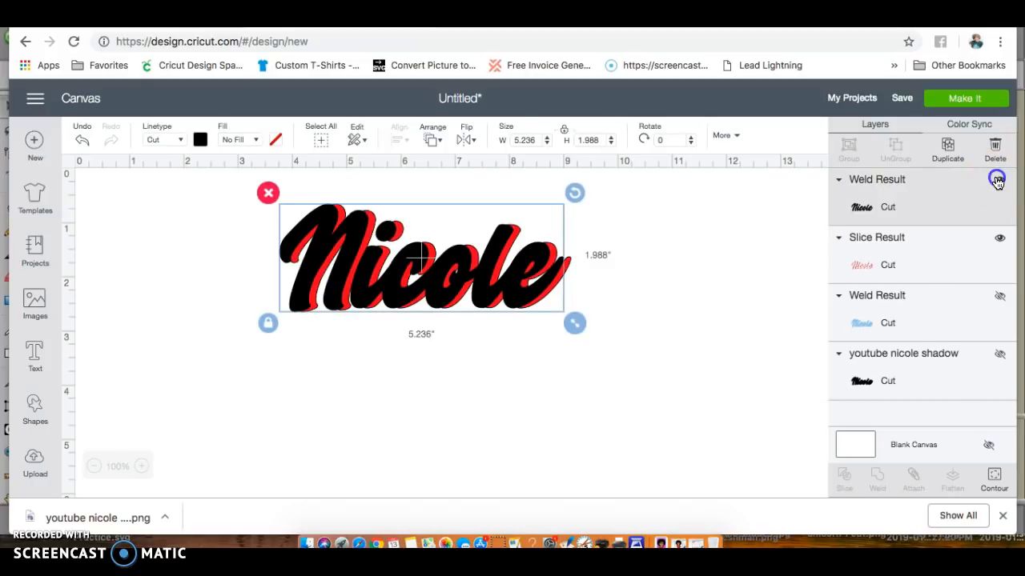
# Hide the black script layer and add a star shrunk to about a third of an inch onto Nicole
pyautogui.click(35, 405)
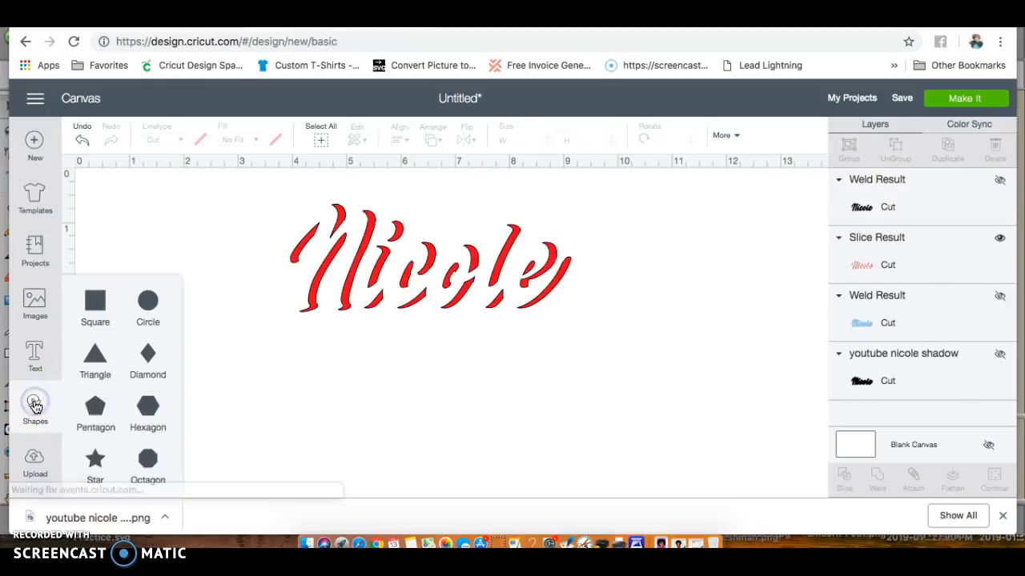
pyautogui.click(94, 458)
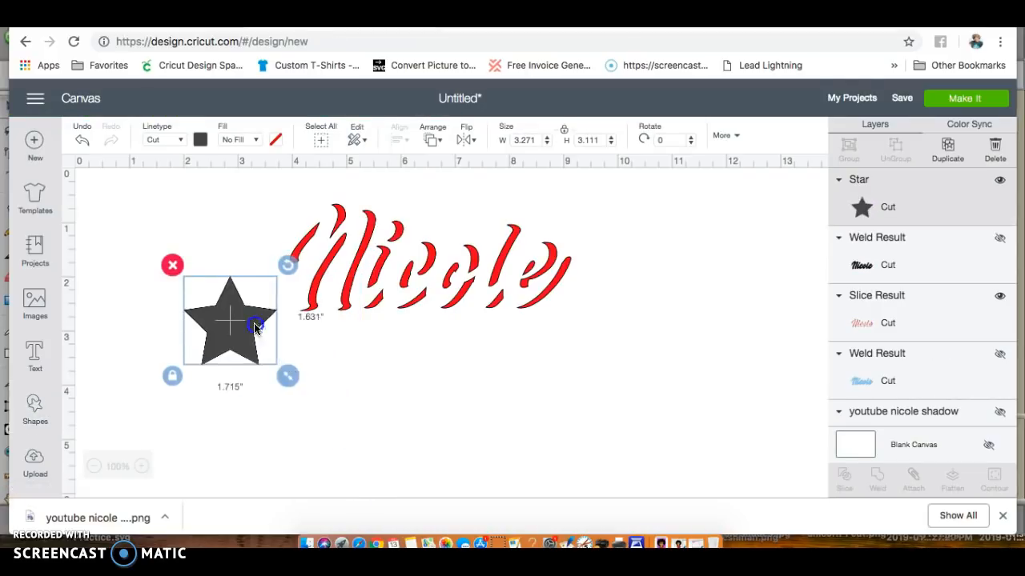
pyautogui.moveTo(287, 376); pyautogui.dragTo(212, 305)
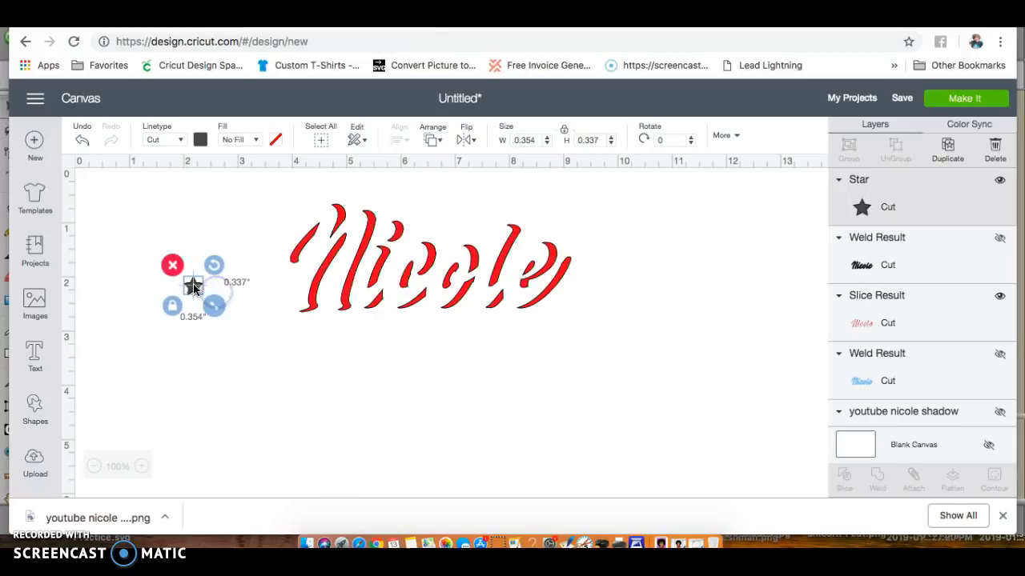
pyautogui.moveTo(194, 288); pyautogui.dragTo(454, 232)
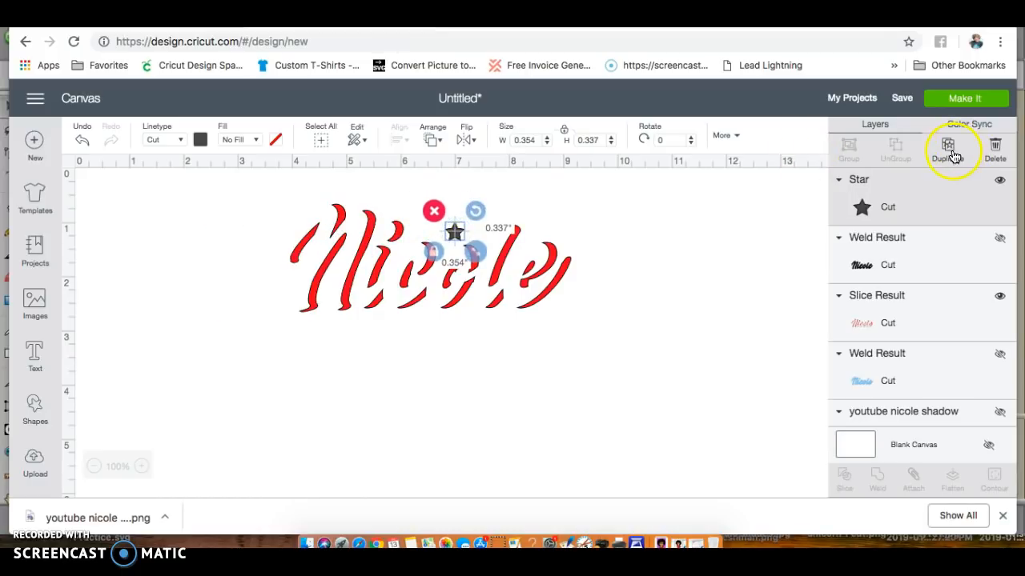
# Duplicate the star, leaving one copy below-right and the other centred over the lettering
pyautogui.click(947, 146)
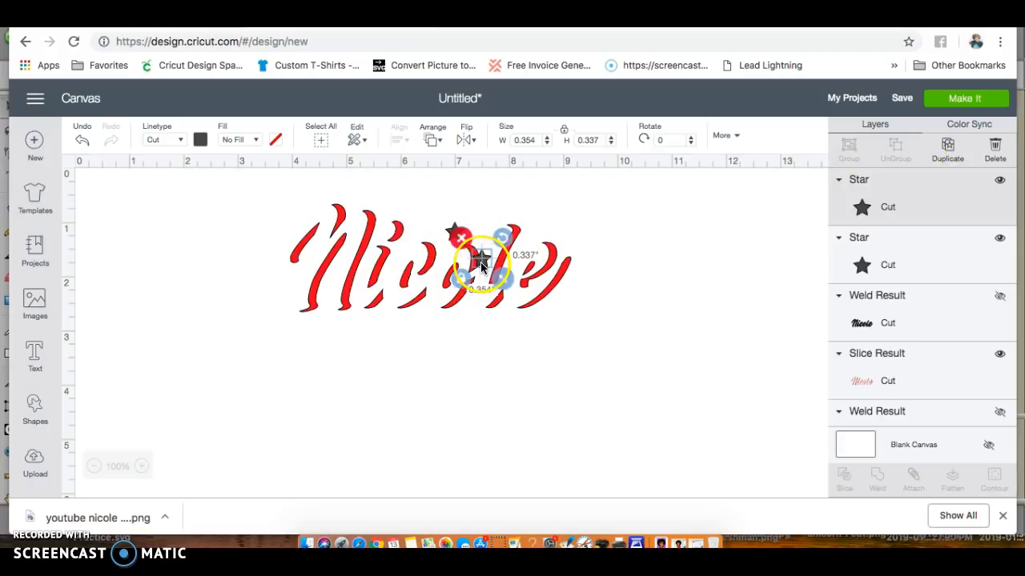
pyautogui.moveTo(481, 264); pyautogui.dragTo(572, 412)
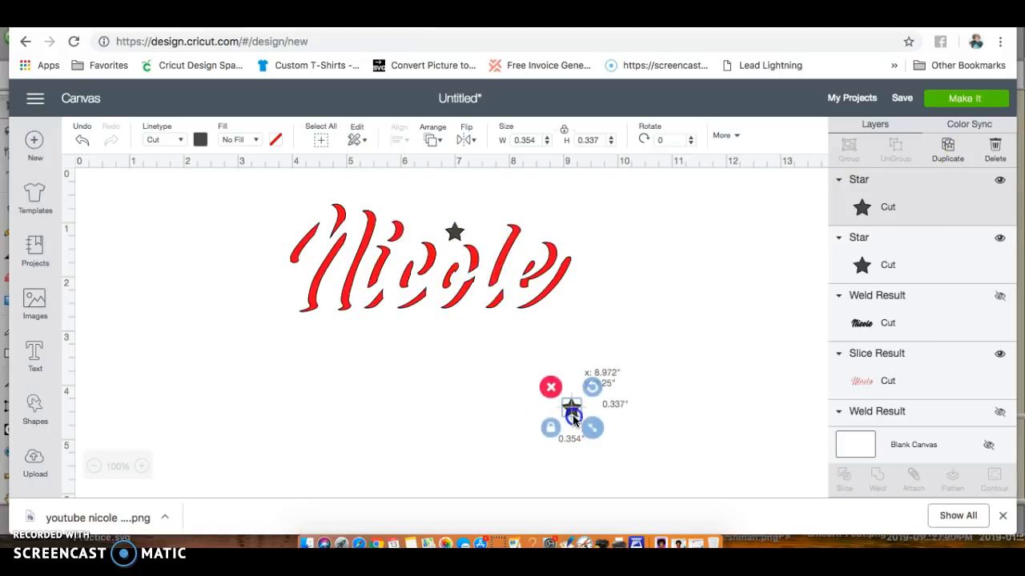
pyautogui.moveTo(573, 413); pyautogui.dragTo(461, 233)
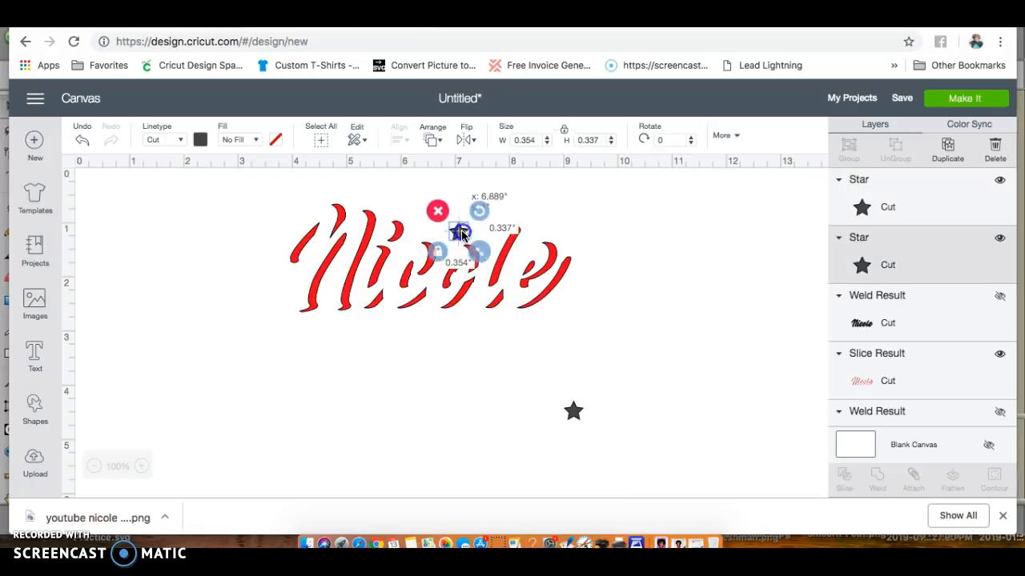
pyautogui.moveTo(460, 233); pyautogui.dragTo(481, 228)
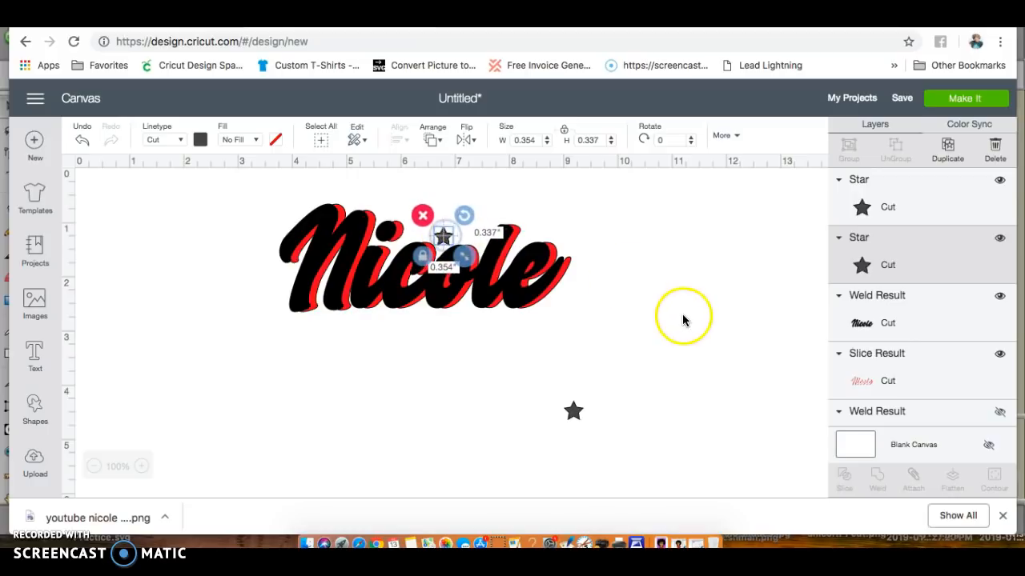
# Hide the black script and attach the star to the red shadow
pyautogui.click(685, 319)
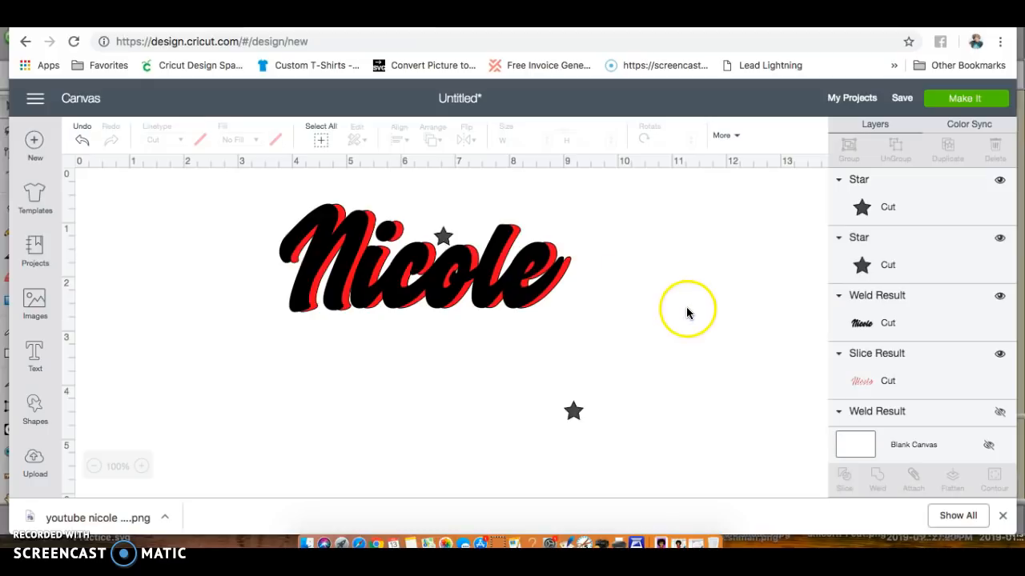
pyautogui.moveTo(994, 339)
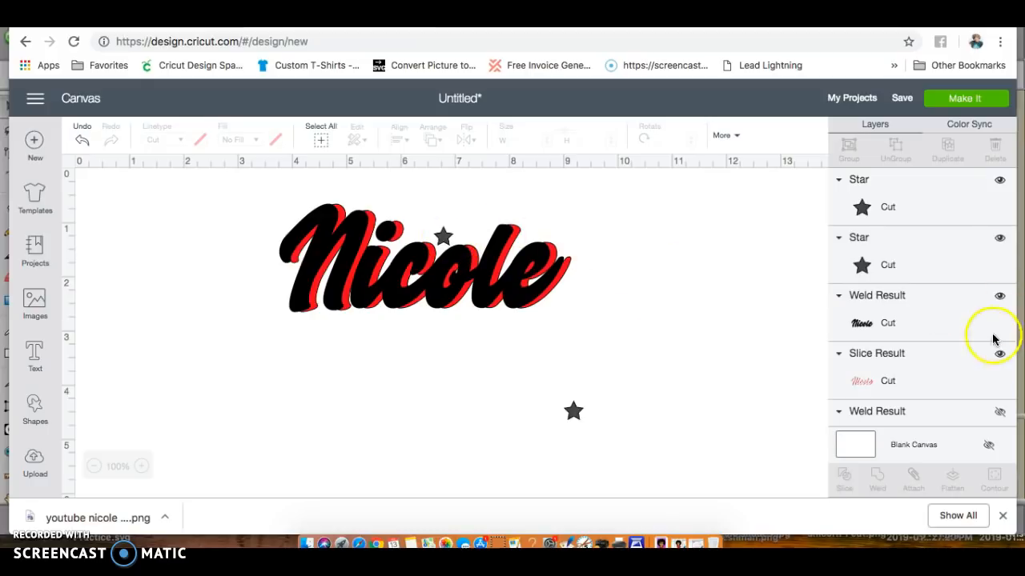
pyautogui.click(998, 295)
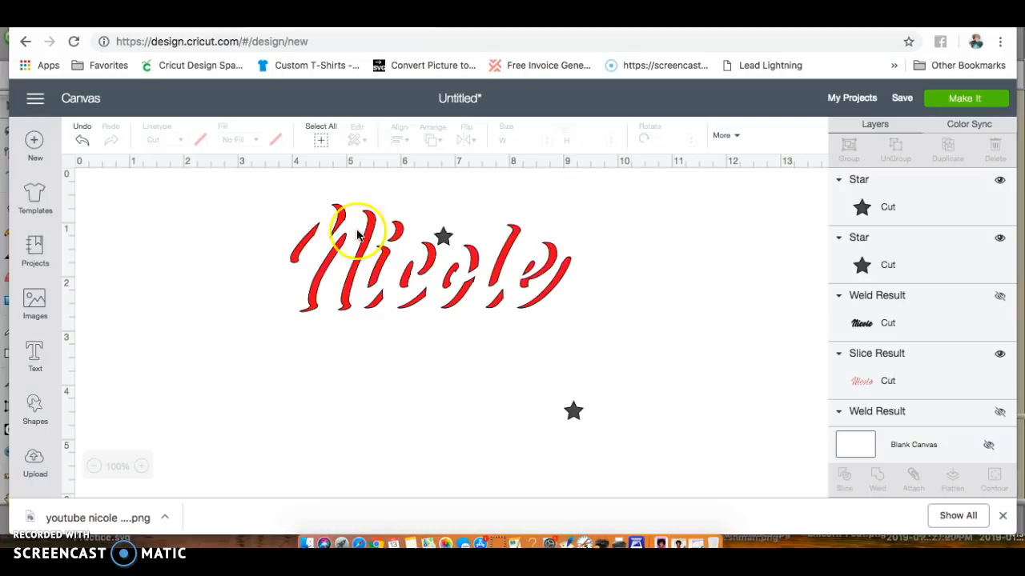
pyautogui.click(359, 235)
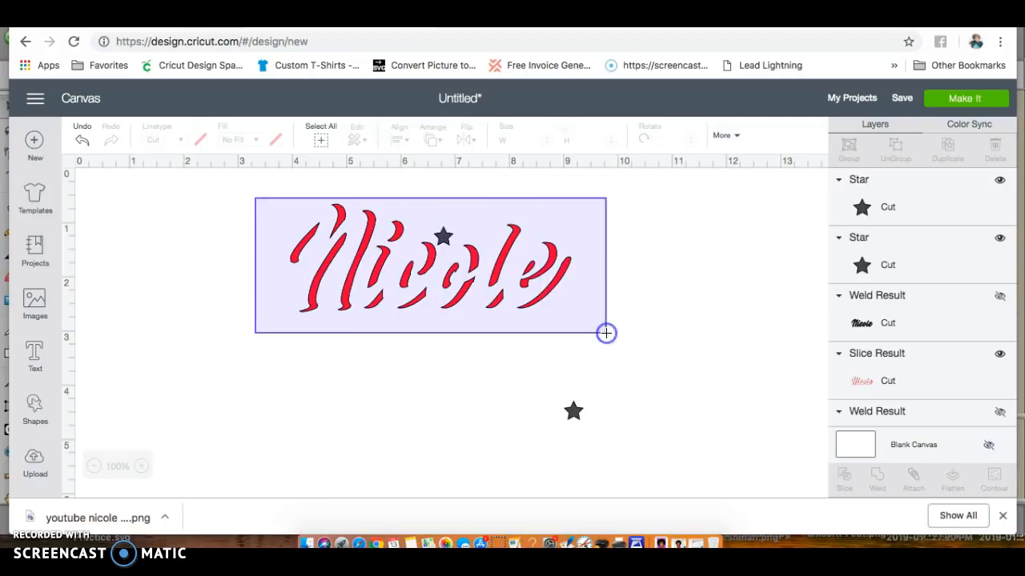
pyautogui.click(912, 477)
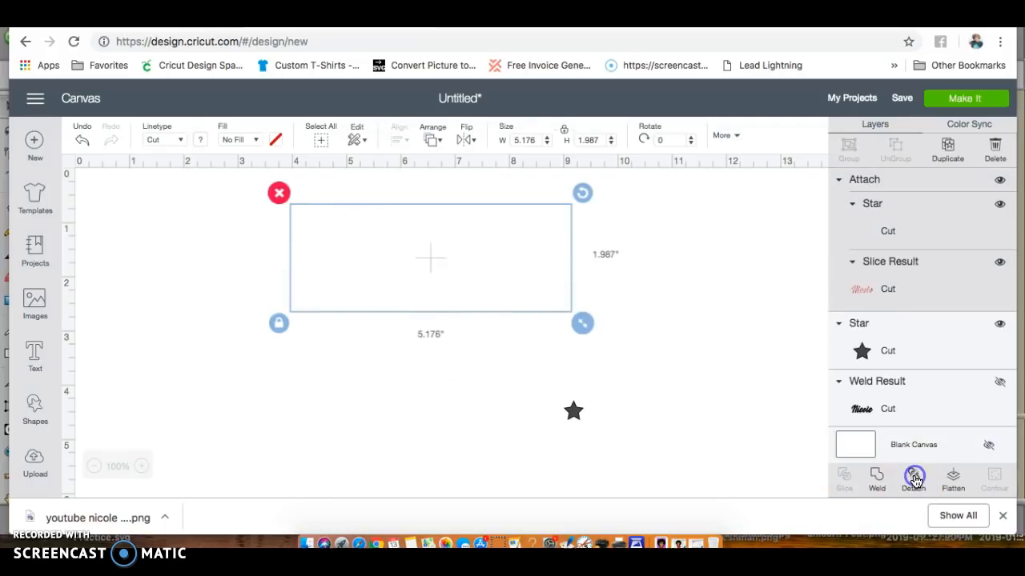
pyautogui.click(915, 475)
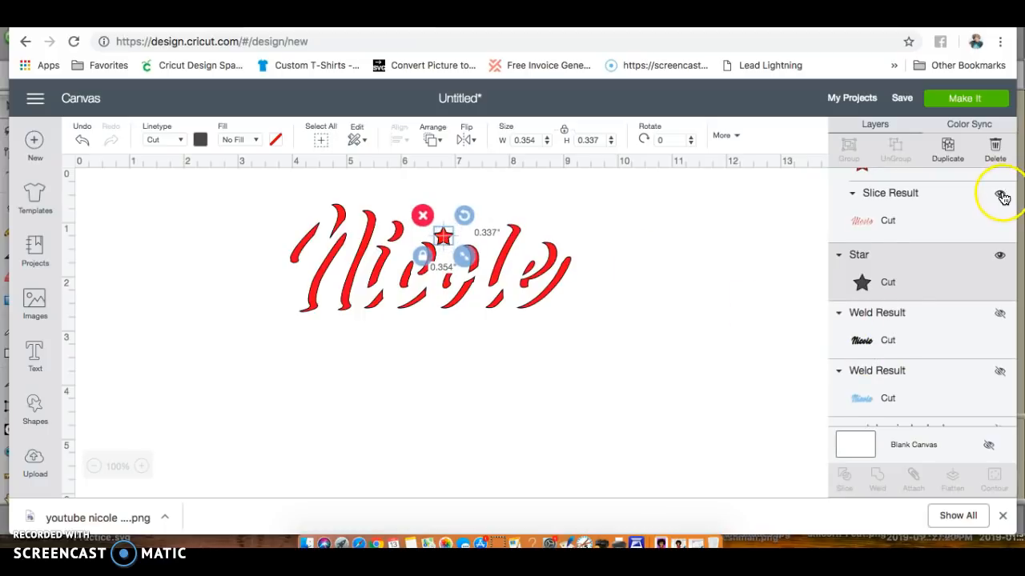
# Weld one star into the red shadow and the grey star into the black Nicole
pyautogui.click(996, 193)
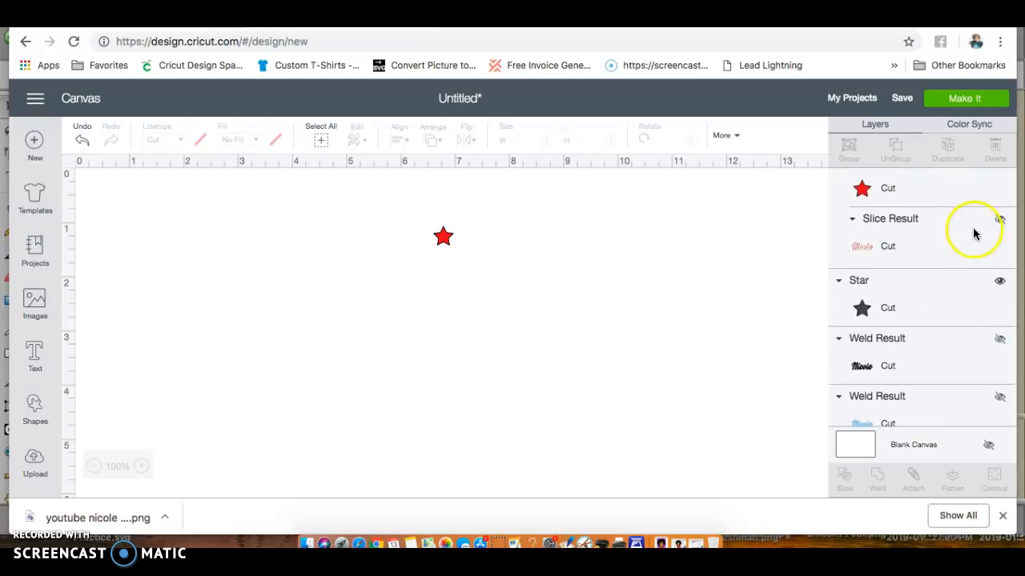
pyautogui.click(998, 218)
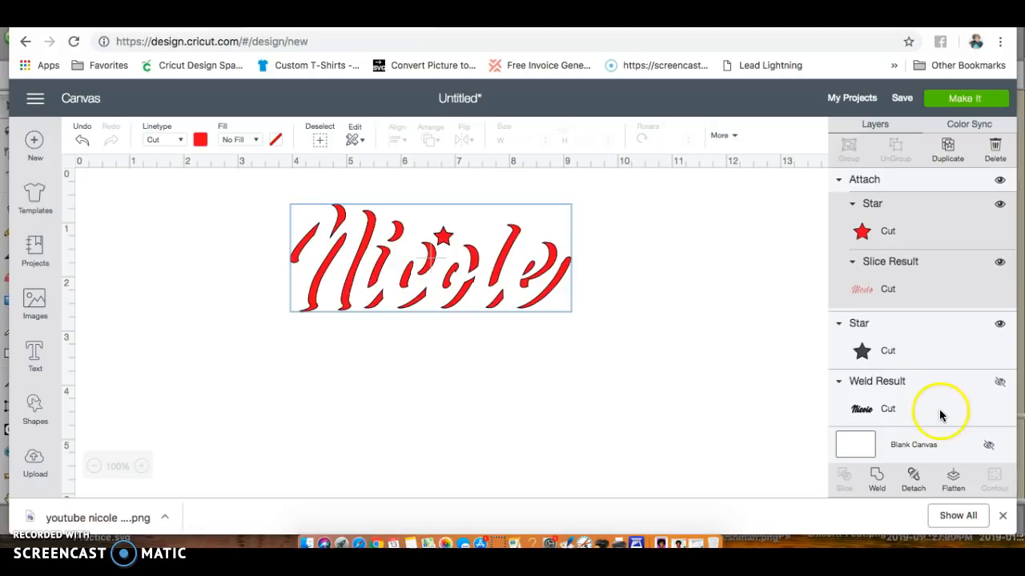
pyautogui.click(876, 478)
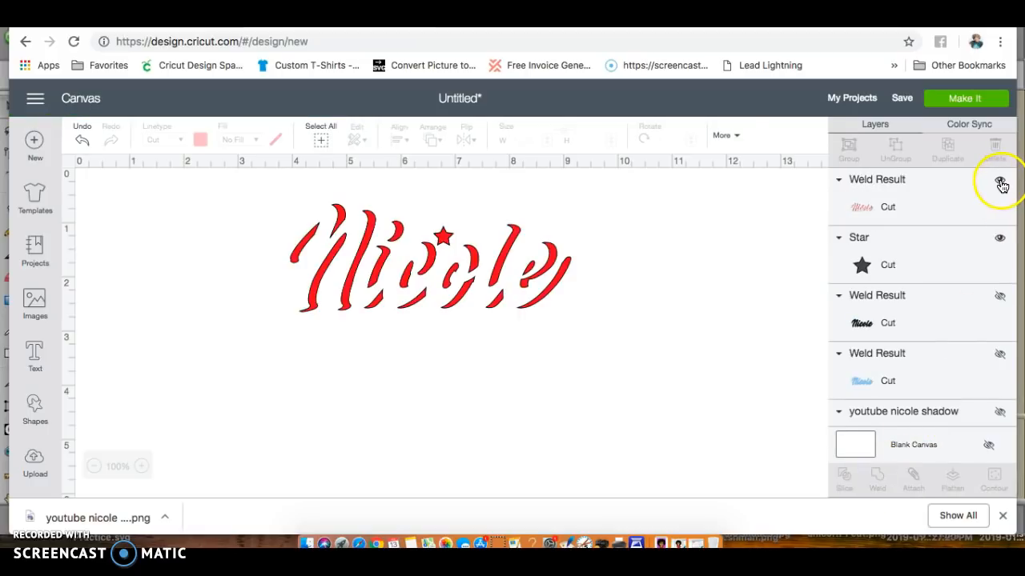
pyautogui.click(1000, 179)
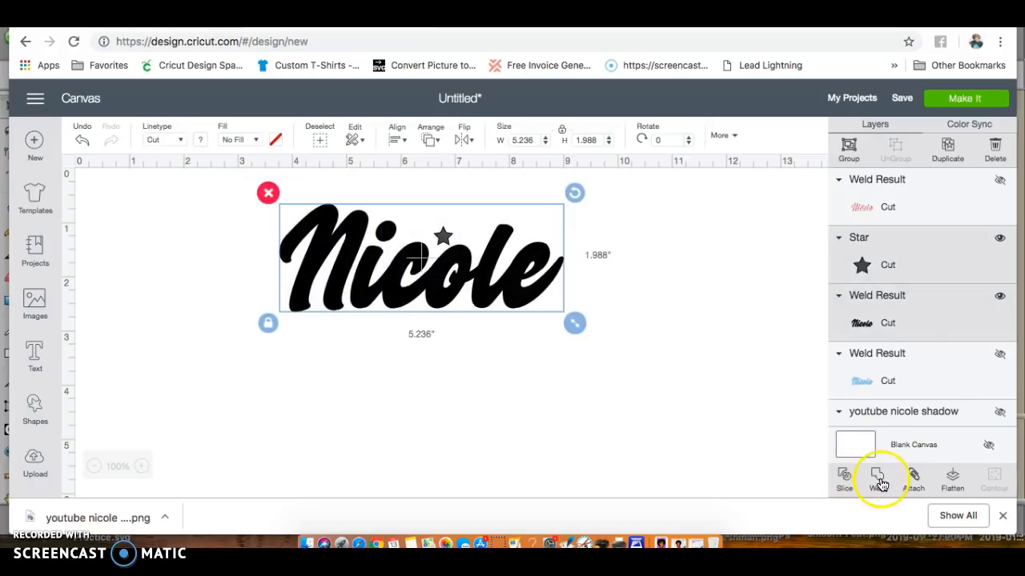
pyautogui.click(876, 479)
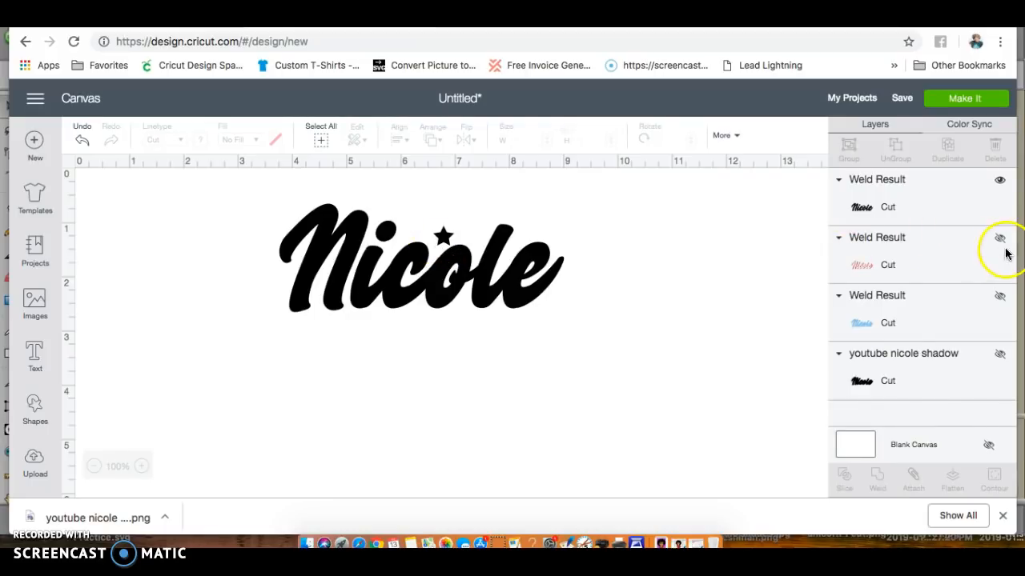
pyautogui.click(999, 237)
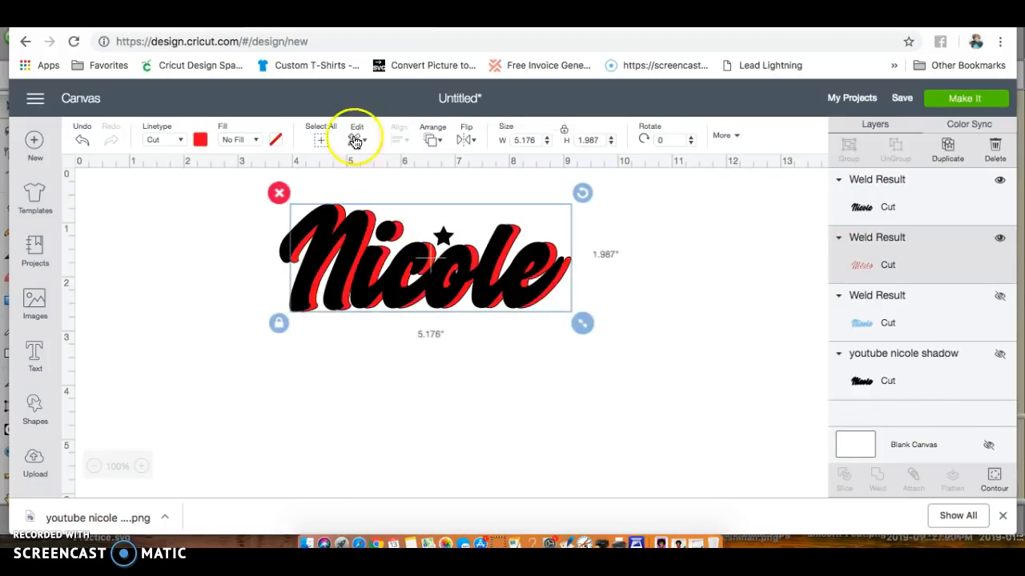
pyautogui.moveTo(453, 239)
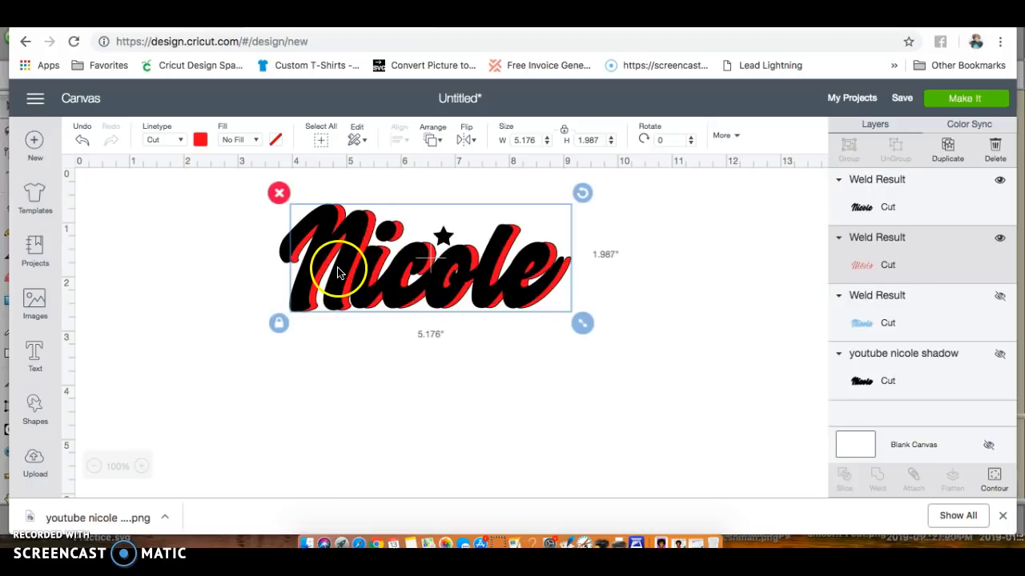
pyautogui.moveTo(963, 100)
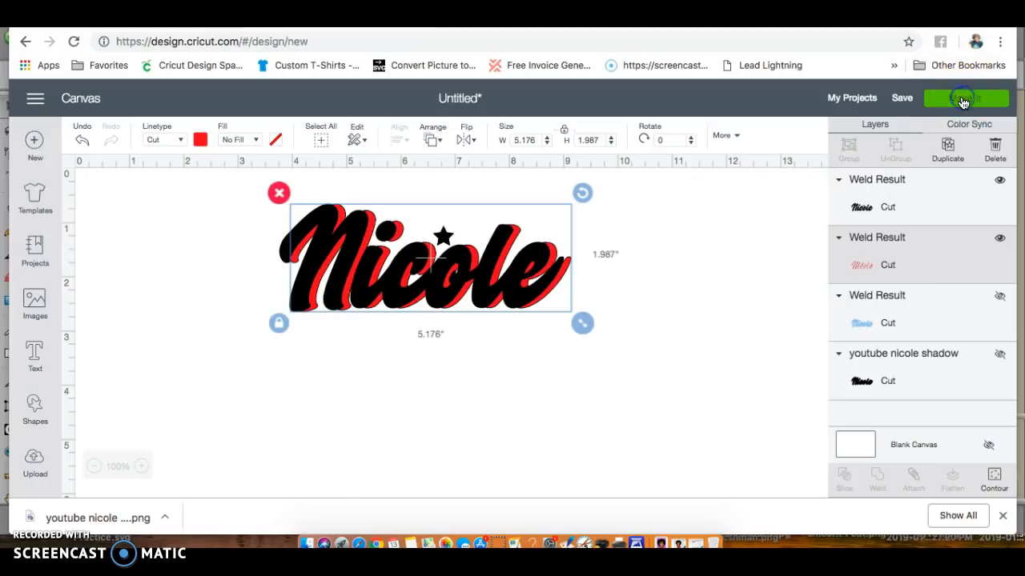
# Preview the black-letter and red-shadow mats in Make It, then cancel back to the canvas
pyautogui.click(965, 98)
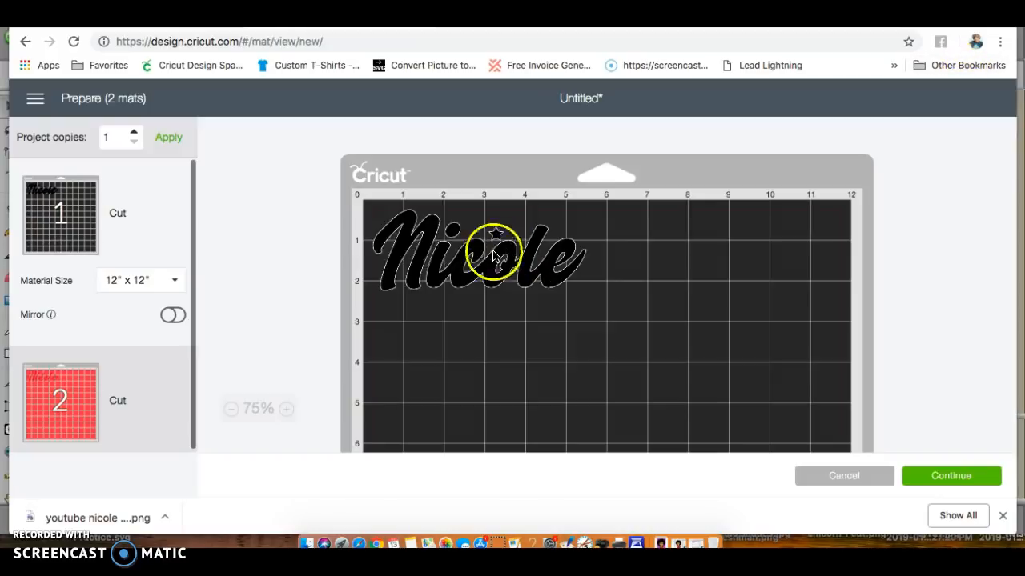
pyautogui.moveTo(233, 288)
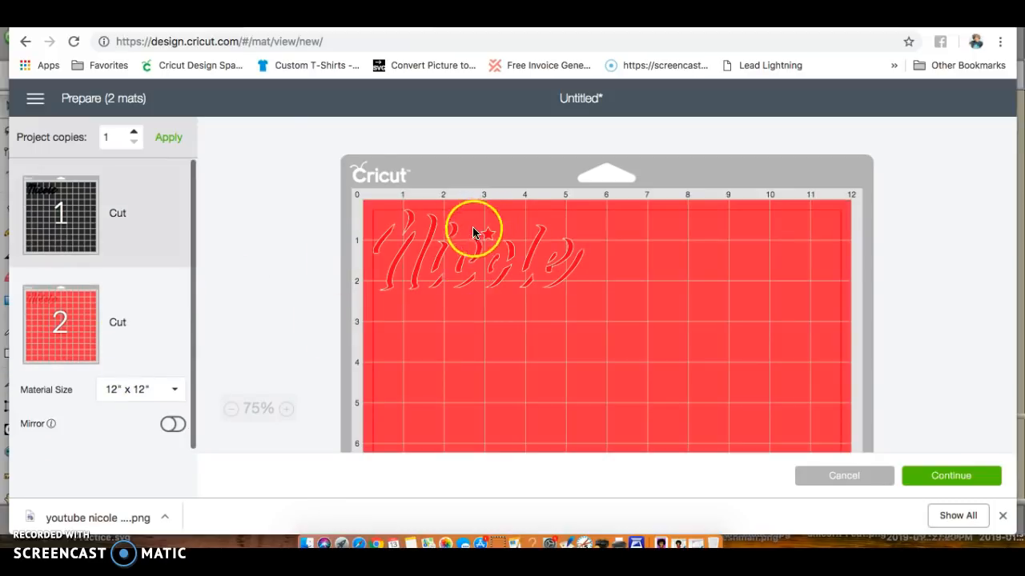
pyautogui.moveTo(714, 344)
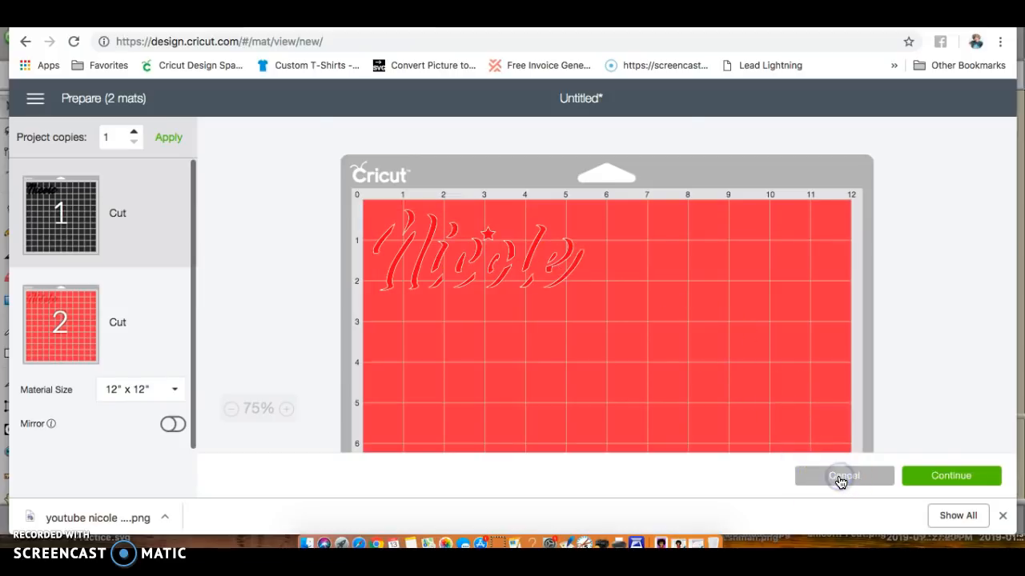
pyautogui.click(844, 475)
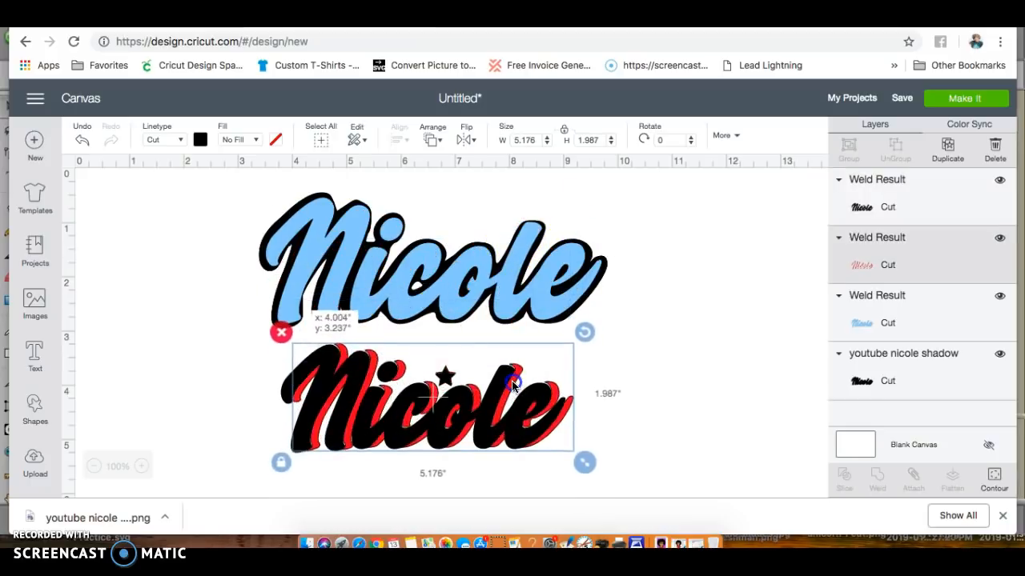
# Move the black-and-red Nicole below the blue one and enlarge it to about 6.08 by 2.25 inches
pyautogui.moveTo(513, 384); pyautogui.dragTo(510, 382)
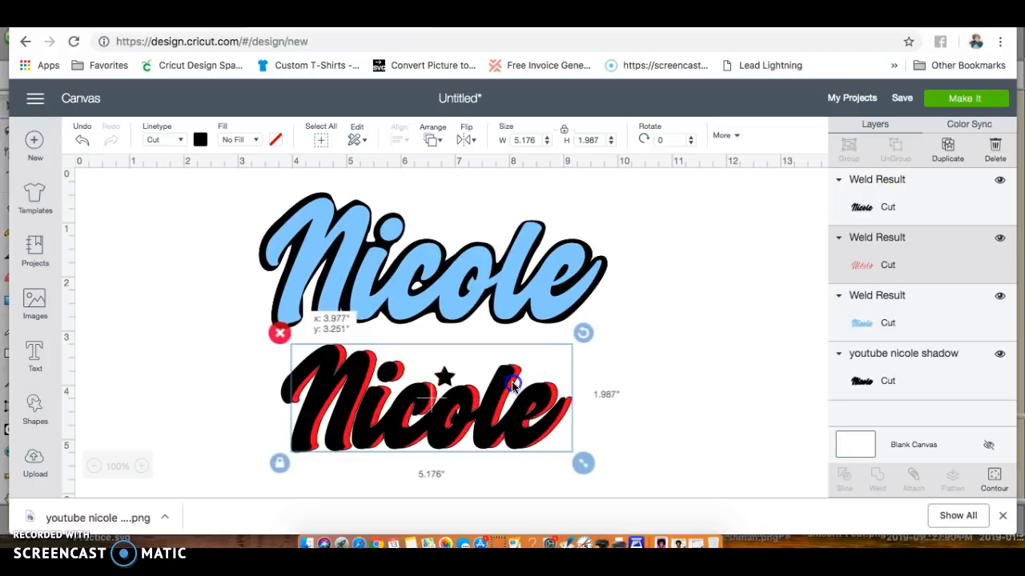
pyautogui.click(722, 384)
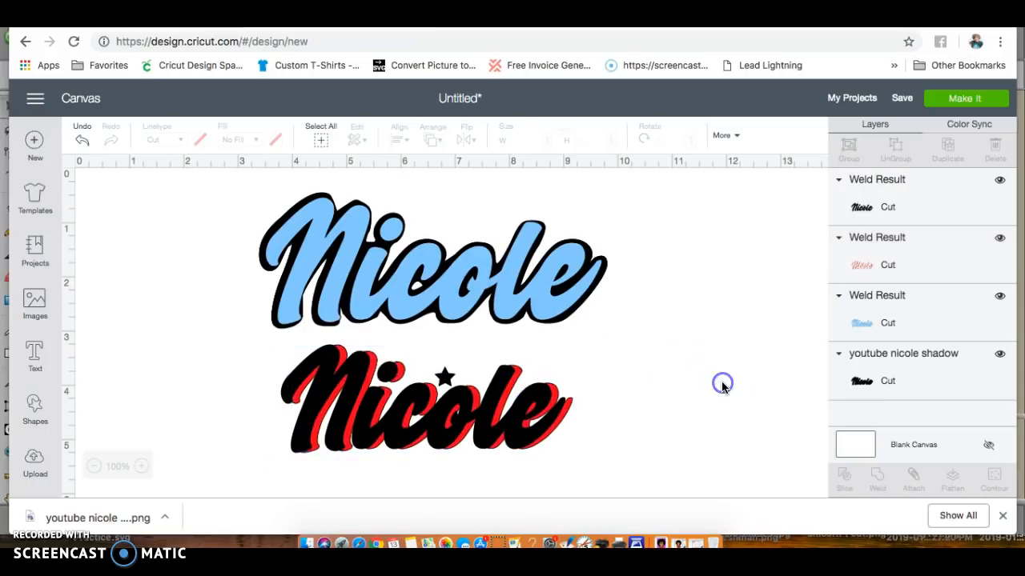
pyautogui.click(322, 378)
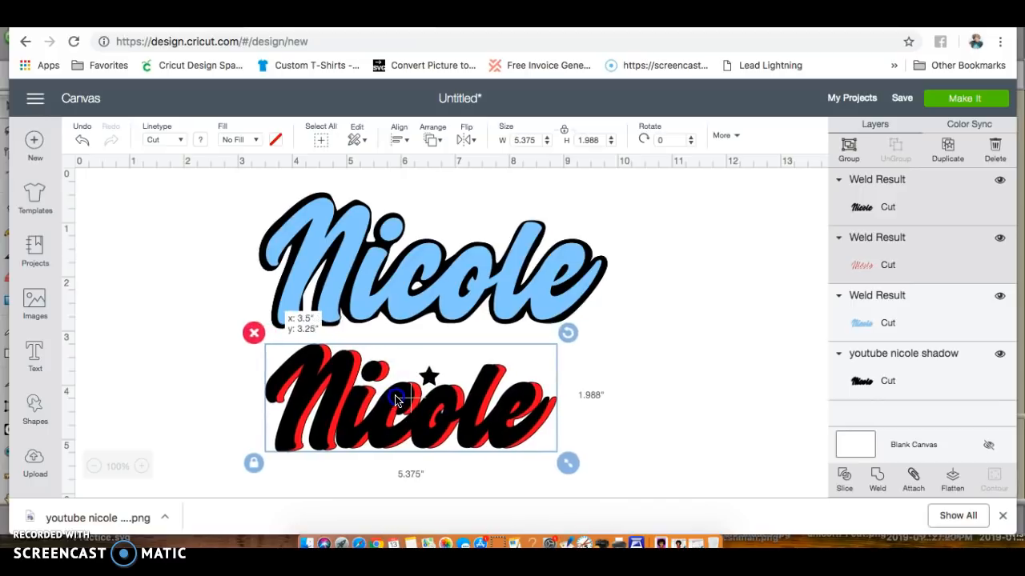
pyautogui.moveTo(568, 463); pyautogui.dragTo(613, 488)
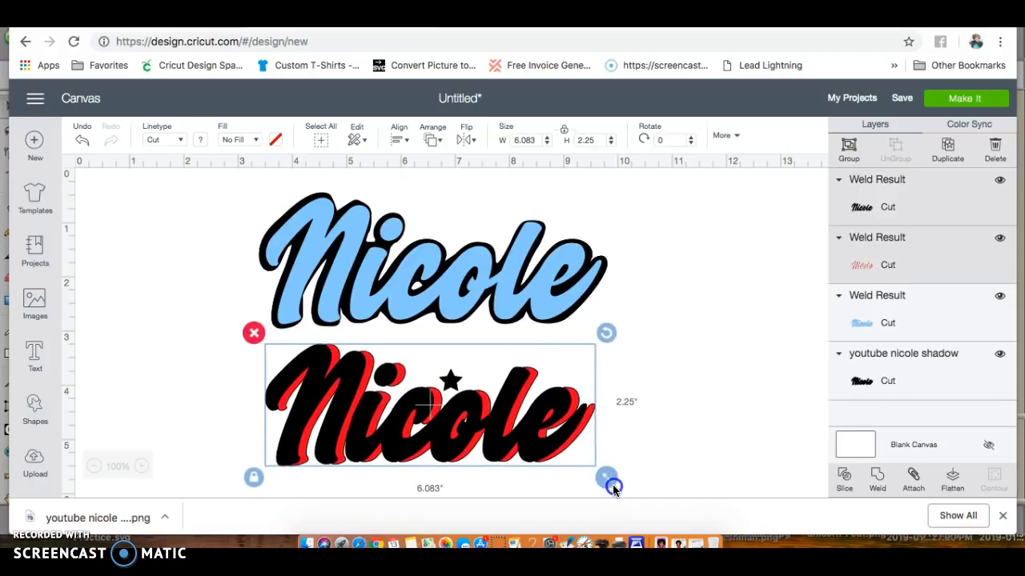
pyautogui.click(697, 418)
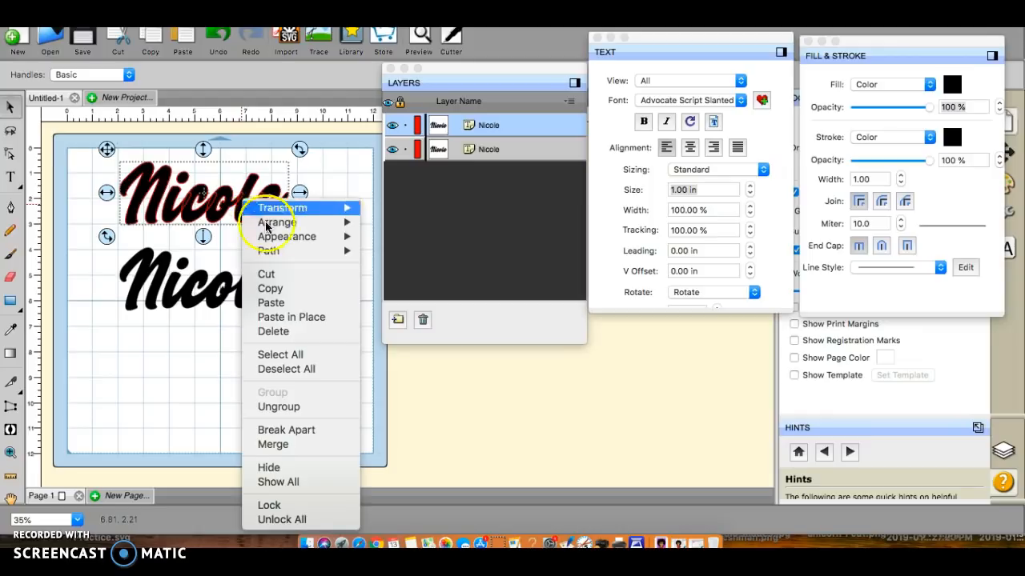
pyautogui.moveTo(276, 222)
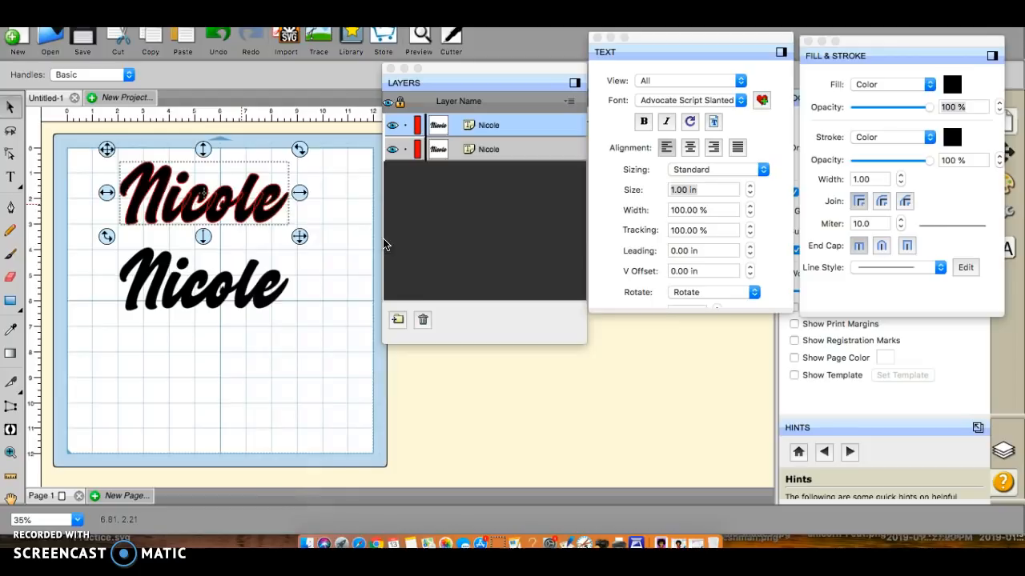
# Add a cyan (74E6F2) shadow layer sized 0.167 inches to the top Nicole
pyautogui.click(957, 83)
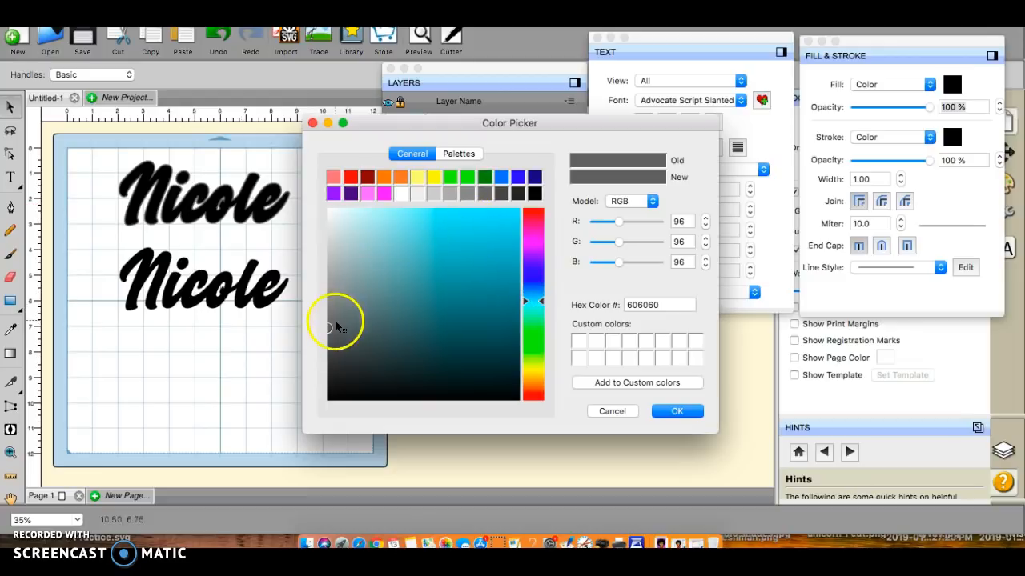
pyautogui.click(427, 219)
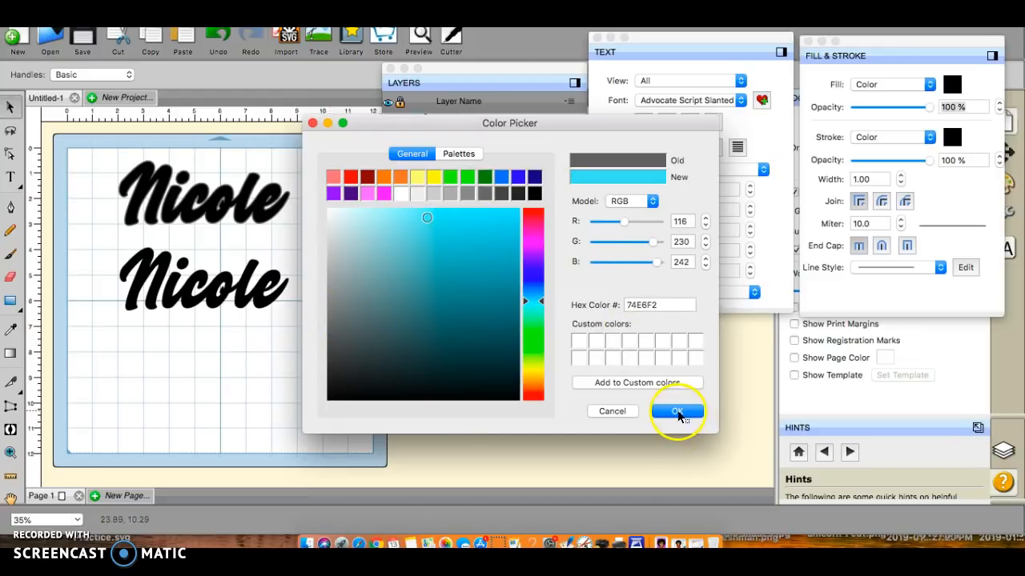
pyautogui.click(677, 411)
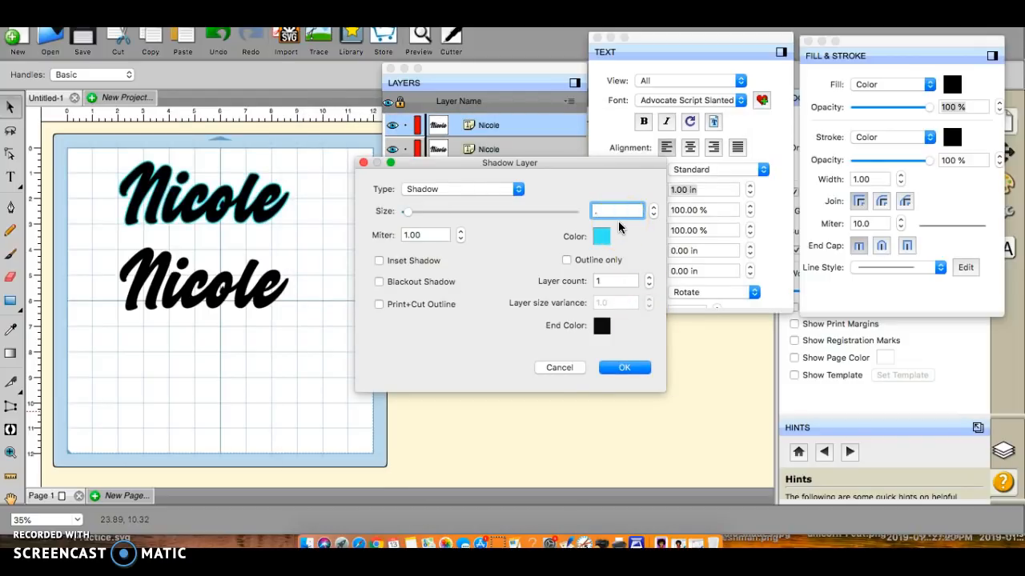
pyautogui.write('.167')
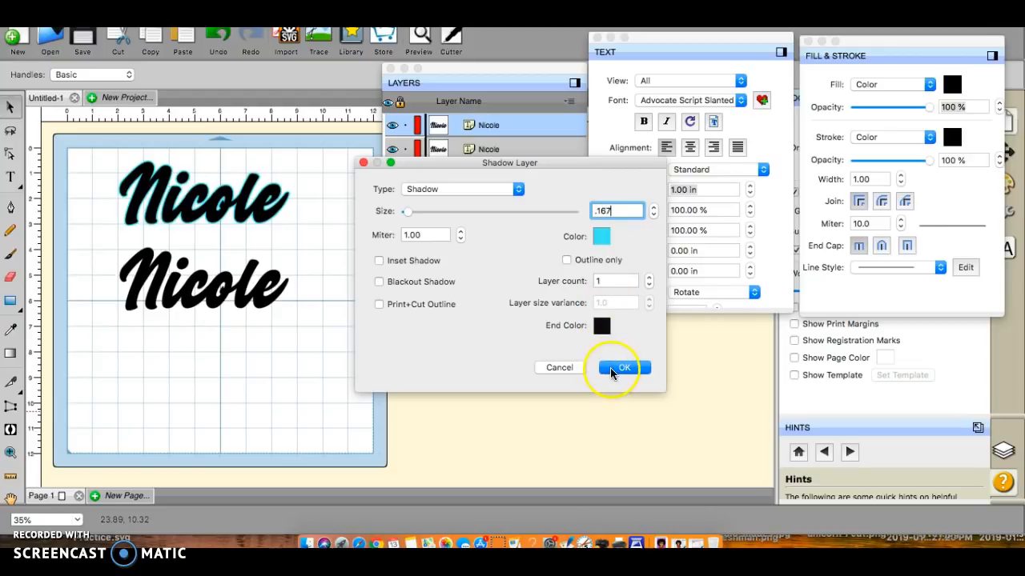
pyautogui.click(622, 367)
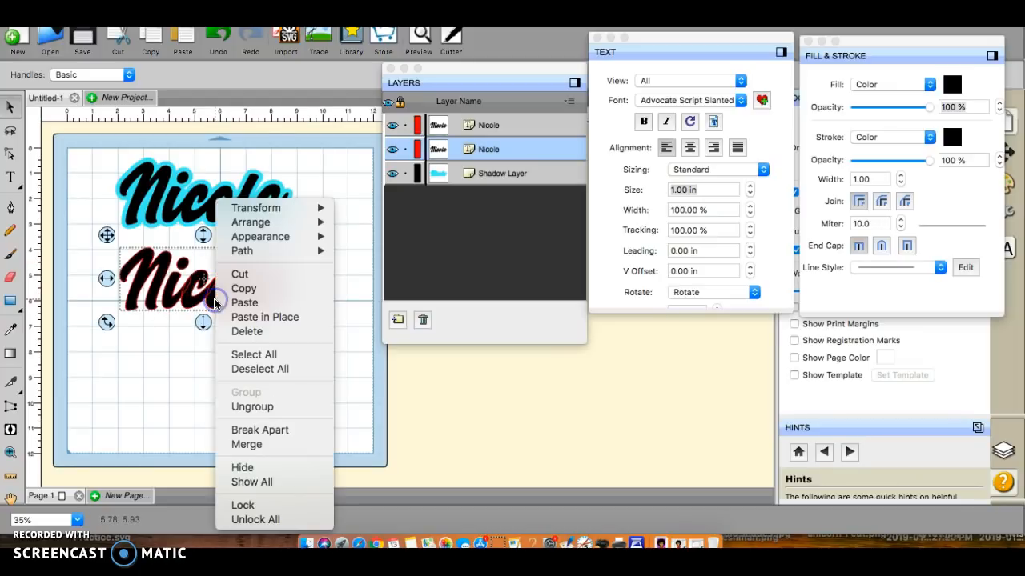
pyautogui.moveTo(260, 236)
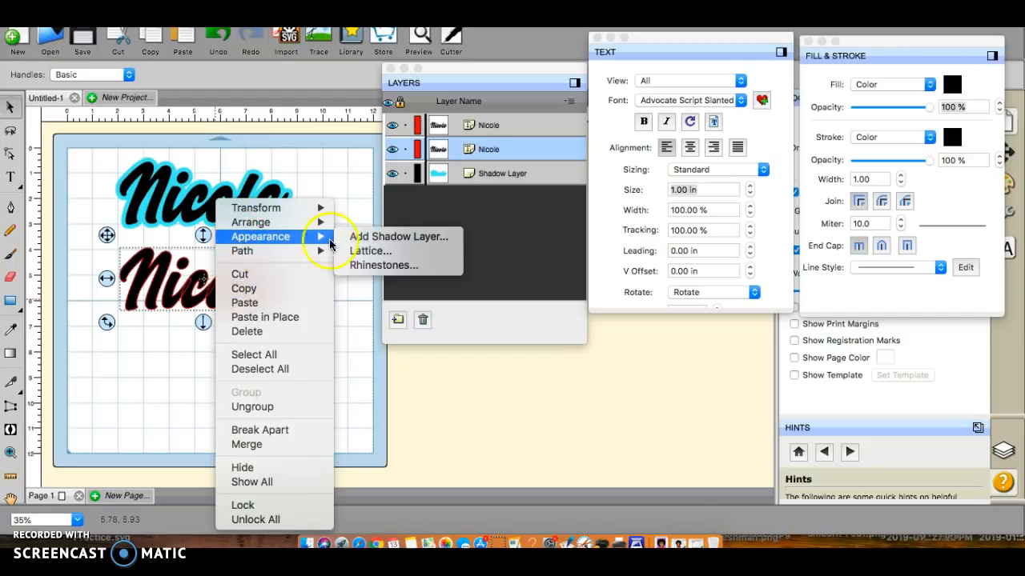
# Start a two-layer light cyan shadow on the lower Nicole
pyautogui.click(398, 236)
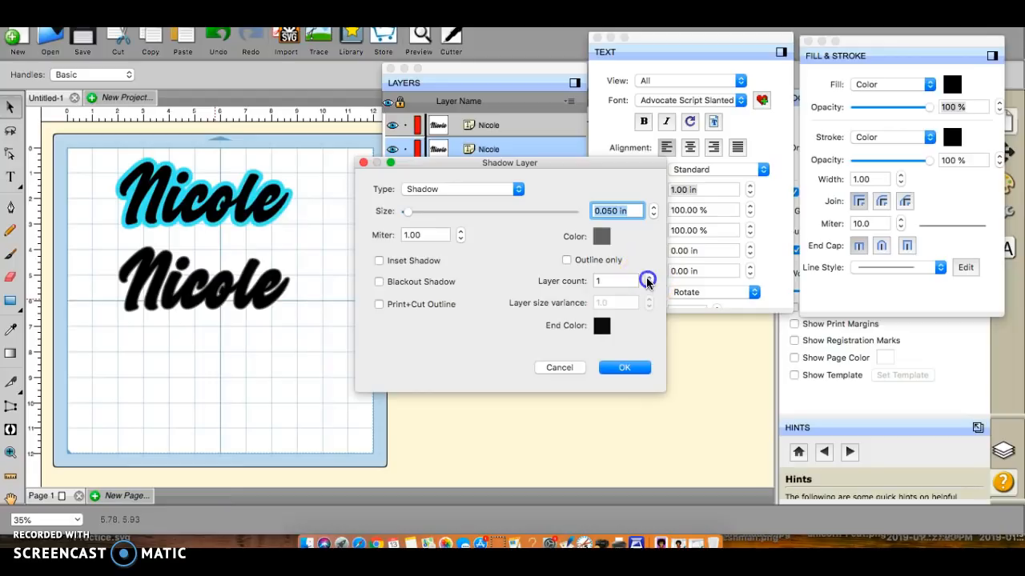
pyautogui.click(648, 276)
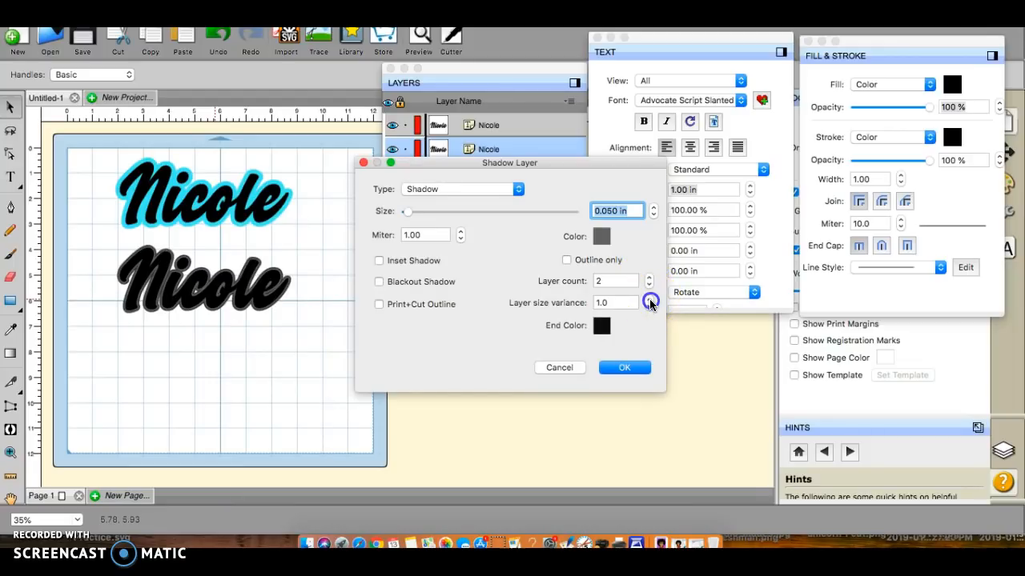
pyautogui.click(648, 298)
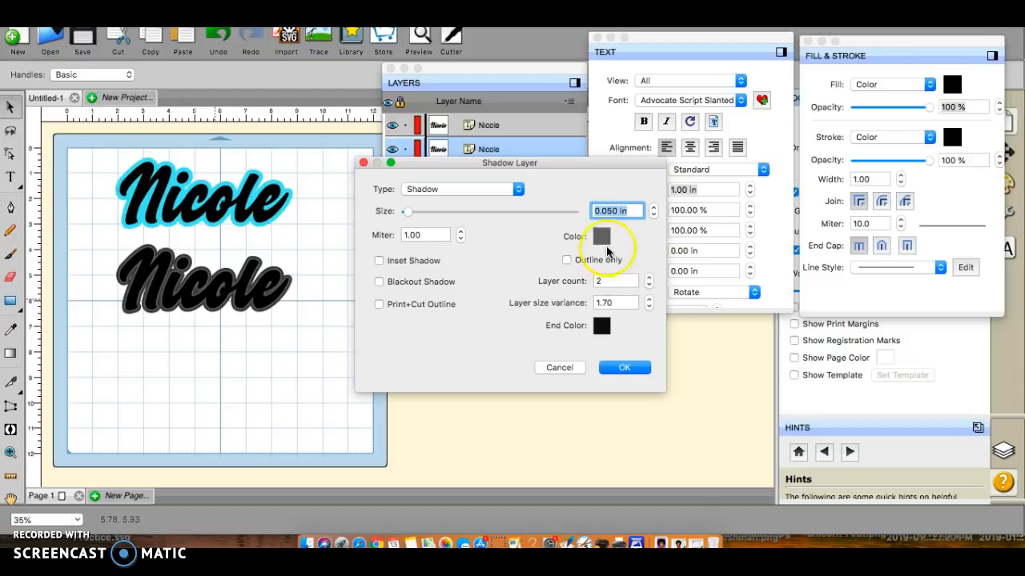
pyautogui.click(609, 211)
pyautogui.write('.167')
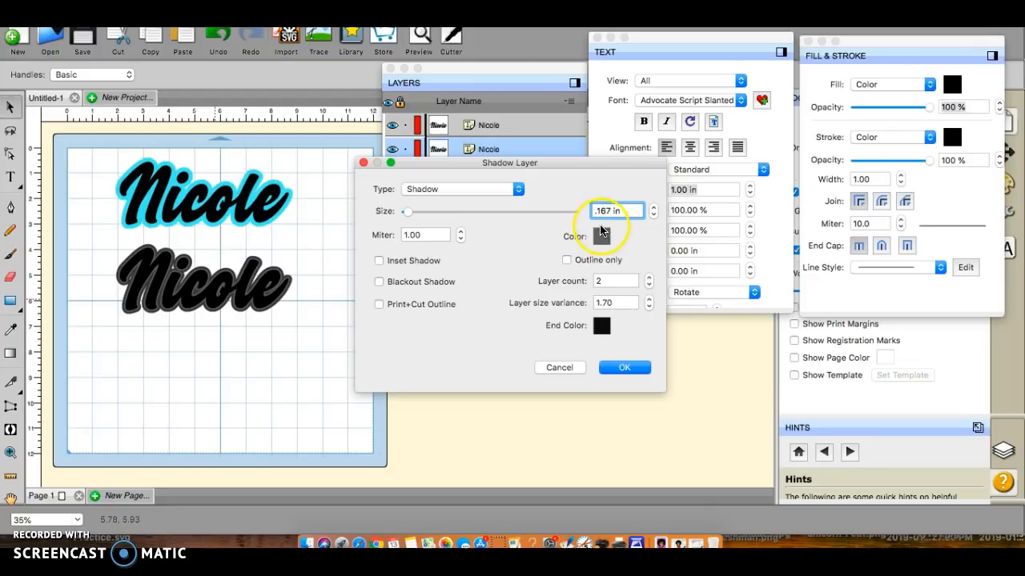
pyautogui.click(604, 235)
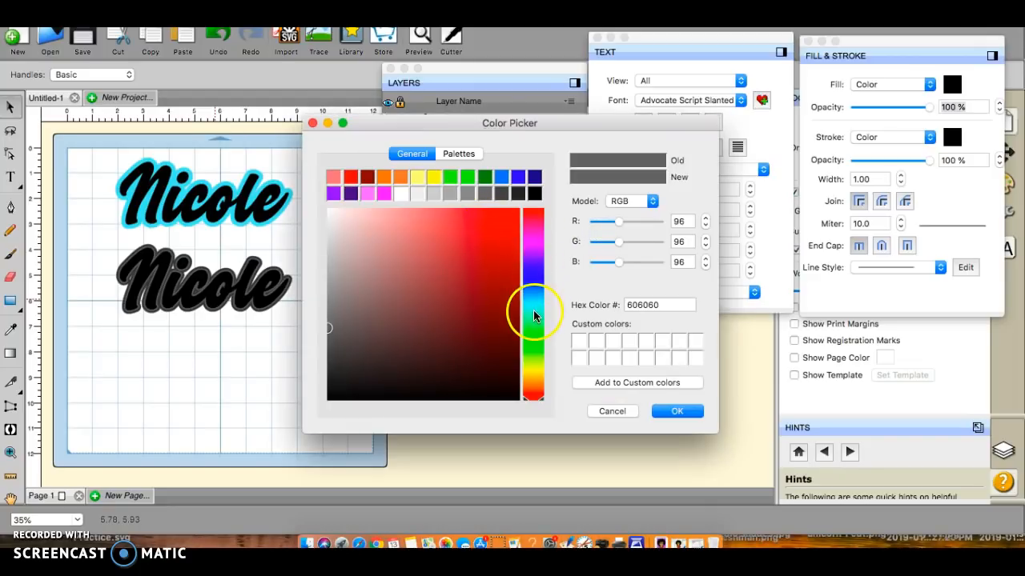
pyautogui.click(535, 300)
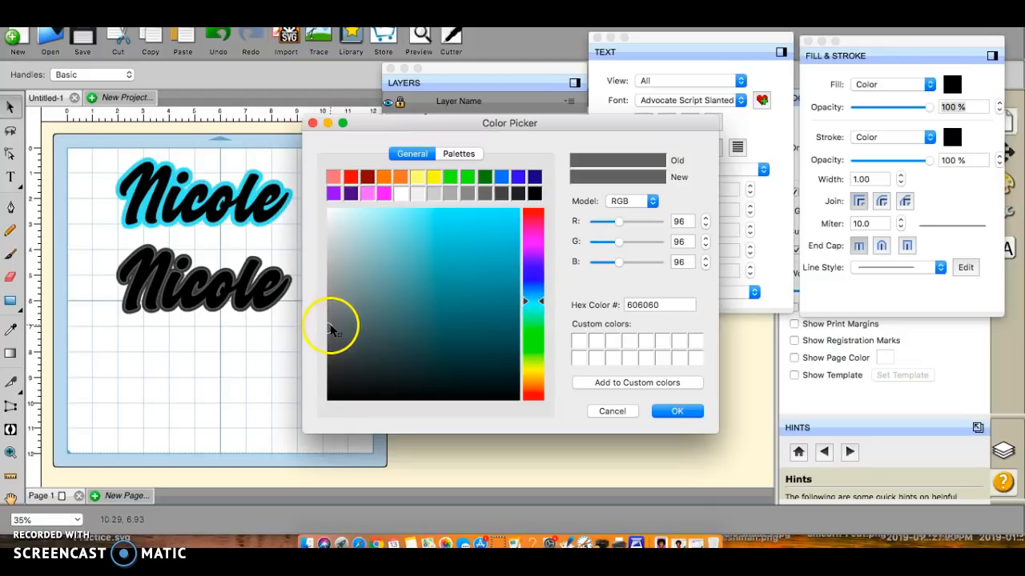
pyautogui.click(427, 220)
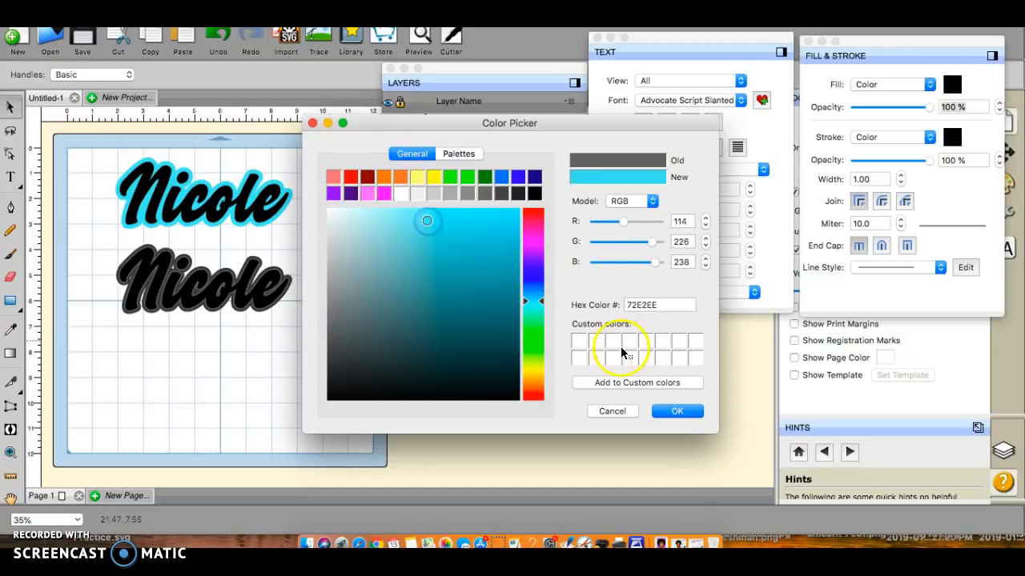
pyautogui.click(676, 410)
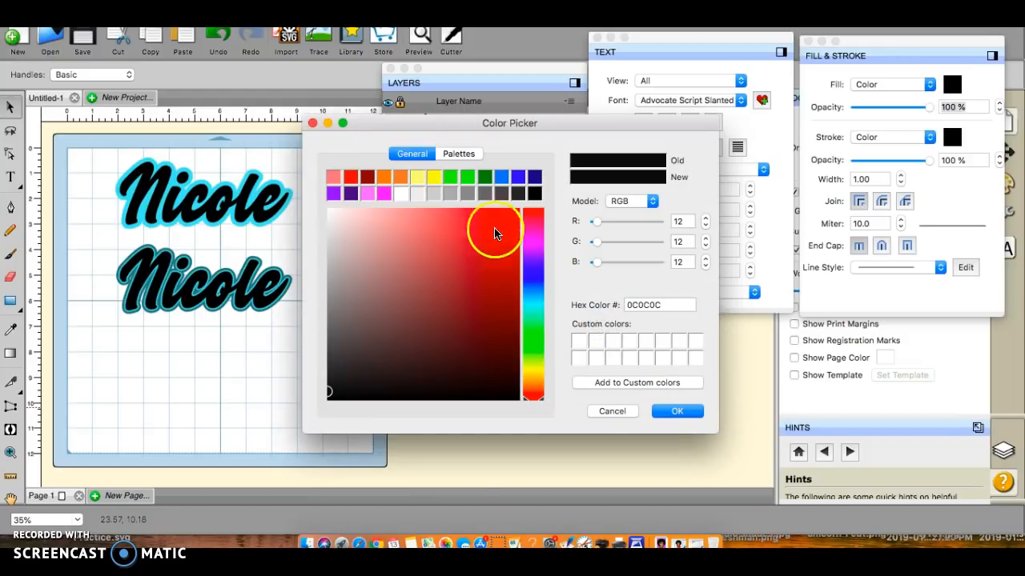
# Give the pending shadow a green end colour, 0.267 in size and 1.90 size variance
pyautogui.click(532, 379)
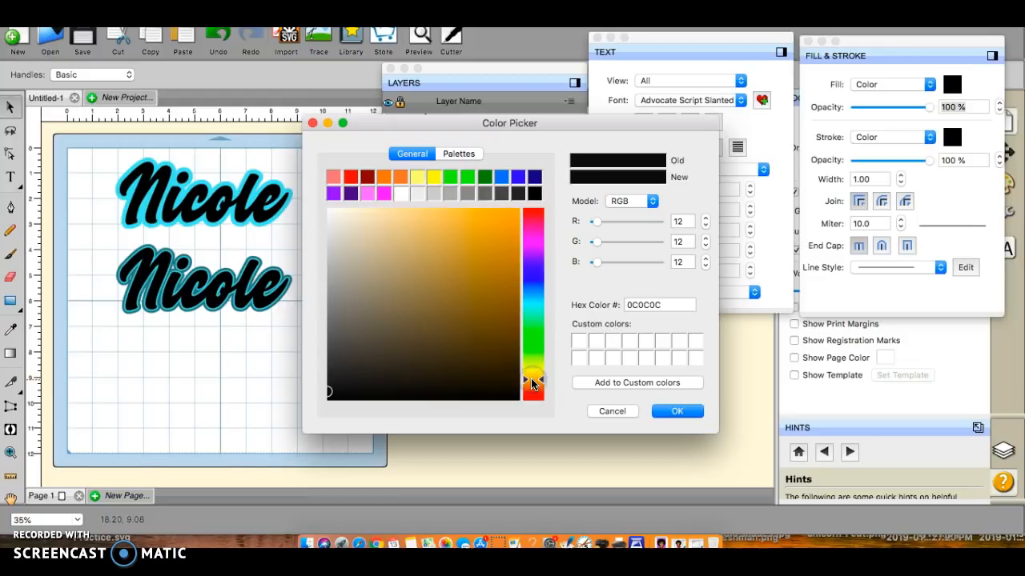
pyautogui.moveTo(533, 380); pyautogui.dragTo(533, 289)
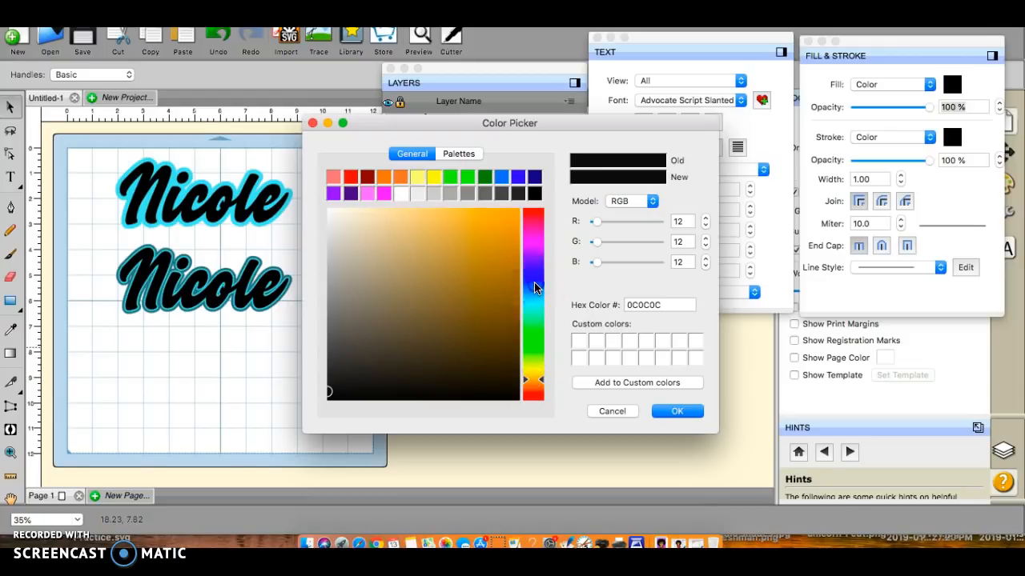
pyautogui.moveTo(535, 288); pyautogui.dragTo(534, 284)
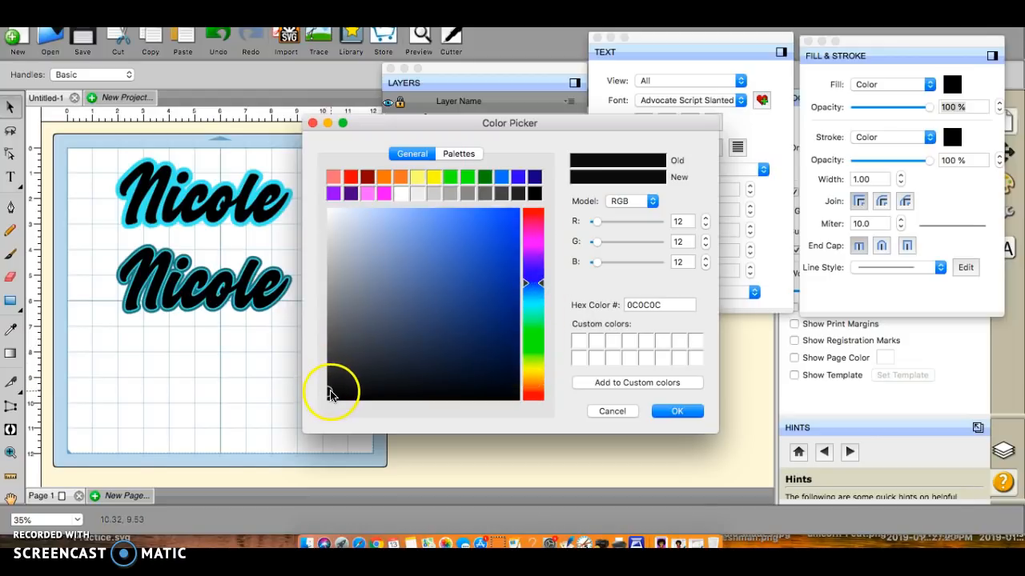
pyautogui.click(471, 224)
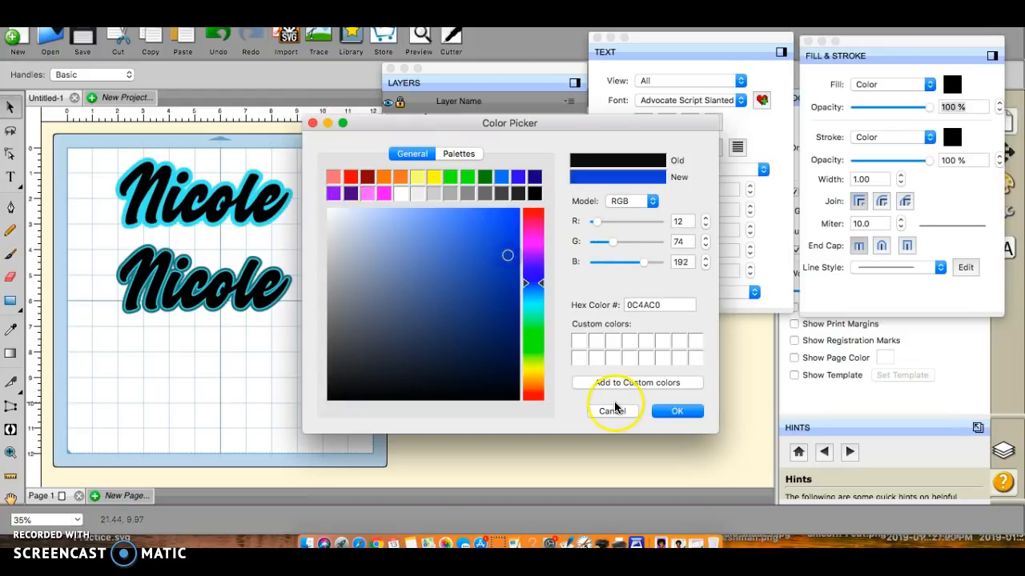
pyautogui.moveTo(532, 330)
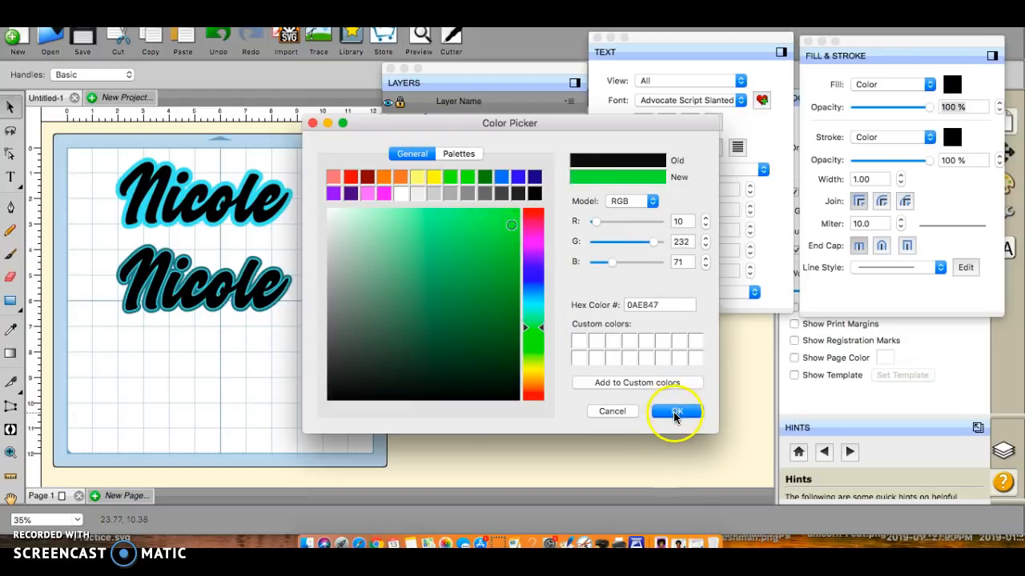
pyautogui.click(674, 412)
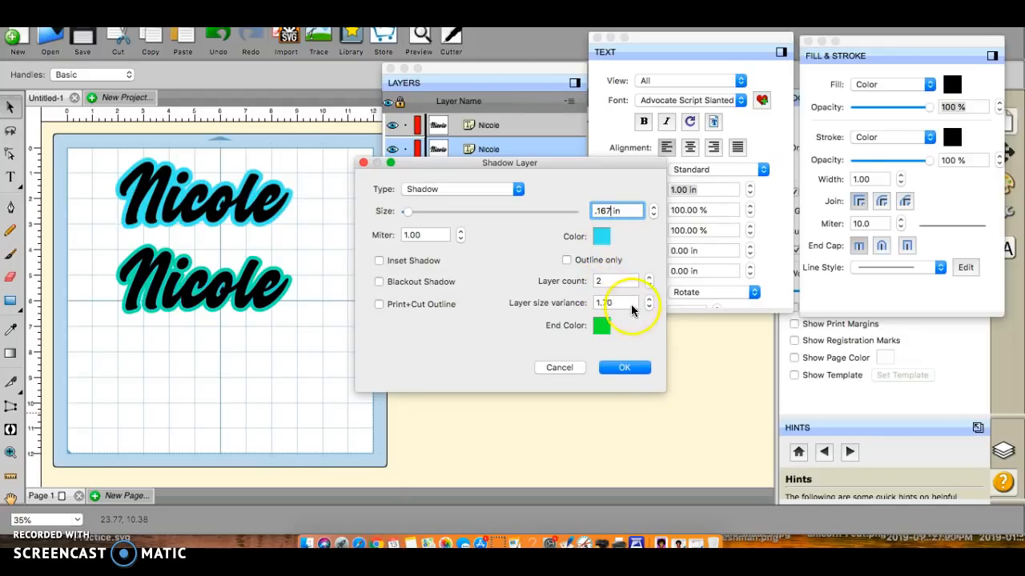
pyautogui.click(649, 307)
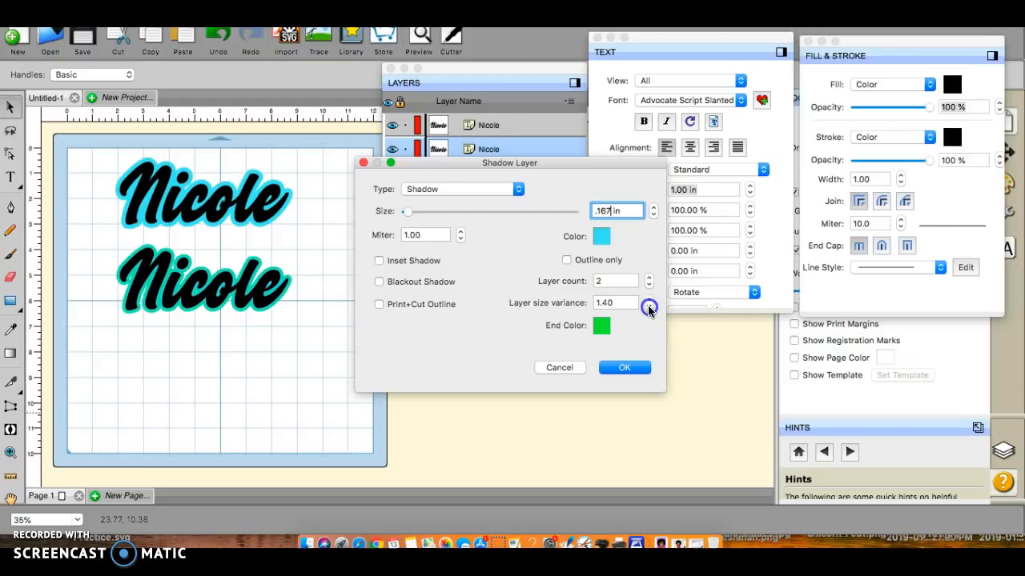
pyautogui.click(648, 307)
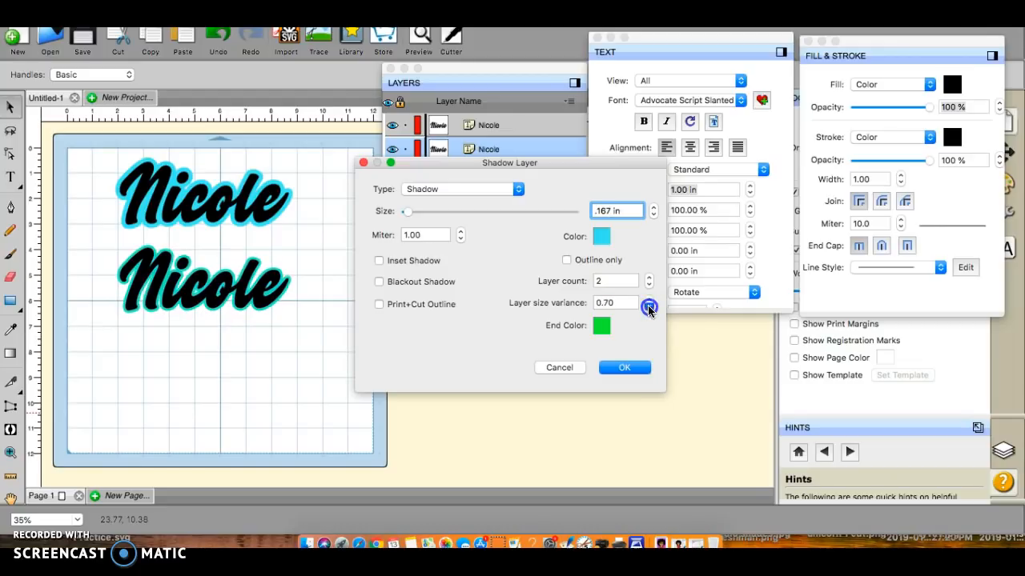
pyautogui.click(648, 299)
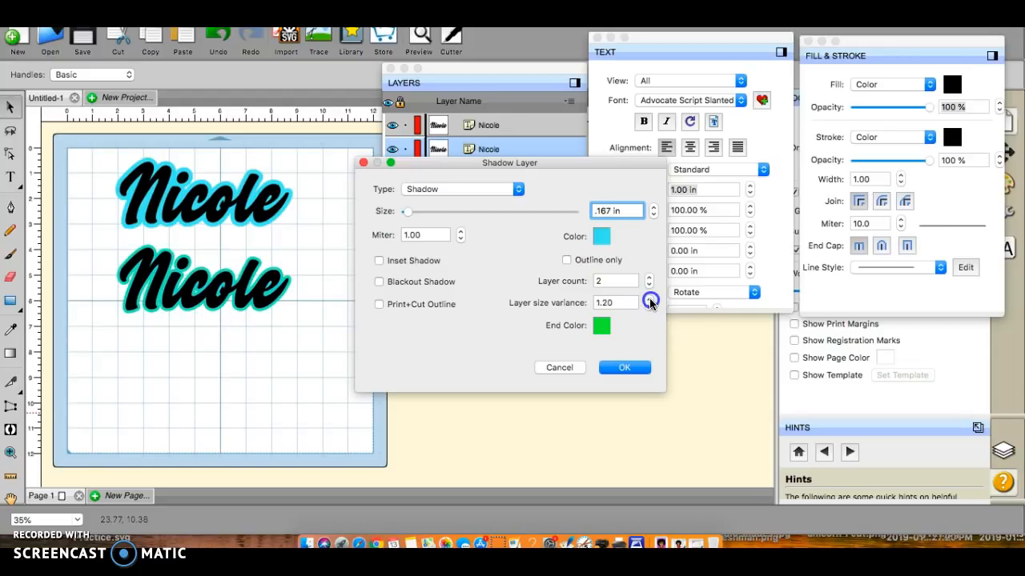
pyautogui.click(650, 300)
pyautogui.write('.267')
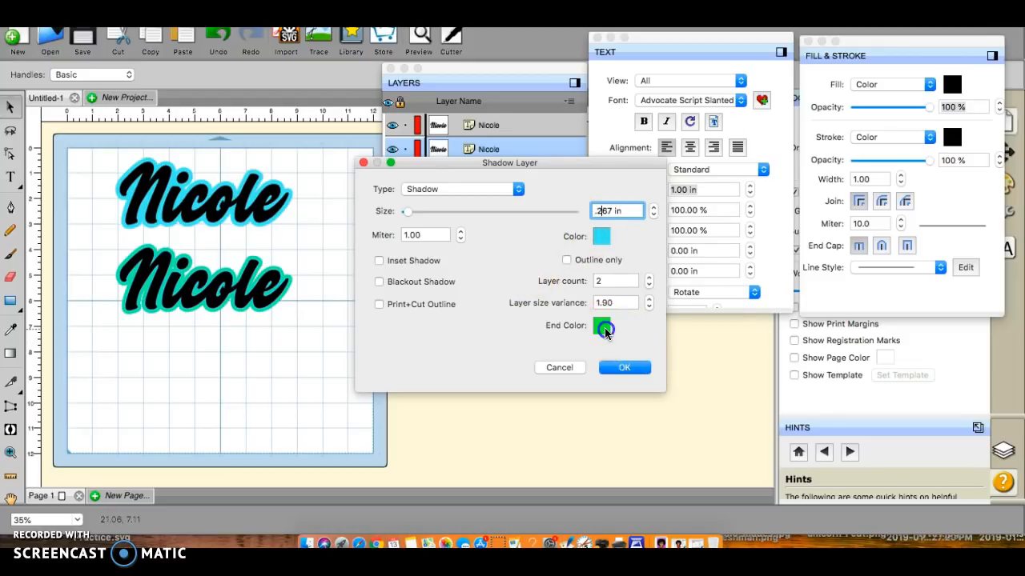
# Apply the lower Nicole's shadow with a black end colour, 0.367 in size and 3.00 variance
pyautogui.click(602, 328)
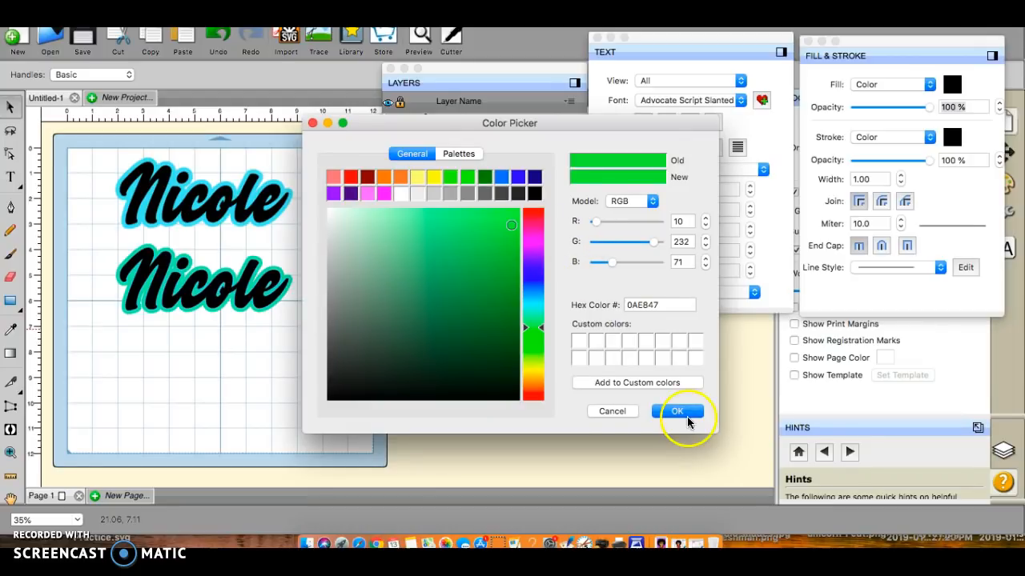
pyautogui.click(677, 410)
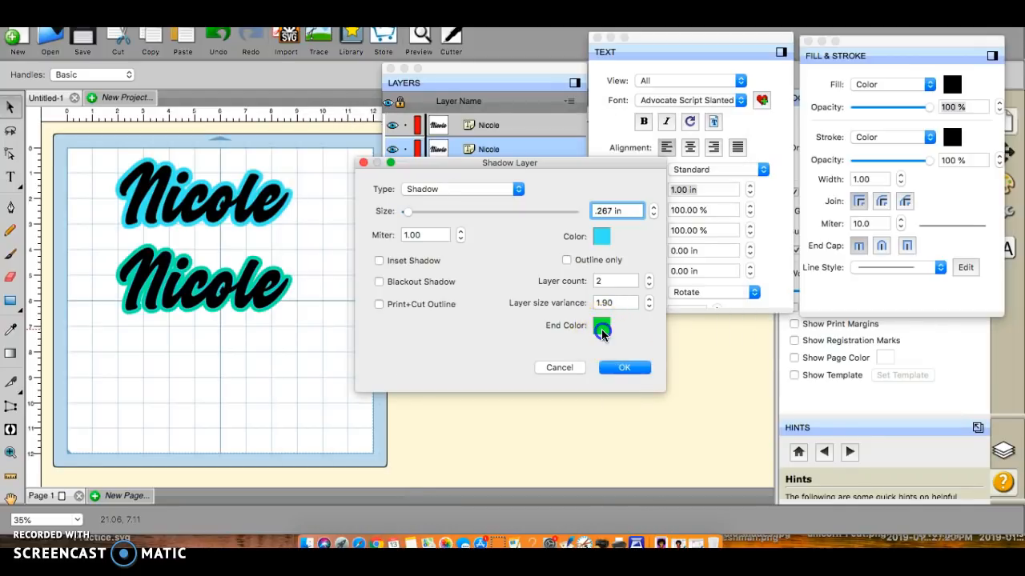
pyautogui.click(602, 328)
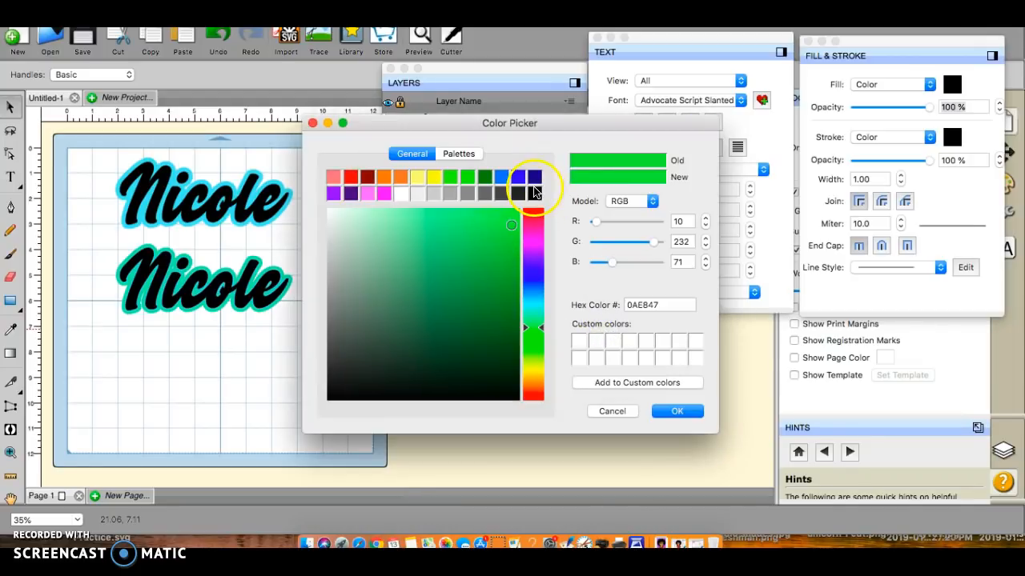
pyautogui.click(523, 192)
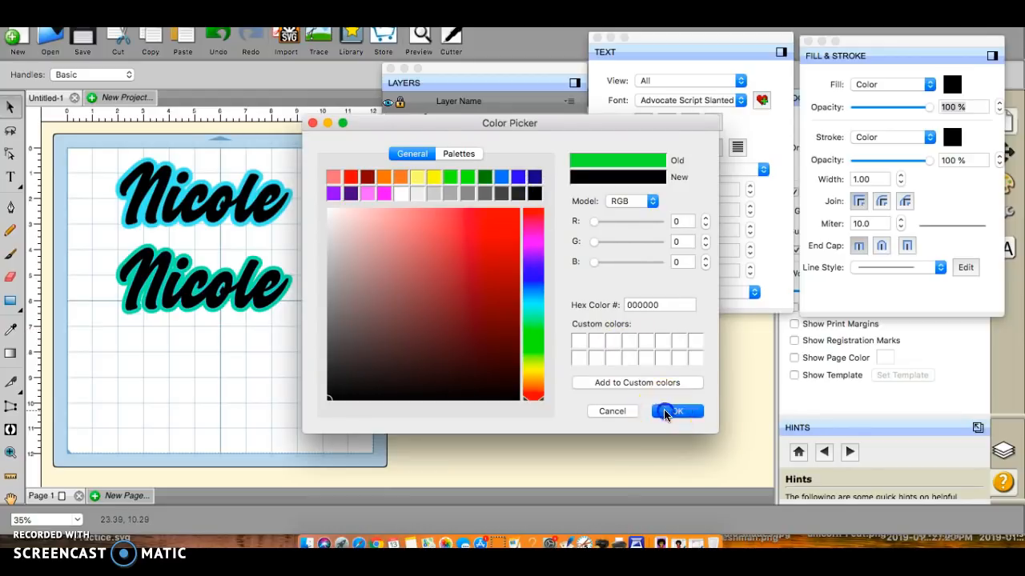
pyautogui.click(677, 411)
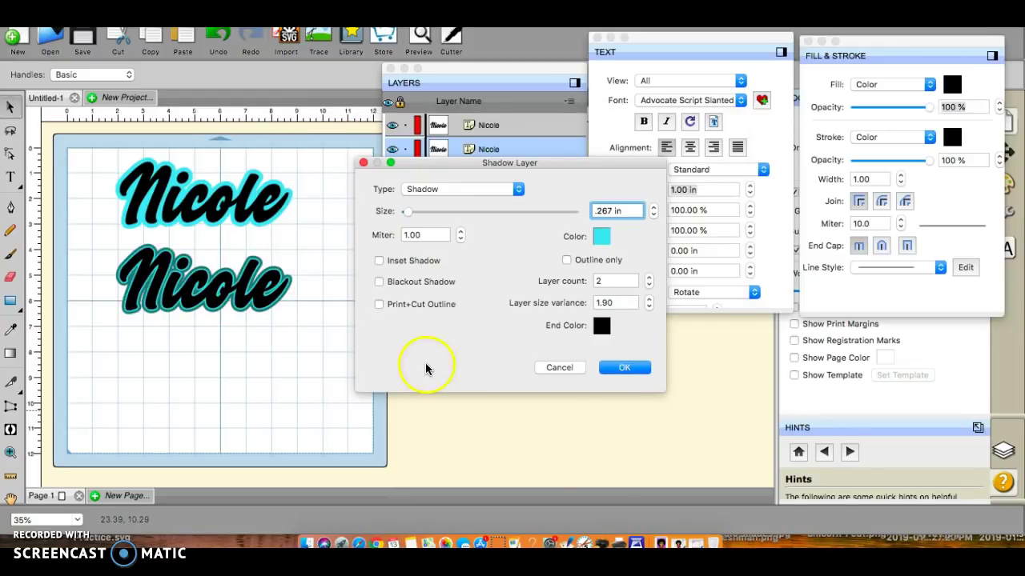
pyautogui.moveTo(563, 242)
pyautogui.write('.367')
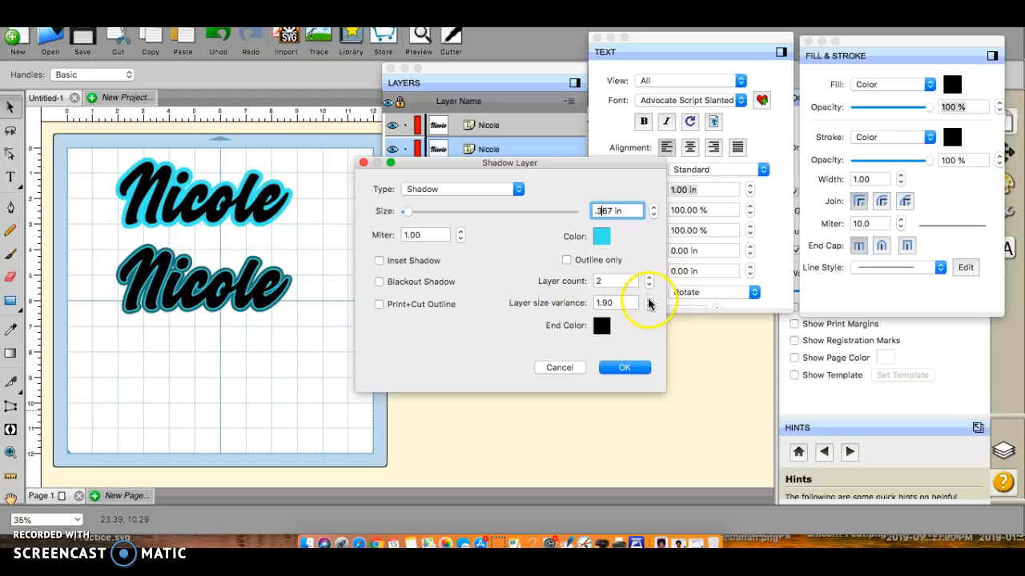
pyautogui.click(648, 300)
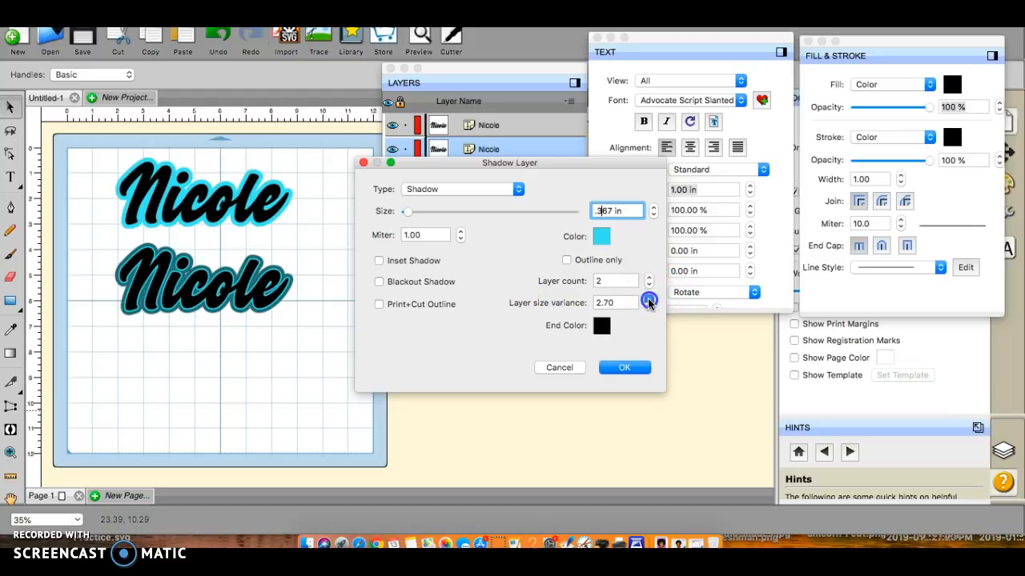
pyautogui.click(648, 300)
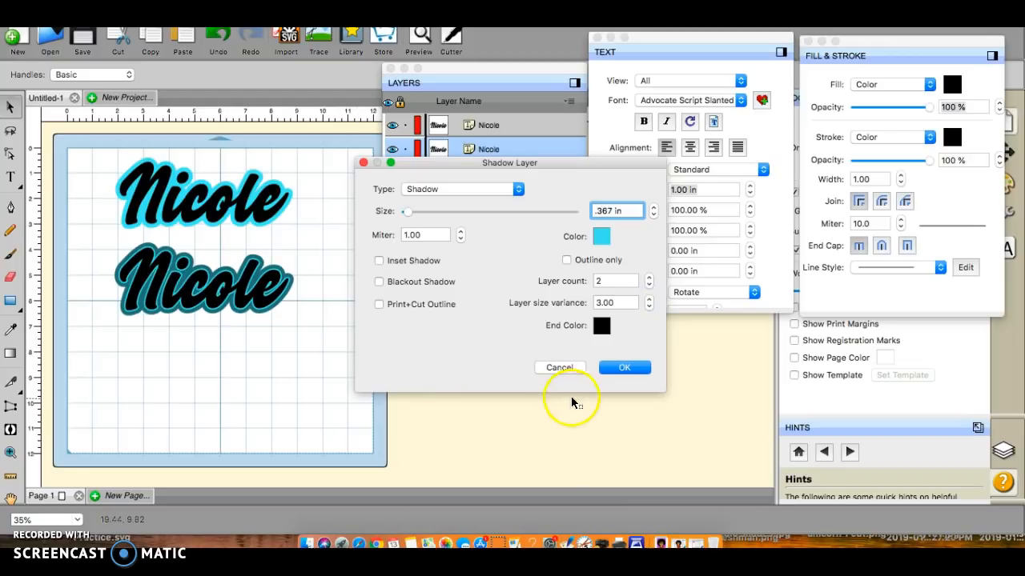
pyautogui.click(624, 367)
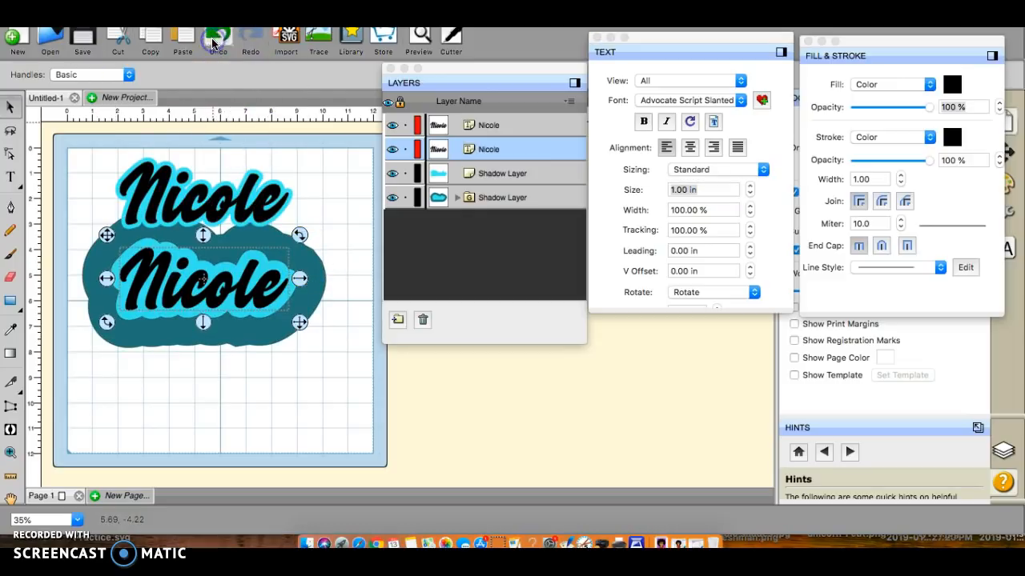
# Undo the oversized shadow and reapply it cyan, two layers, with 1.70 size variance
pyautogui.rightClick(192, 280)
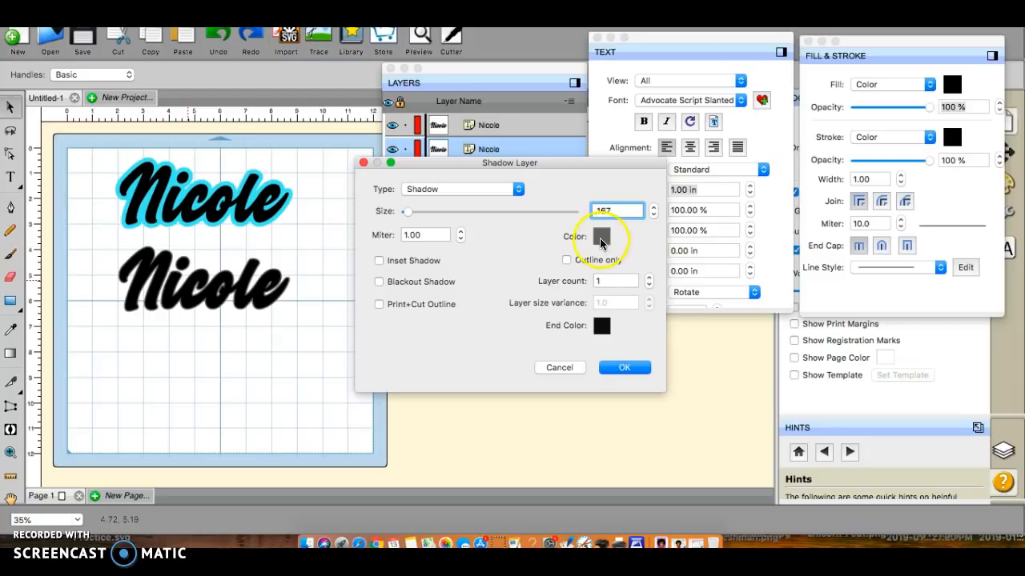
pyautogui.click(601, 238)
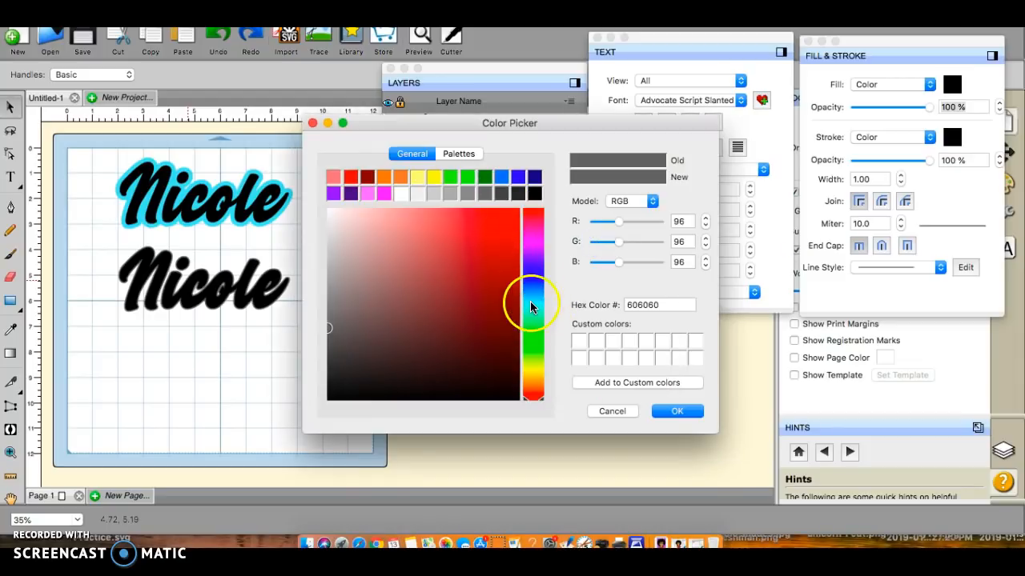
pyautogui.moveTo(532, 300); pyautogui.dragTo(532, 300)
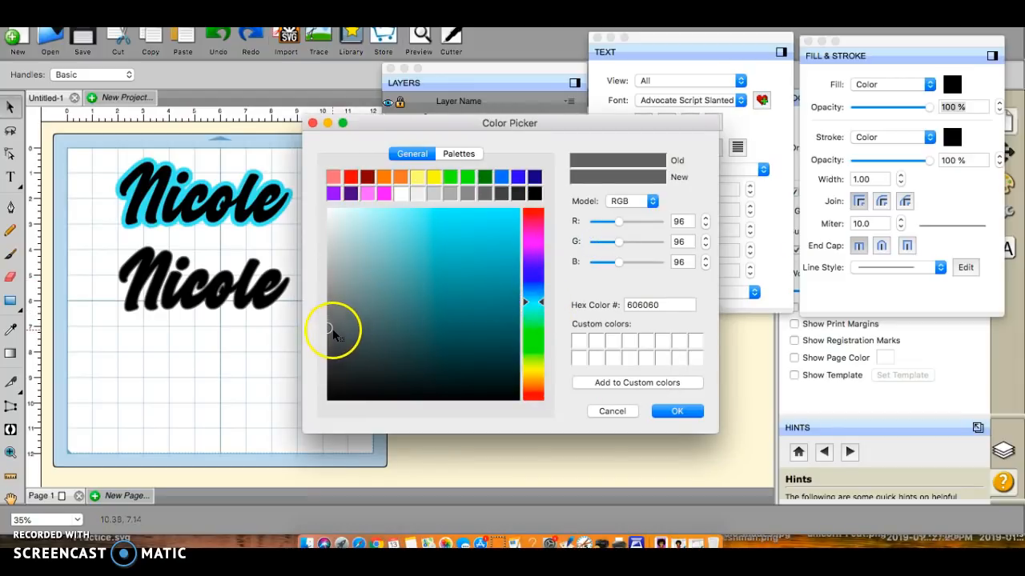
pyautogui.click(431, 220)
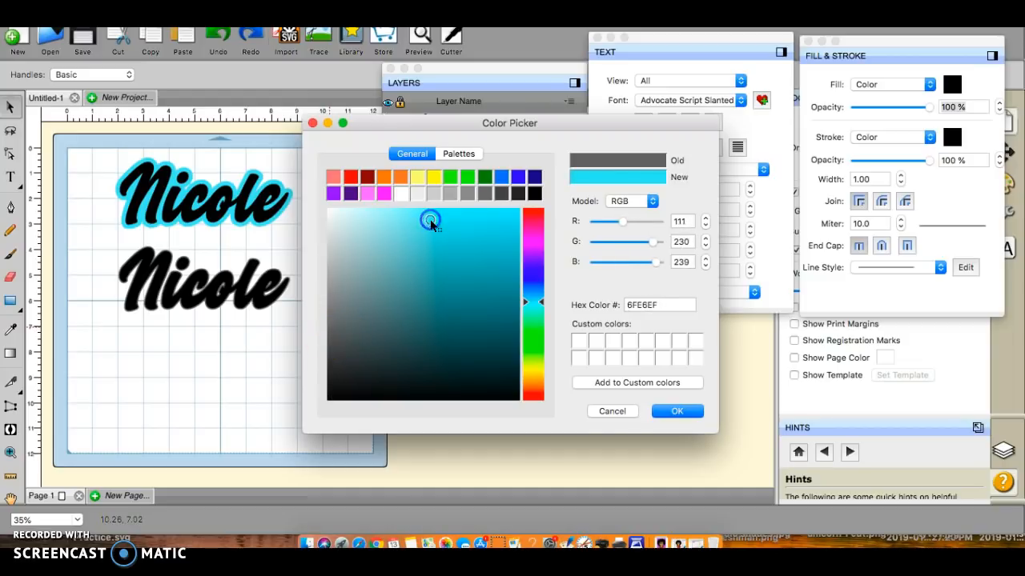
pyautogui.click(677, 411)
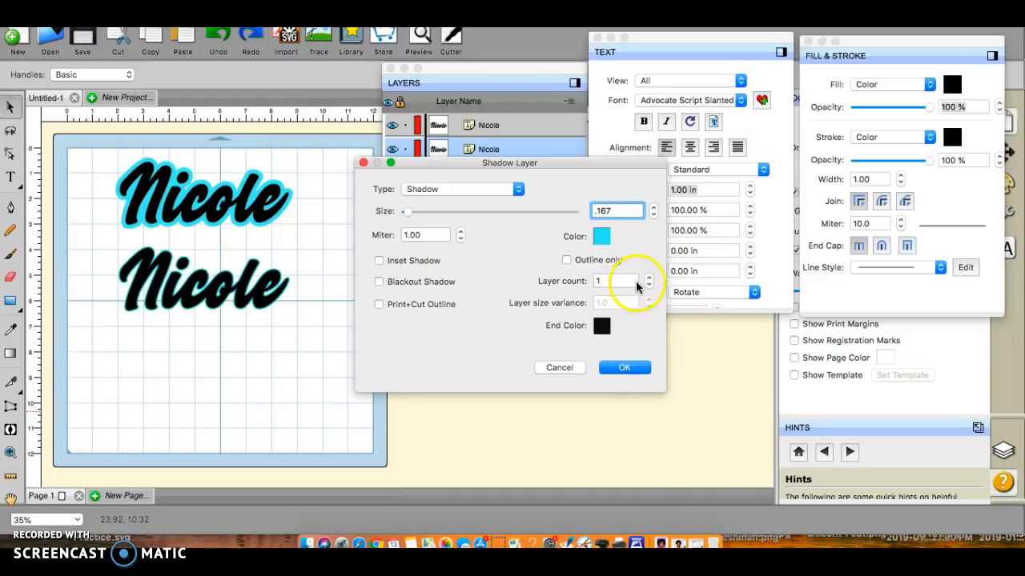
pyautogui.click(649, 276)
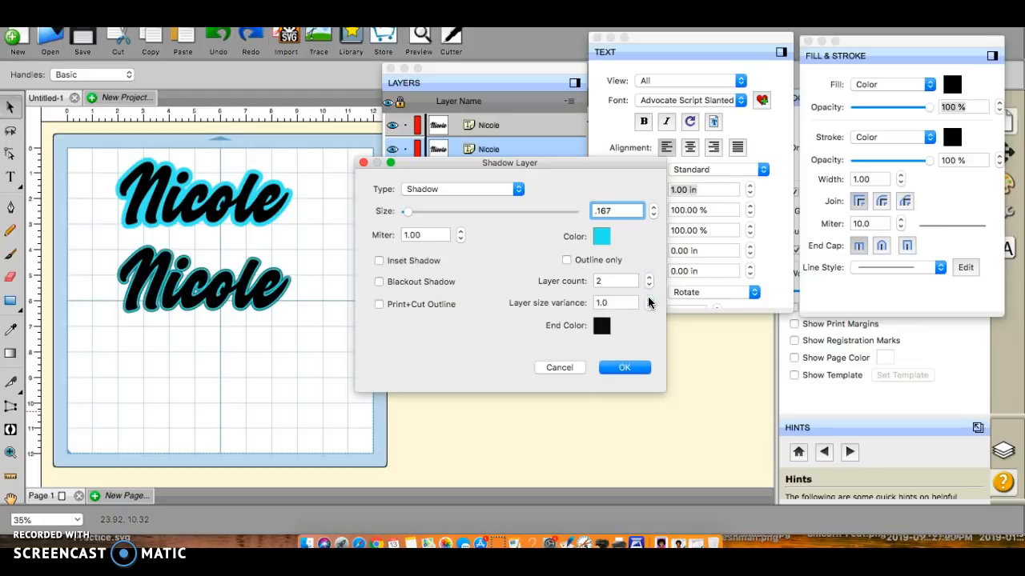
pyautogui.click(649, 298)
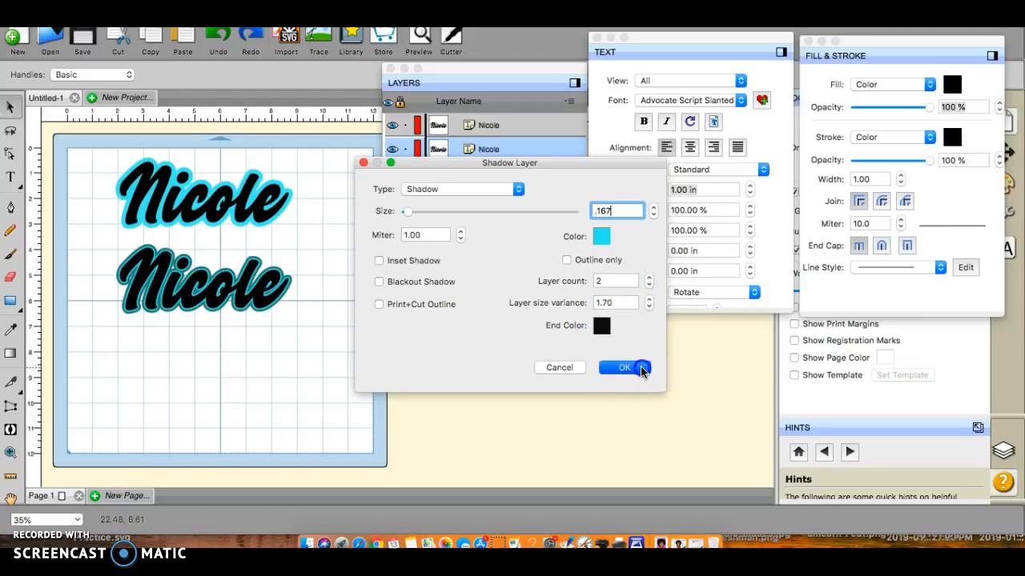
pyautogui.click(623, 368)
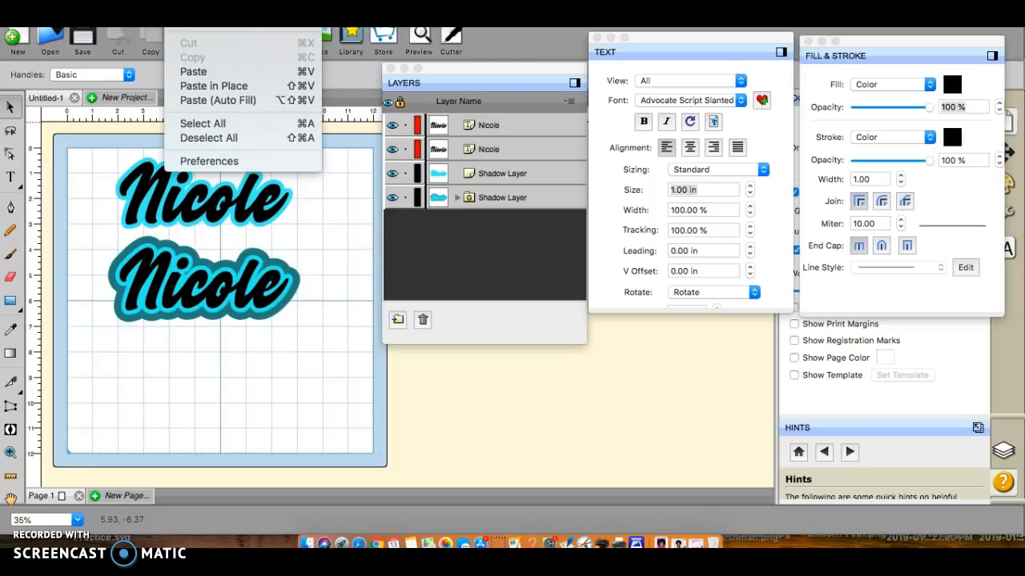
pyautogui.moveTo(199, 124)
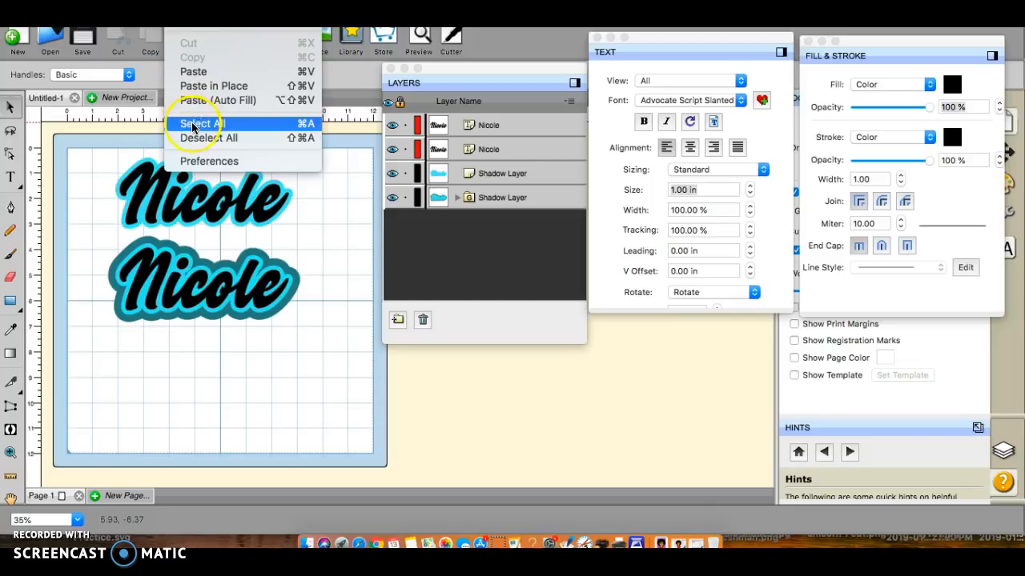
# Select all objects and export them under the name 'youtube Nicole'
pyautogui.click(202, 123)
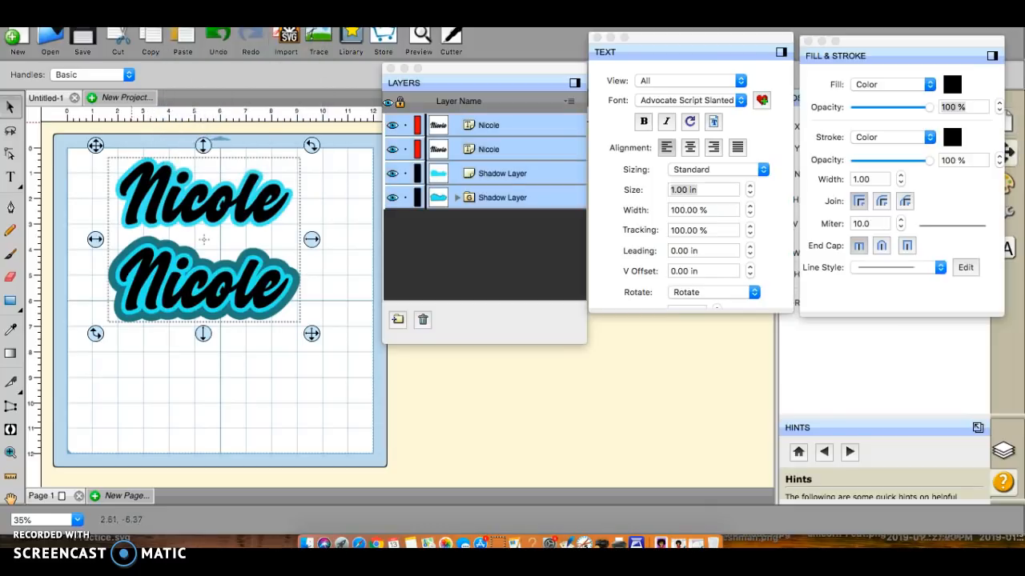
pyautogui.click(16, 36)
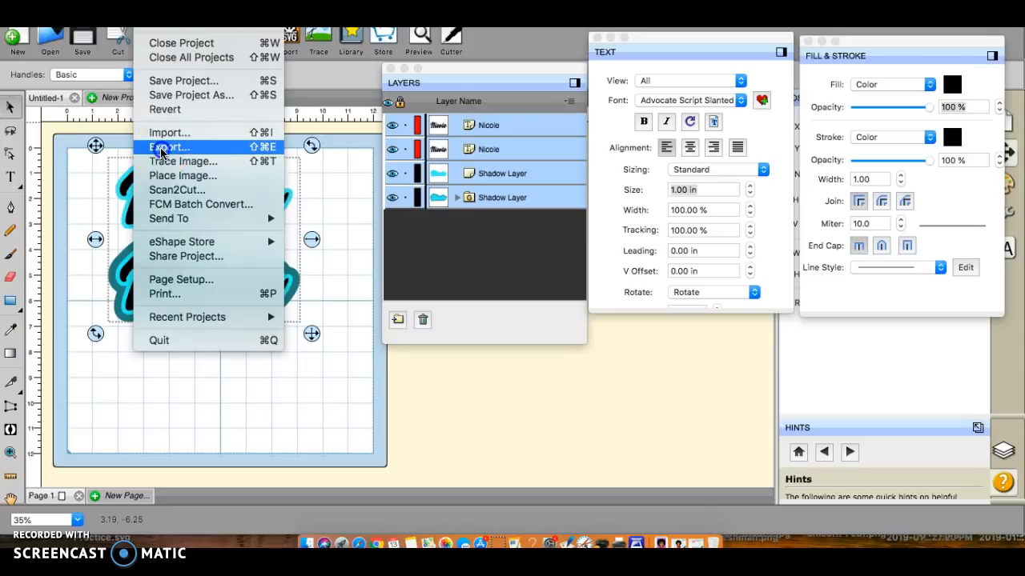
pyautogui.click(168, 147)
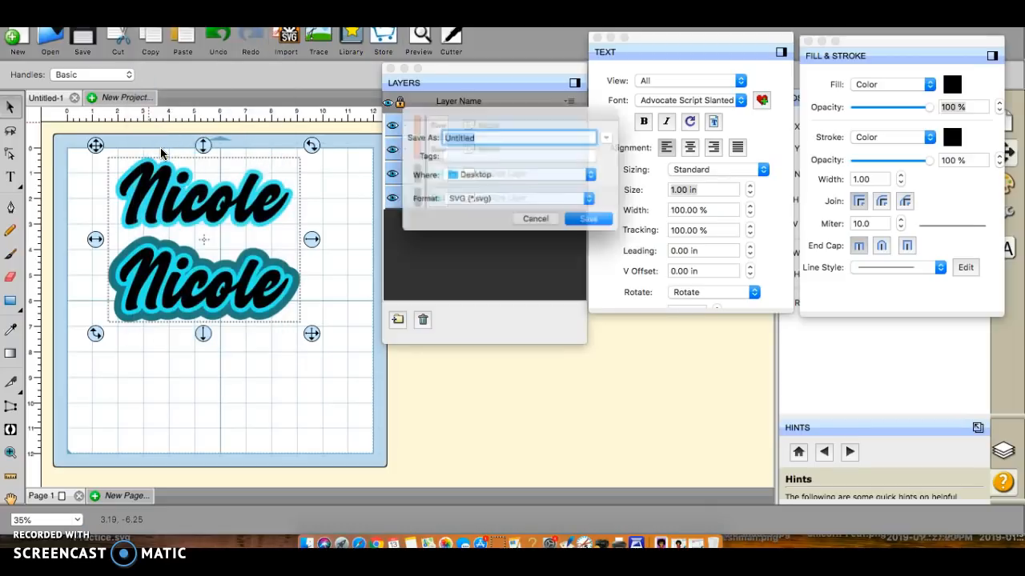
pyautogui.write('y')
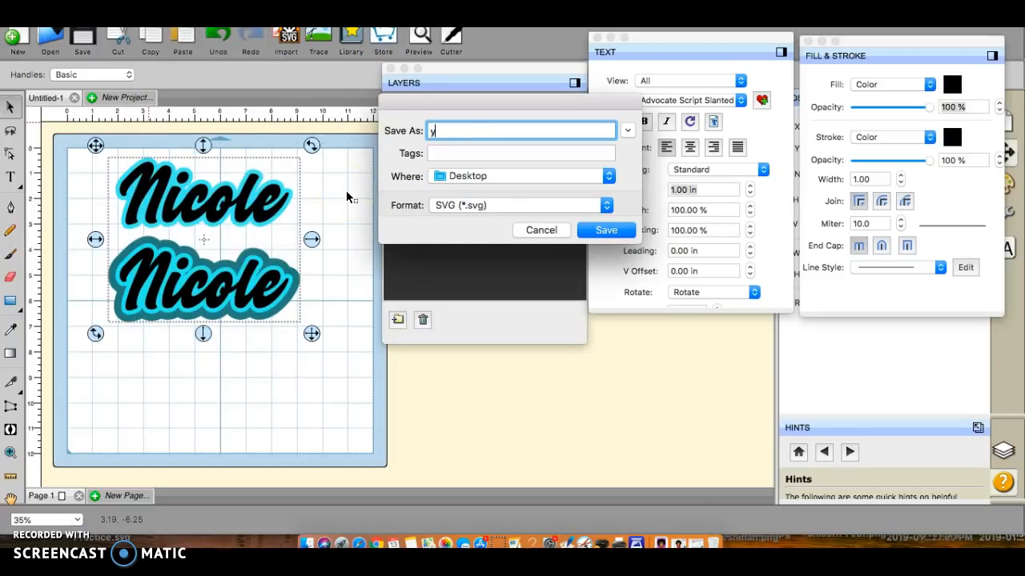
pyautogui.write('outube Nic')
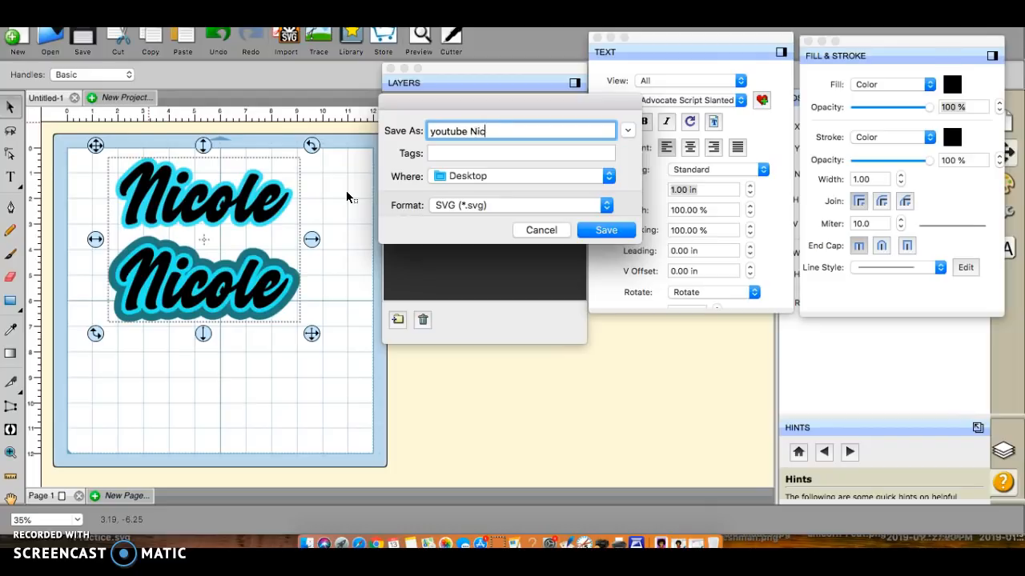
pyautogui.write('ole')
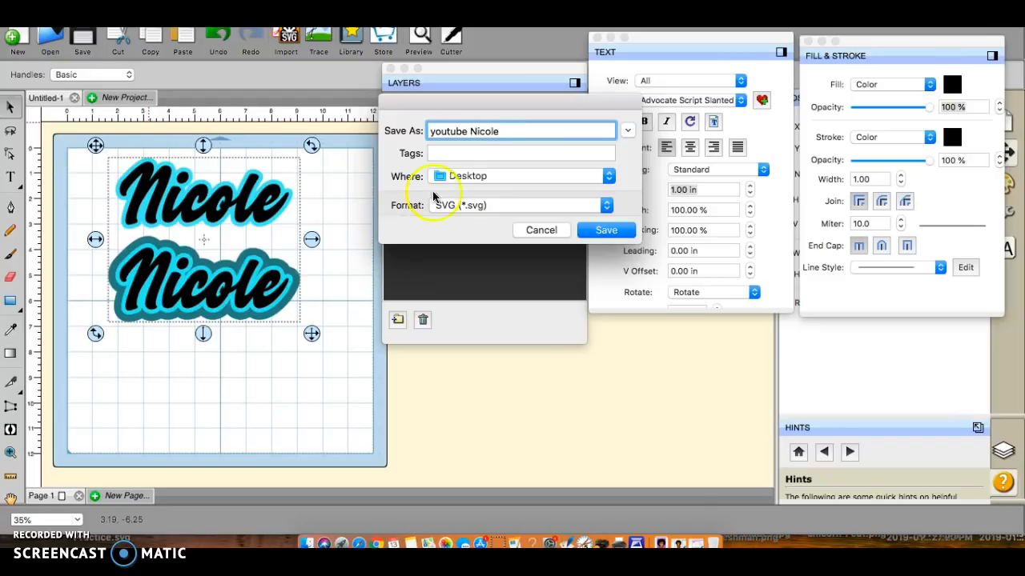
pyautogui.moveTo(454, 212)
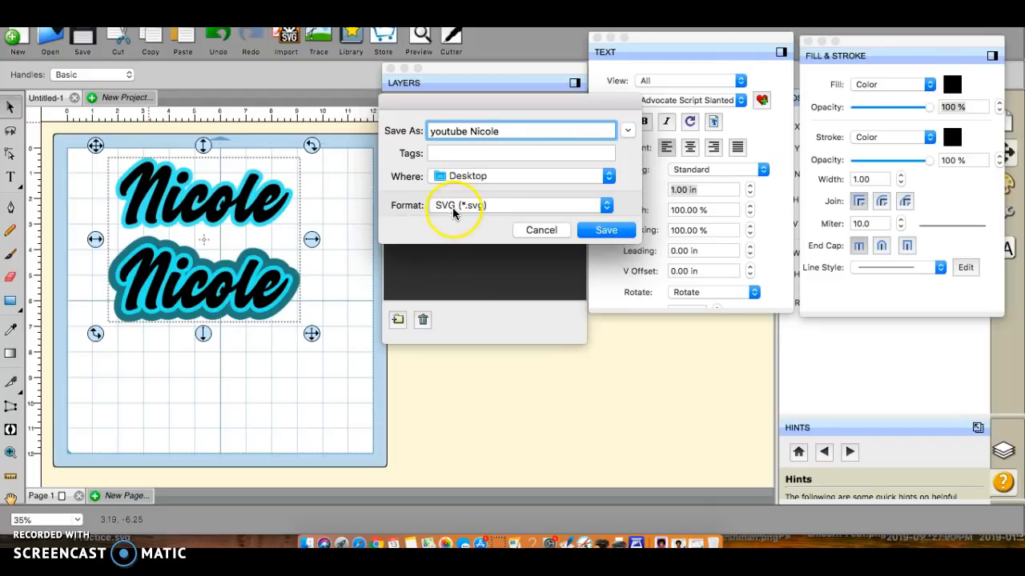
# Save the export as SVG to the Desktop with Design Space compatibility enabled
pyautogui.click(520, 205)
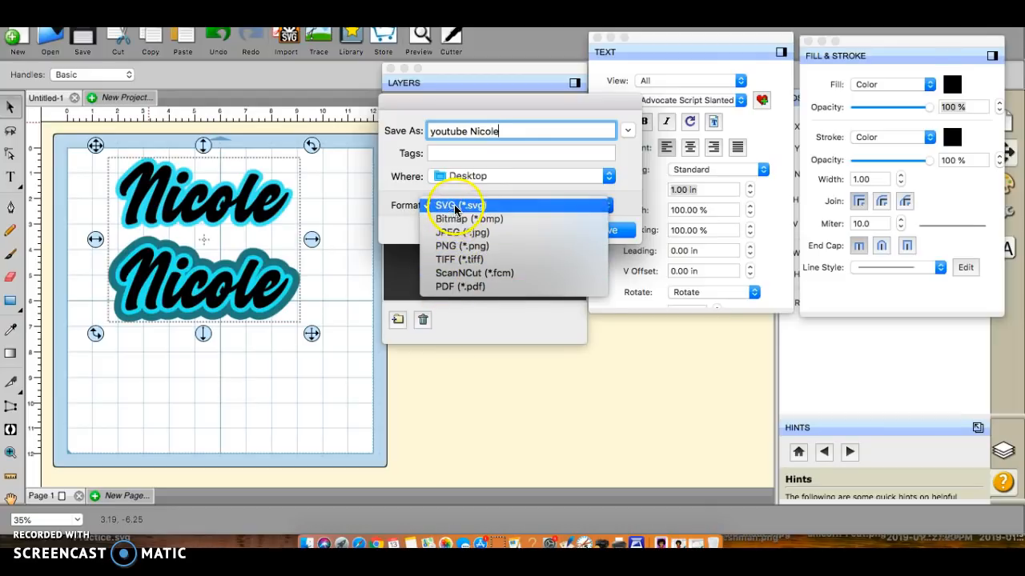
pyautogui.click(453, 206)
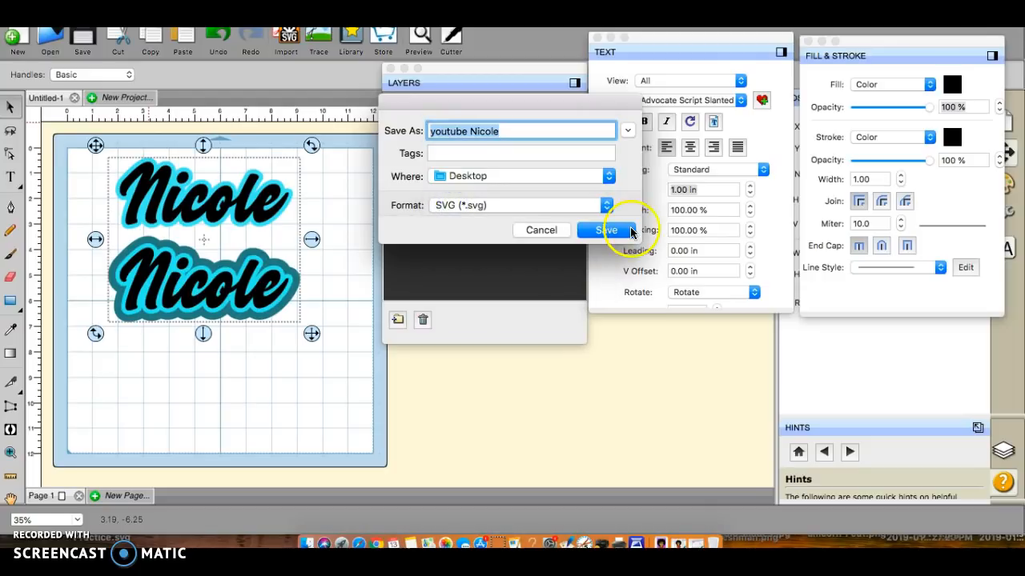
pyautogui.click(606, 230)
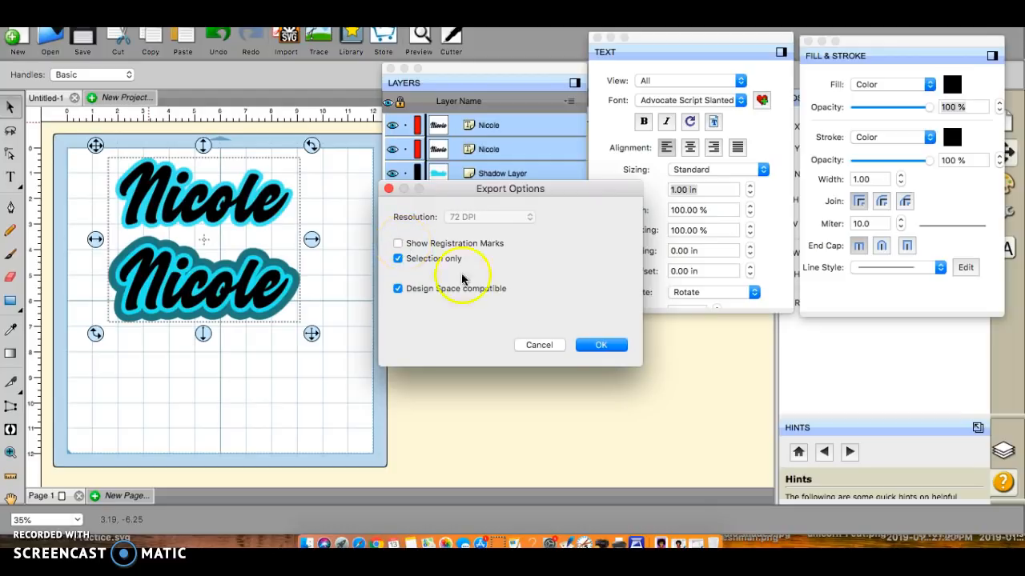
pyautogui.click(600, 344)
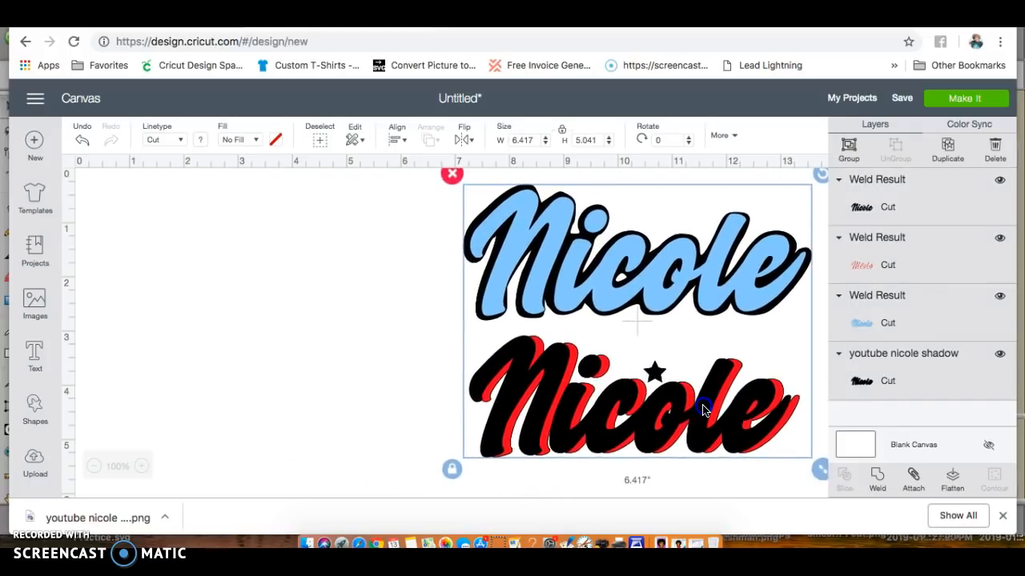
# Upload 'youtube Nicole.svg' from the computer, save it, and insert it onto the canvas
pyautogui.click(34, 461)
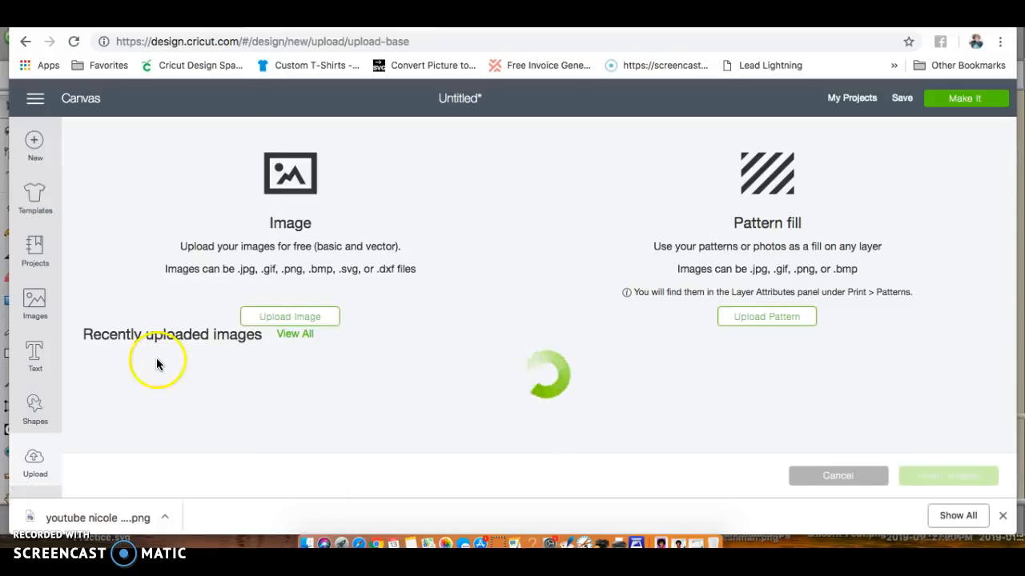
pyautogui.click(289, 316)
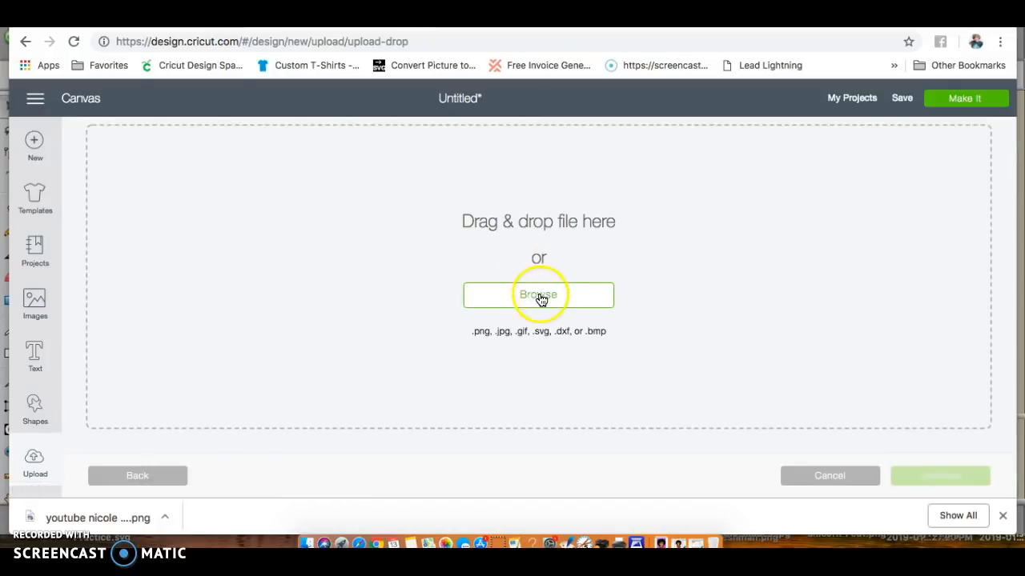
pyautogui.click(539, 295)
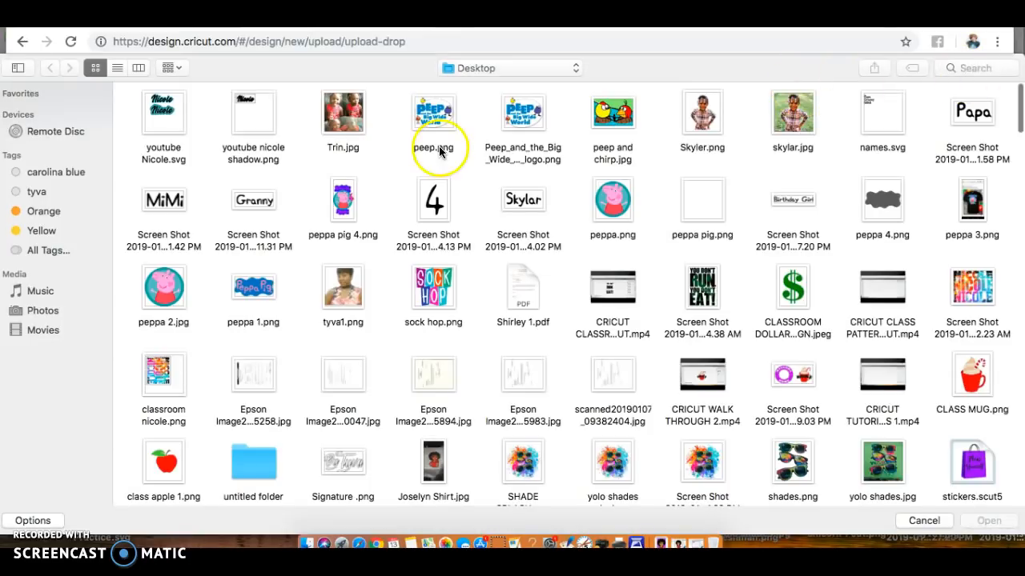
pyautogui.click(163, 112)
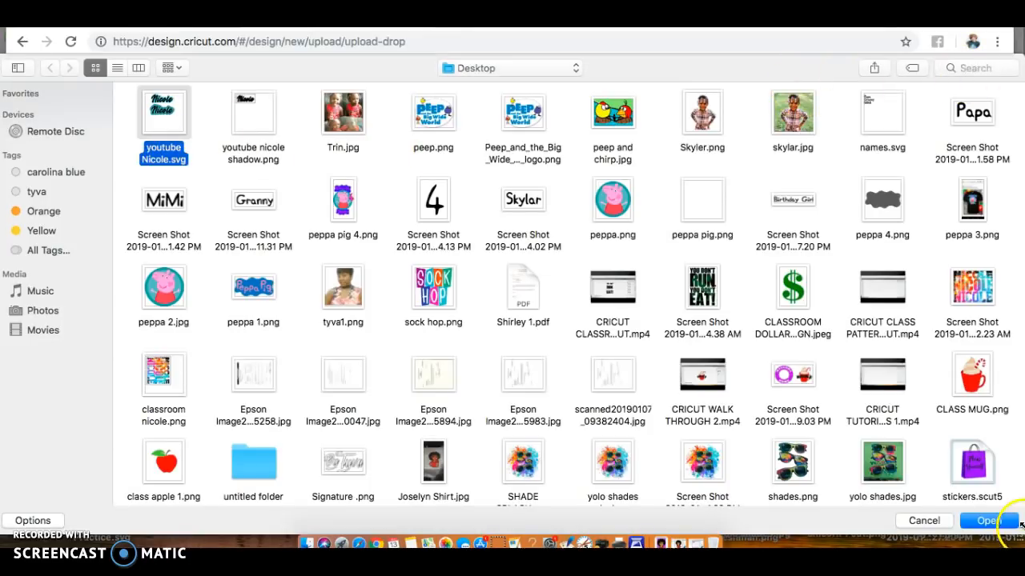
pyautogui.click(980, 521)
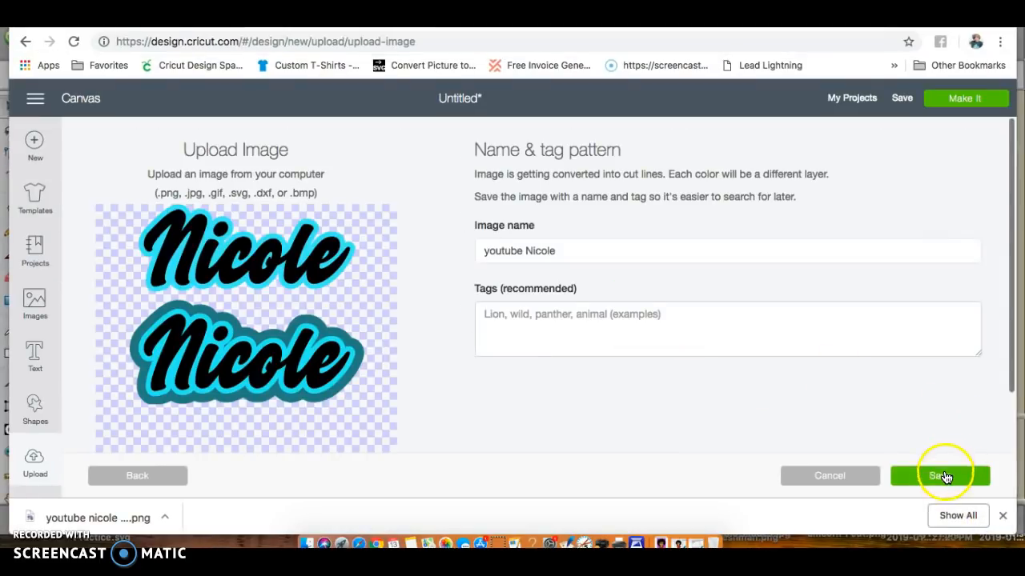
pyautogui.click(941, 476)
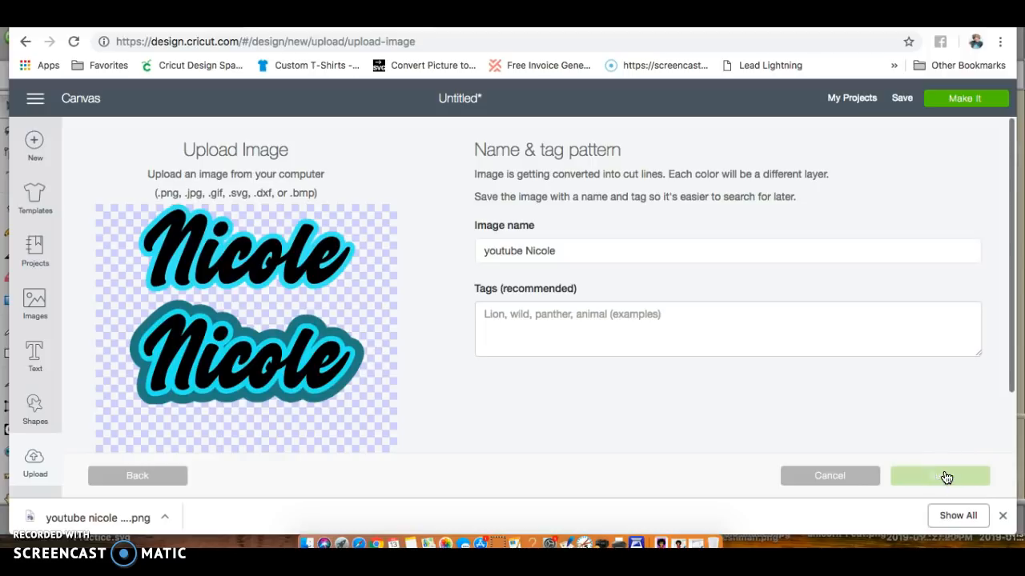
pyautogui.click(944, 476)
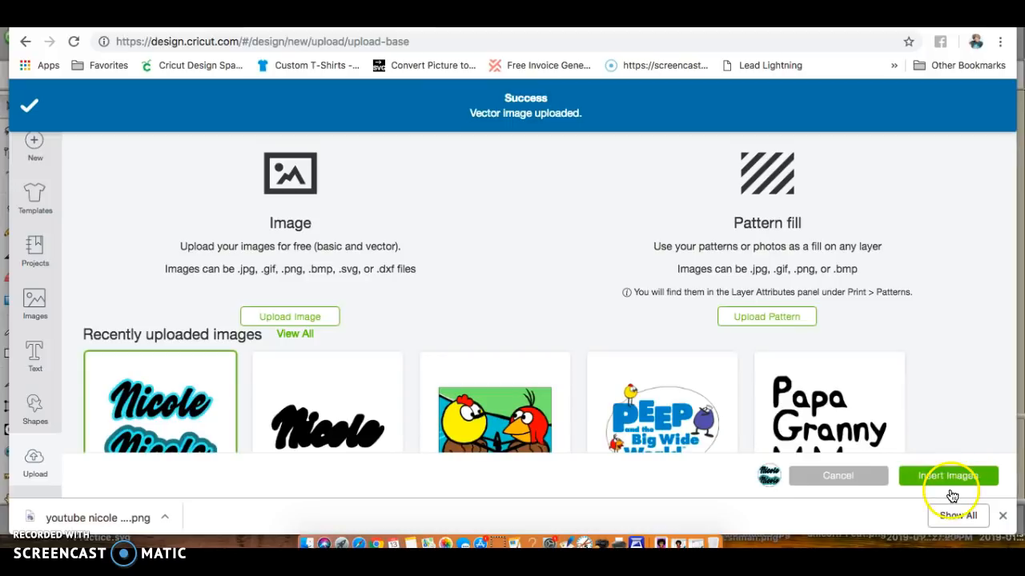
pyautogui.click(949, 475)
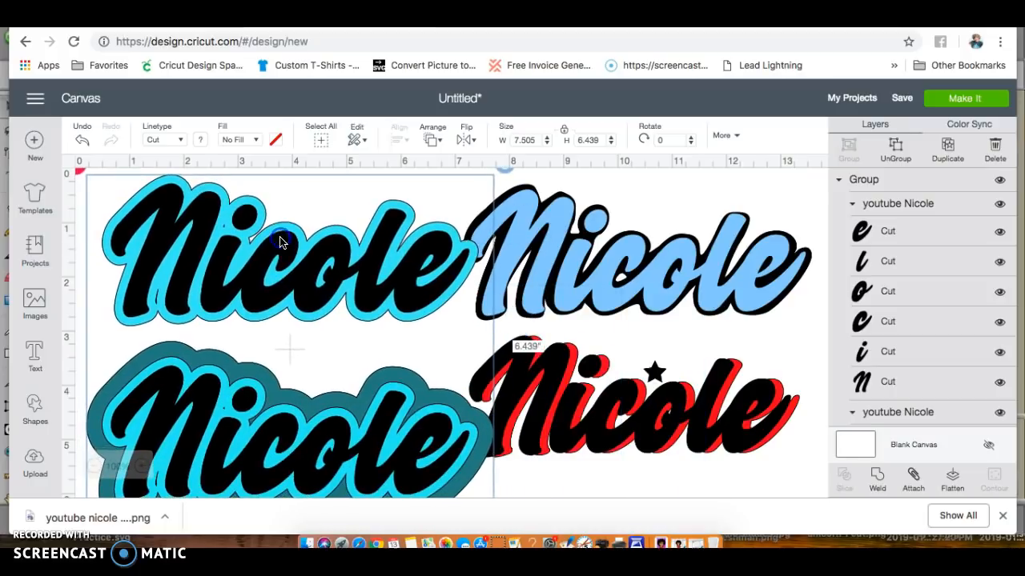
# Weld the upper Nicole's black letters into one shape, then the lower Nicole's black letters
pyautogui.scroll(-3)
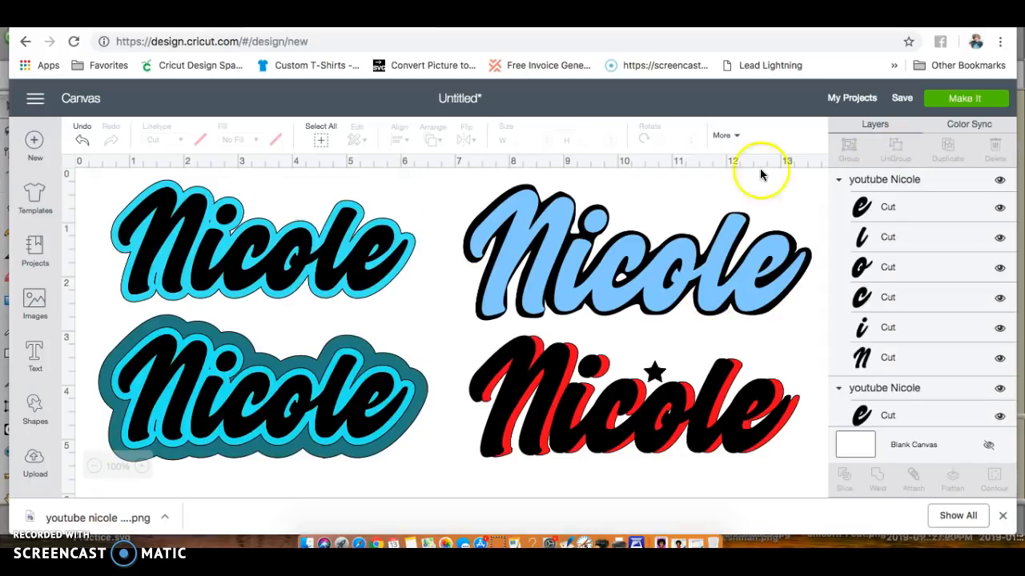
pyautogui.click(264, 240)
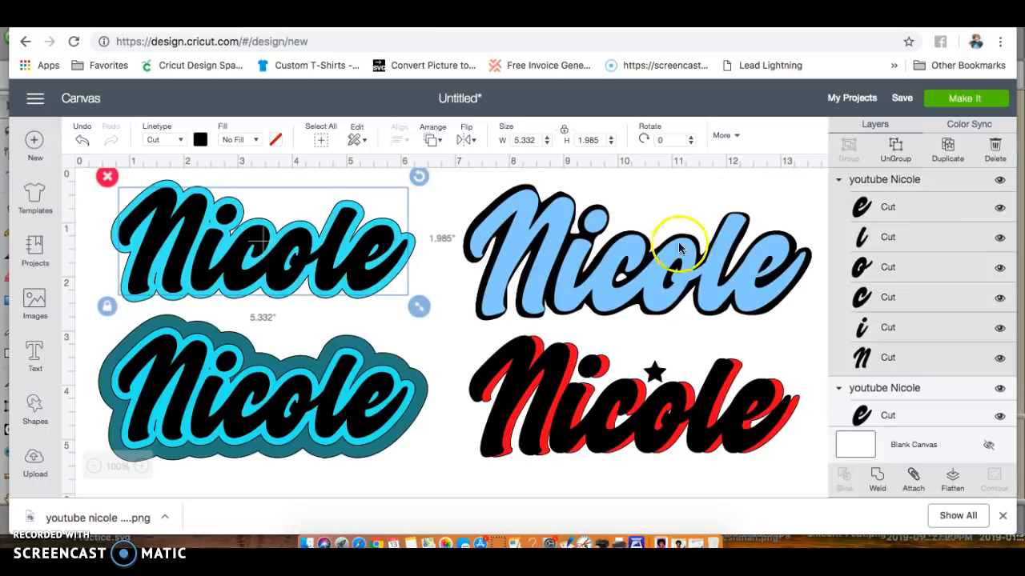
pyautogui.moveTo(932, 306)
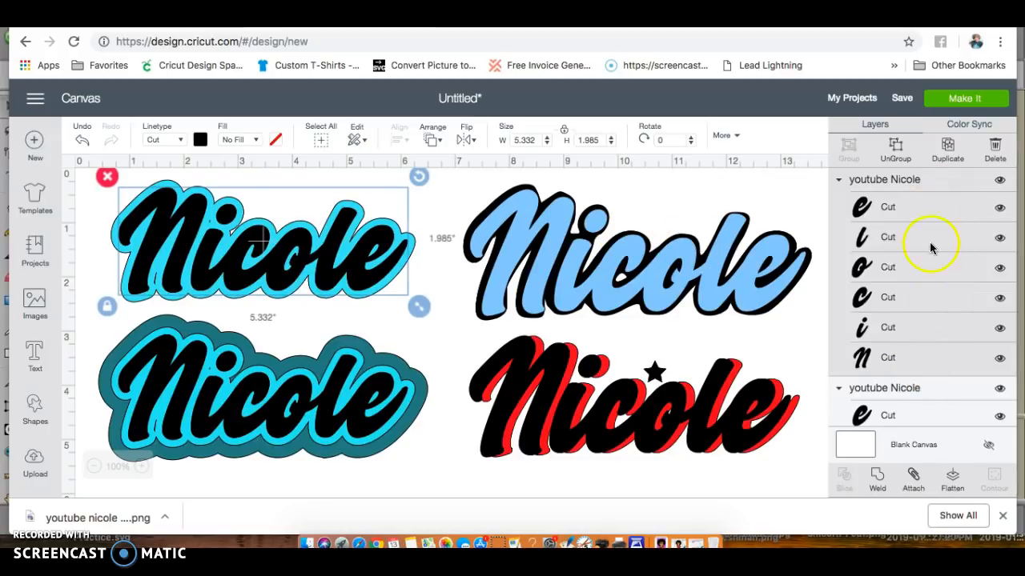
pyautogui.moveTo(878, 481)
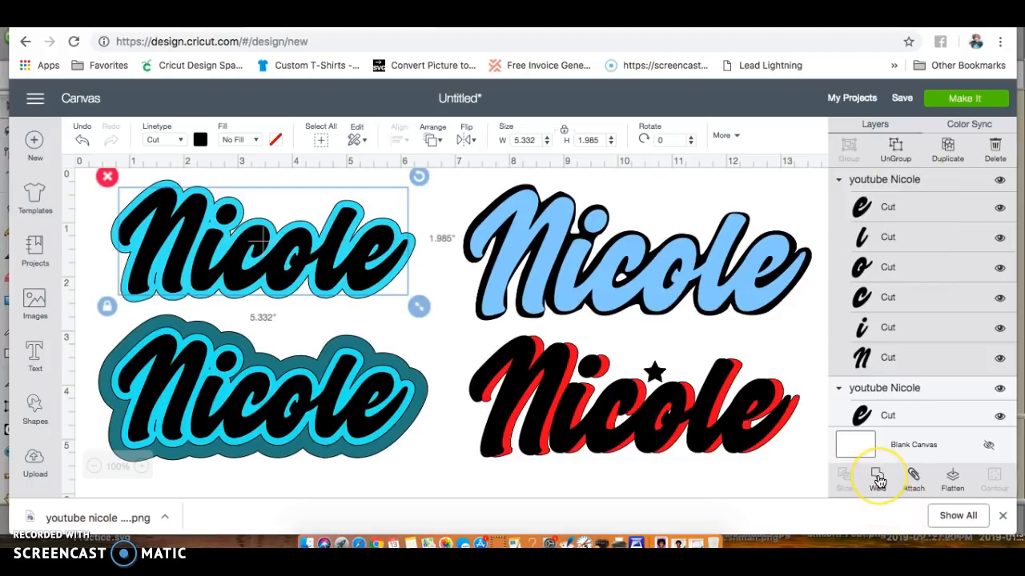
pyautogui.click(876, 478)
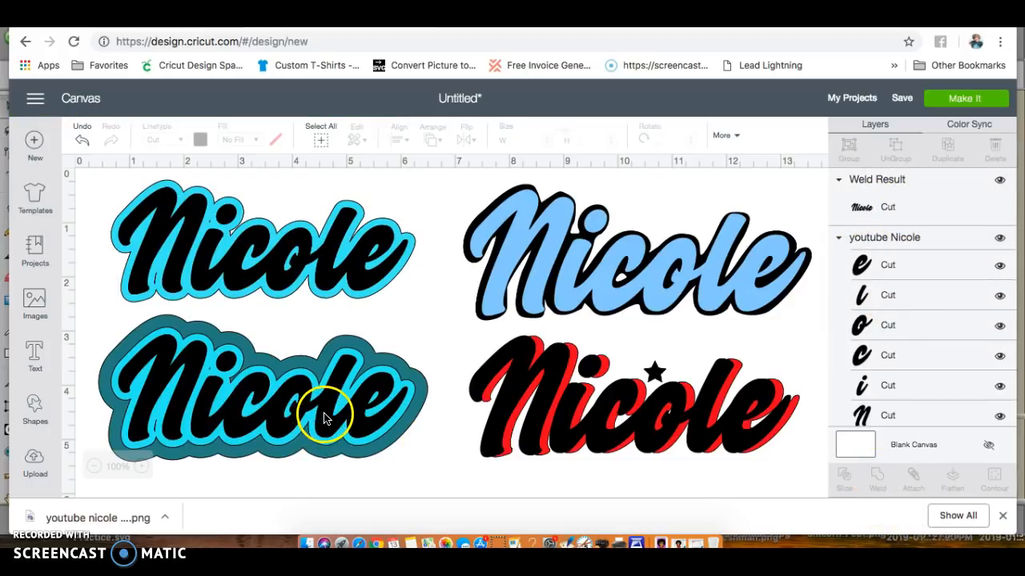
pyautogui.click(324, 416)
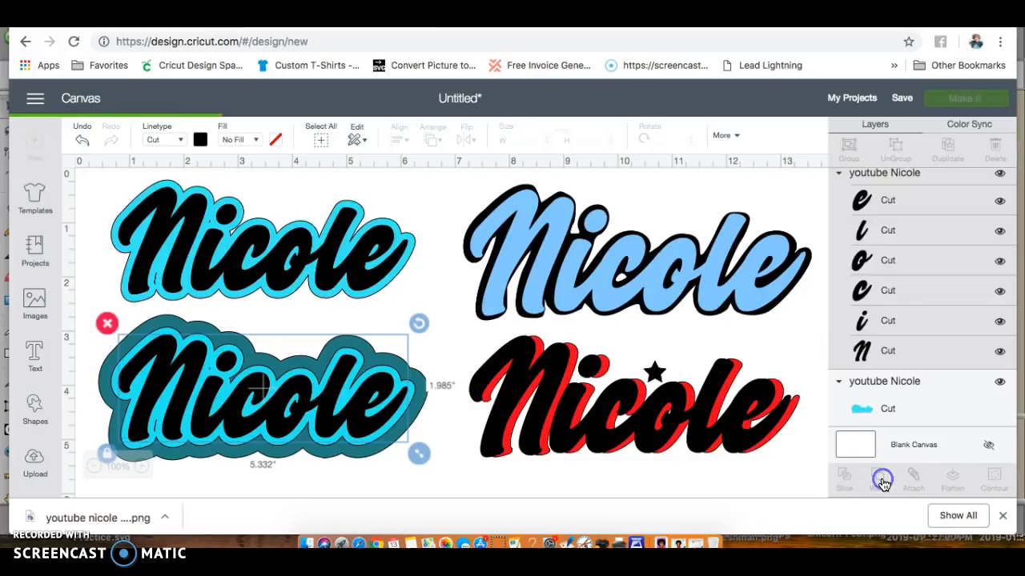
pyautogui.click(883, 477)
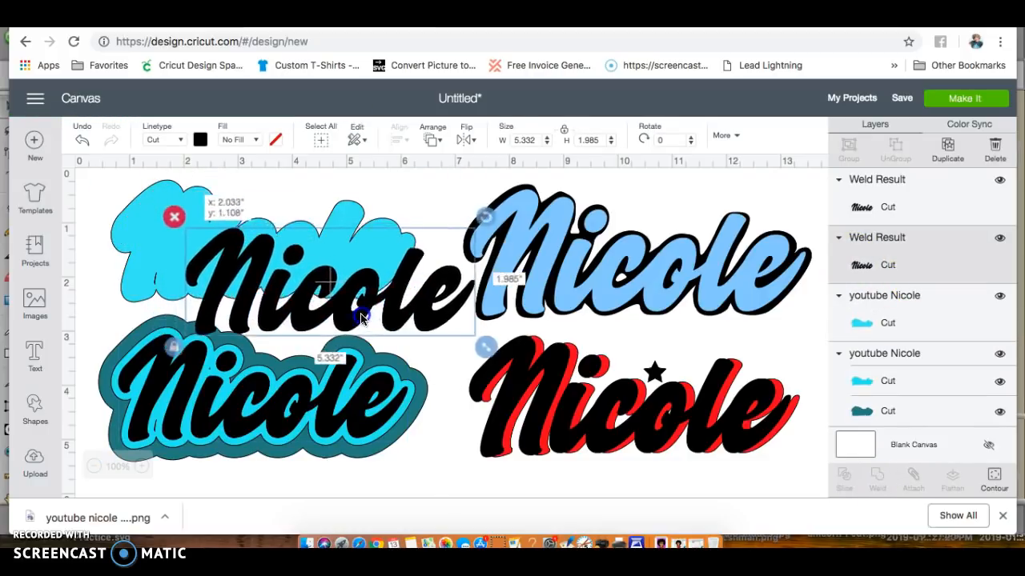
# Reposition the upper black lettering and lift the lower black Nicole off its cyan-and-teal shadows
pyautogui.moveTo(360, 316); pyautogui.dragTo(492, 316)
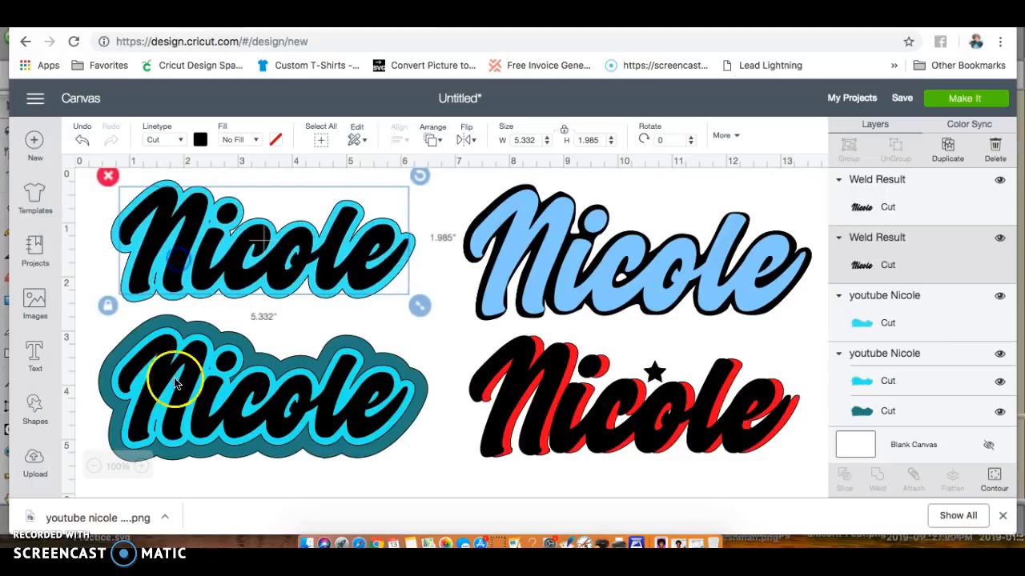
pyautogui.moveTo(176, 380); pyautogui.dragTo(272, 425)
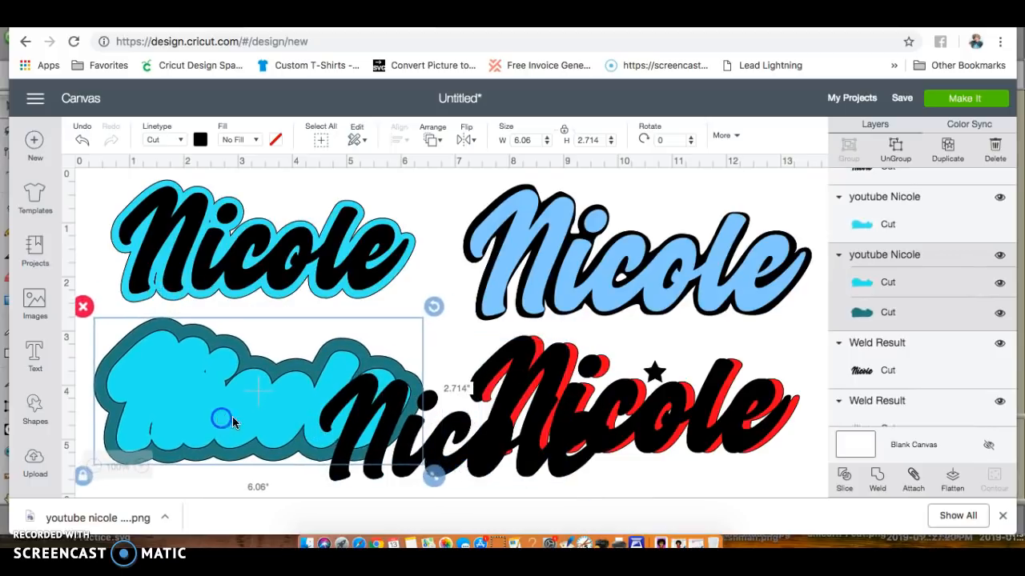
pyautogui.click(895, 148)
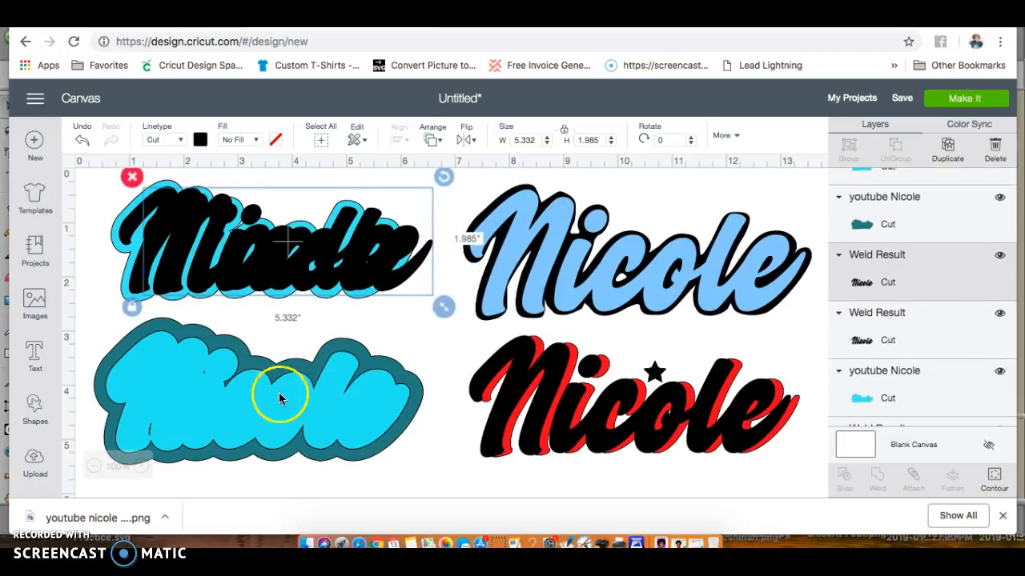
pyautogui.moveTo(468, 192)
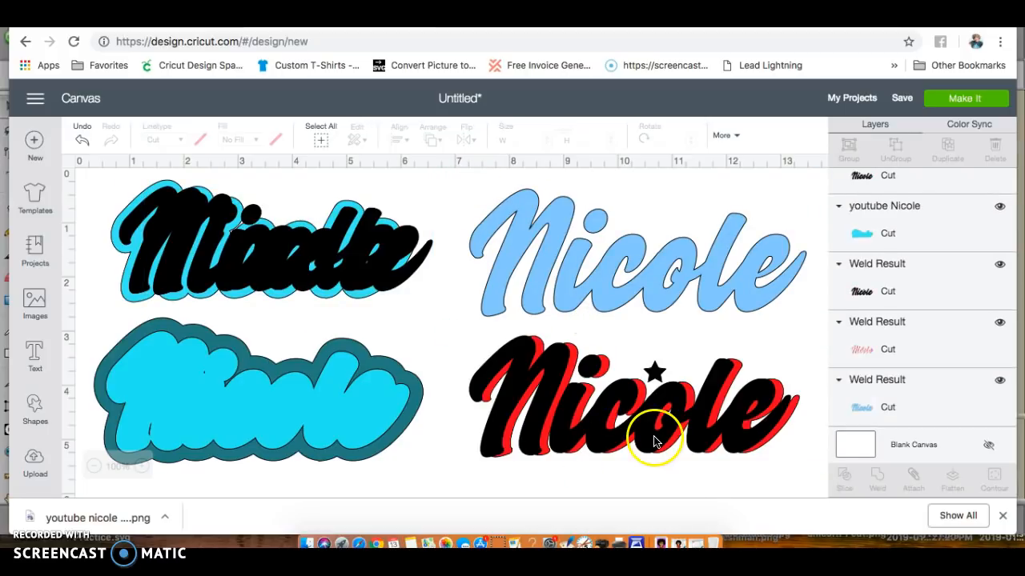
# Clear out the red and blue sample designs and slice the cyan shadow from the teal shadow
pyautogui.moveTo(656, 436); pyautogui.dragTo(616, 388)
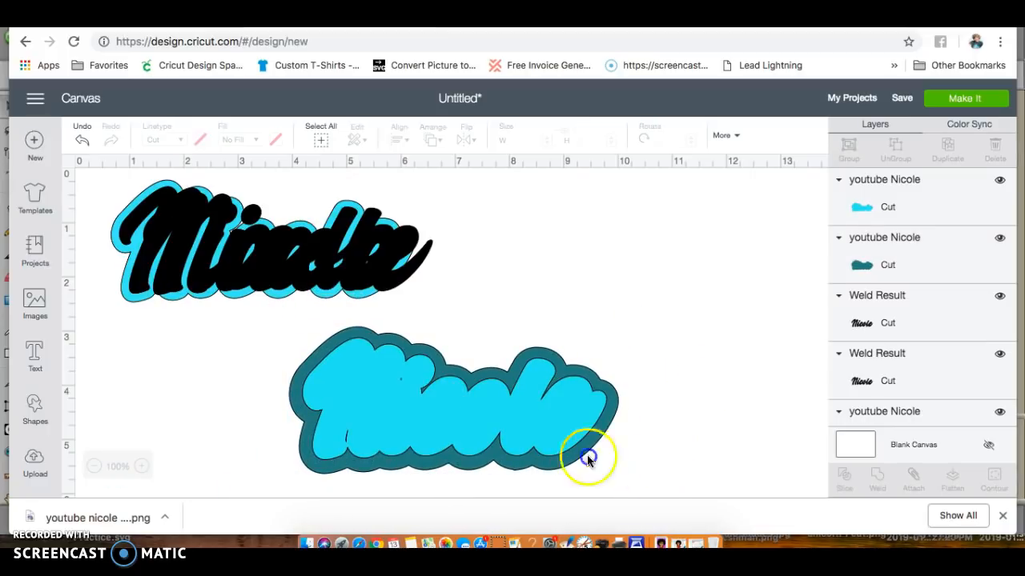
pyautogui.click(589, 456)
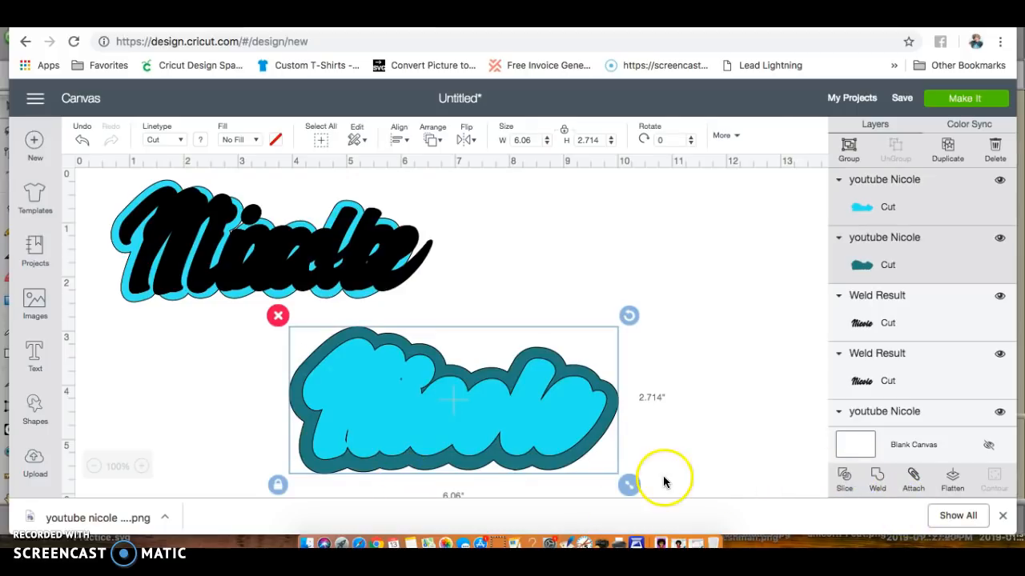
pyautogui.click(844, 480)
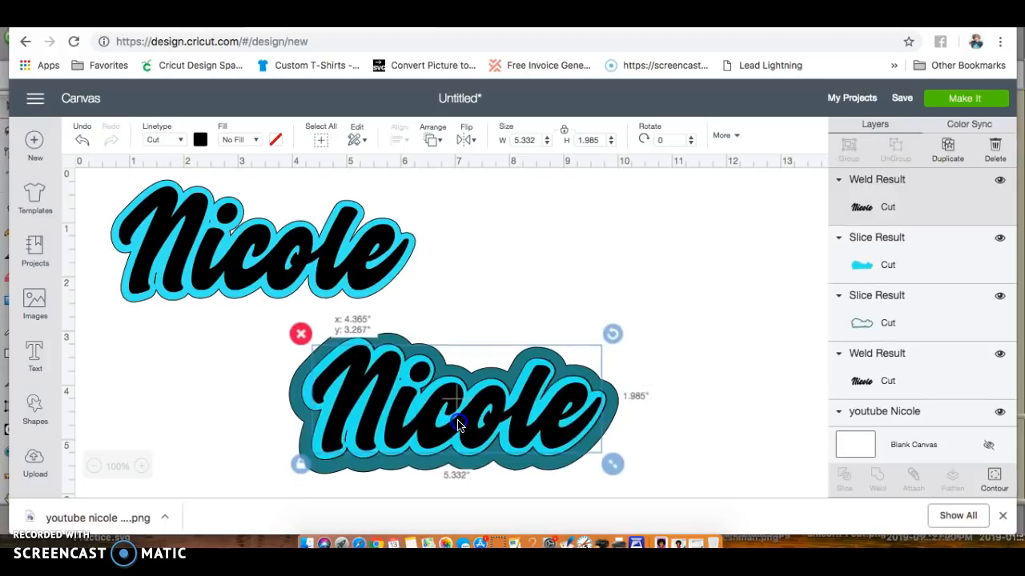
# Deselect on the empty canvas, leaving the black Nicole on its sliced cyan-and-teal shadow
pyautogui.click(746, 304)
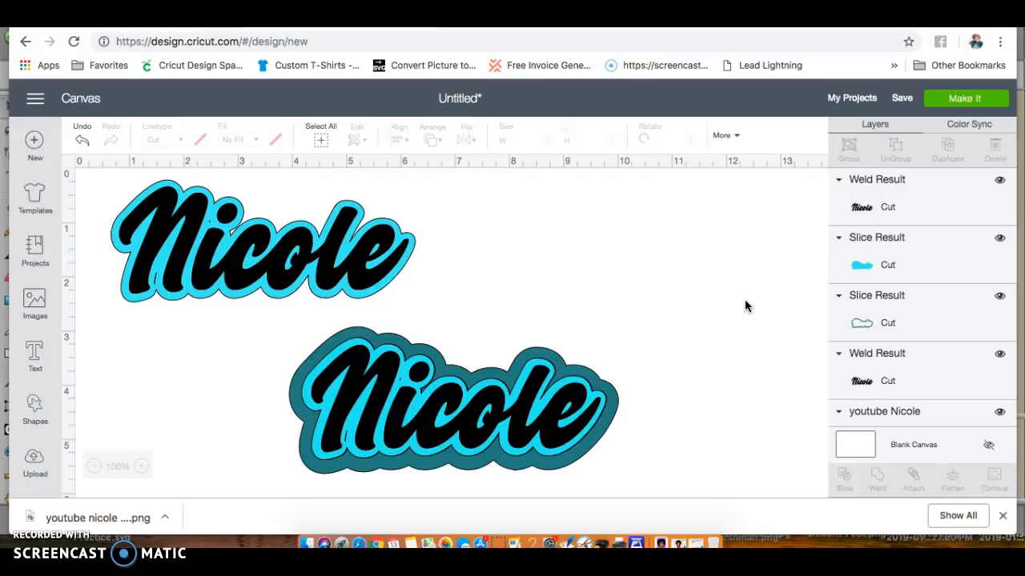
pyautogui.moveTo(746, 305)
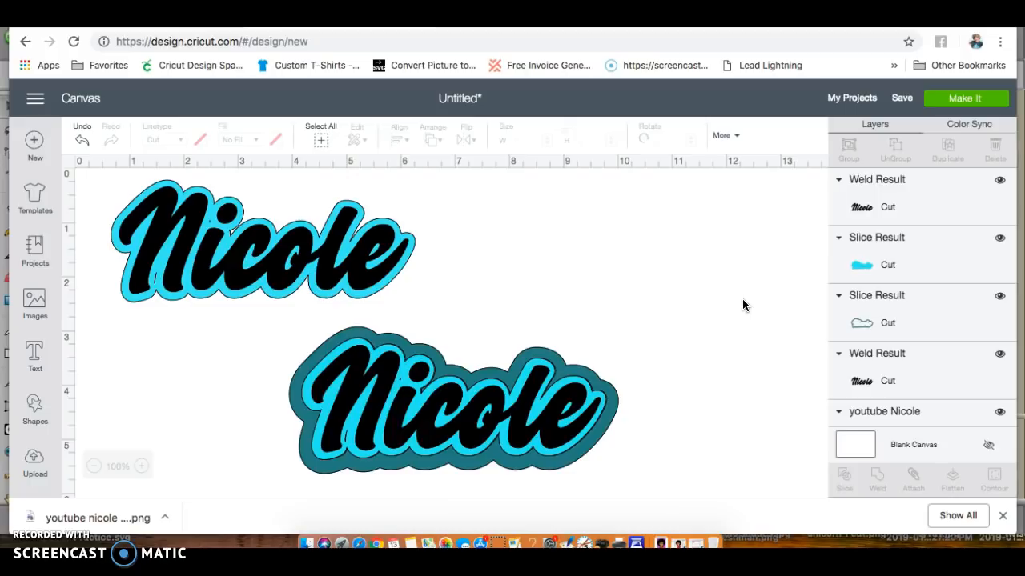